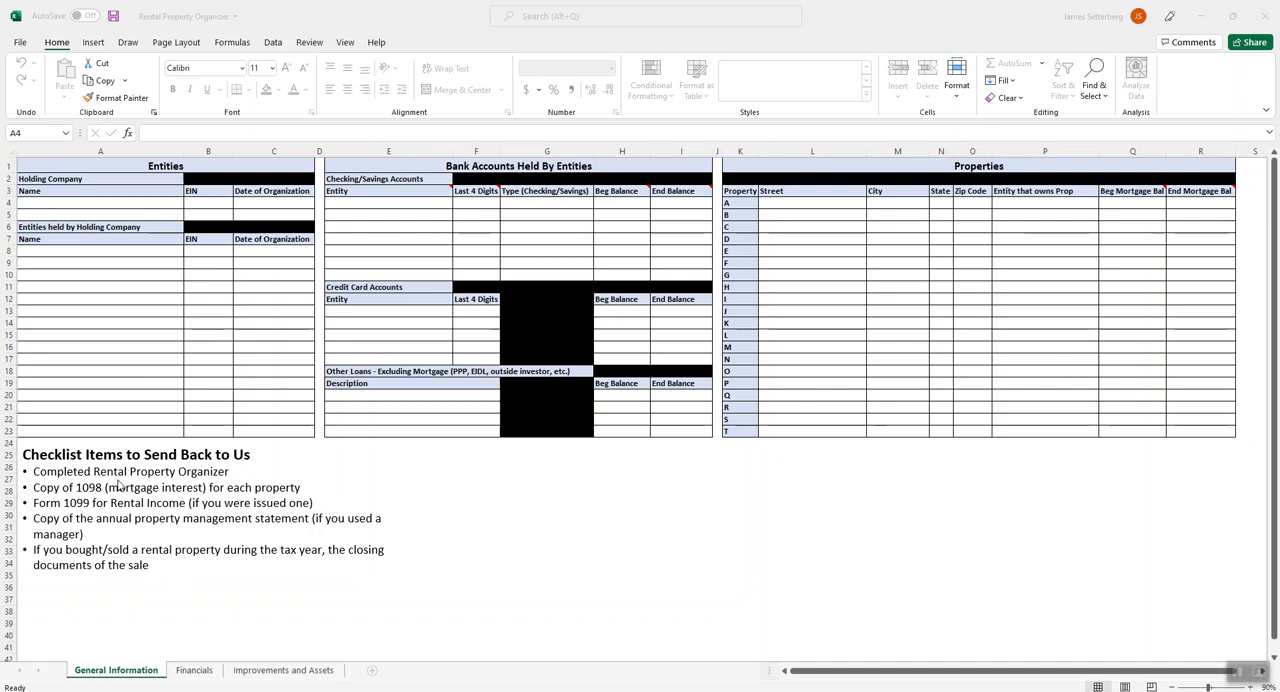
{"action": "mouse_move", "coordinate": [572, 482]}
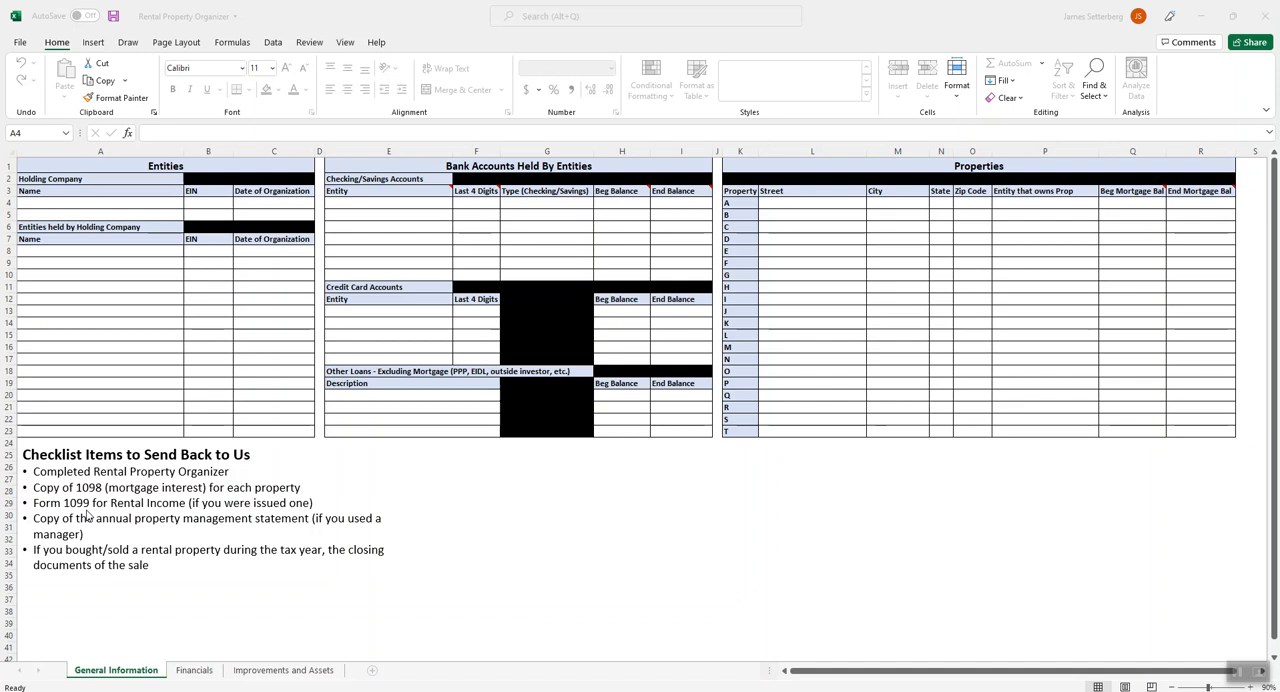
{"action": "mouse_move", "coordinate": [164, 518]}
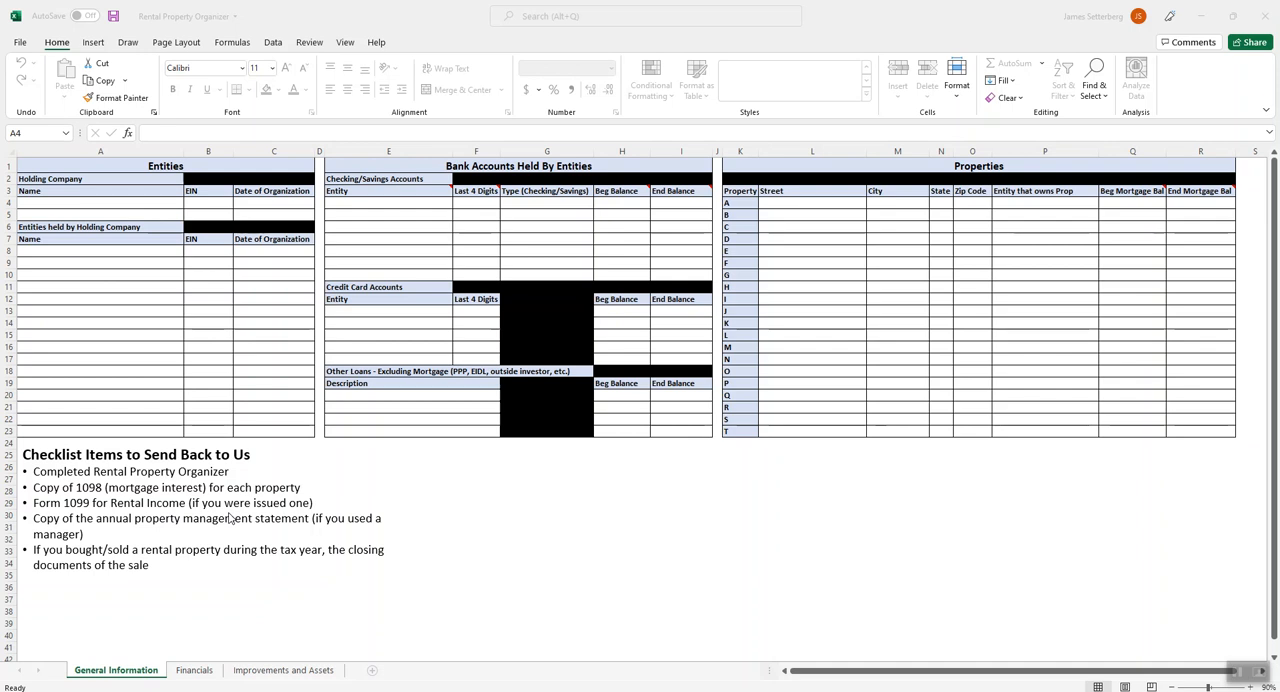
{"action": "mouse_move", "coordinate": [206, 540]}
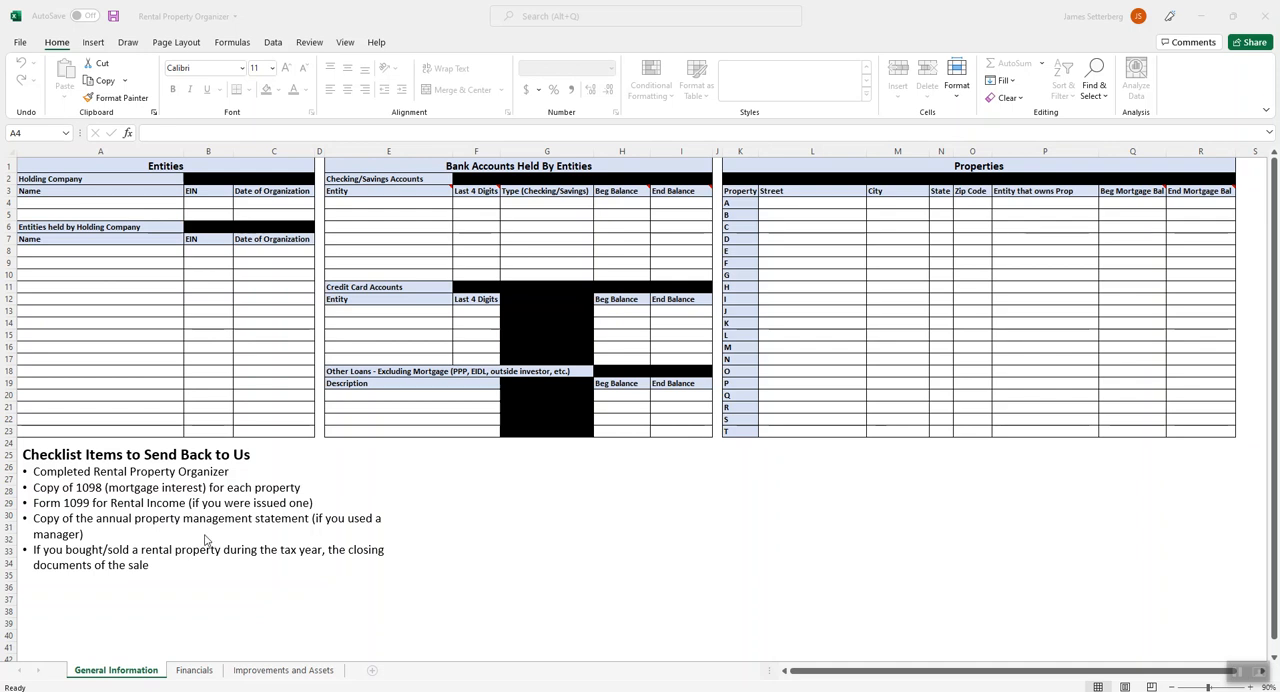
{"action": "mouse_move", "coordinate": [96, 538]}
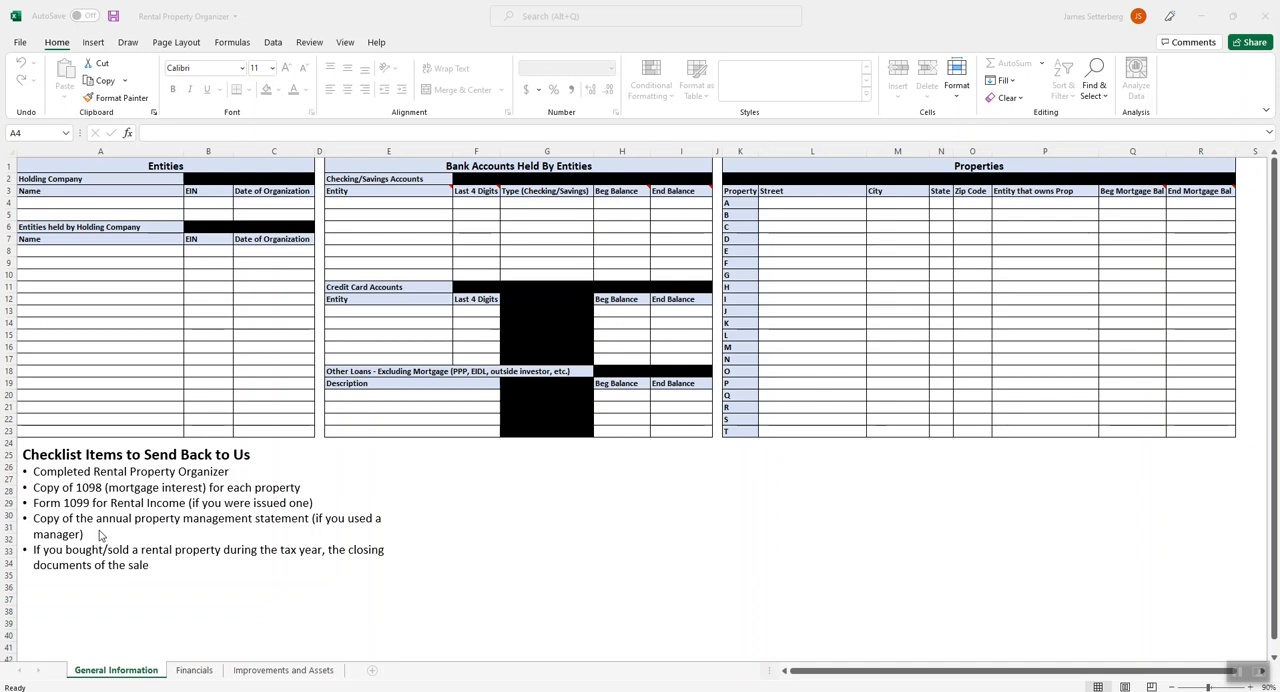
{"action": "mouse_move", "coordinate": [264, 534]}
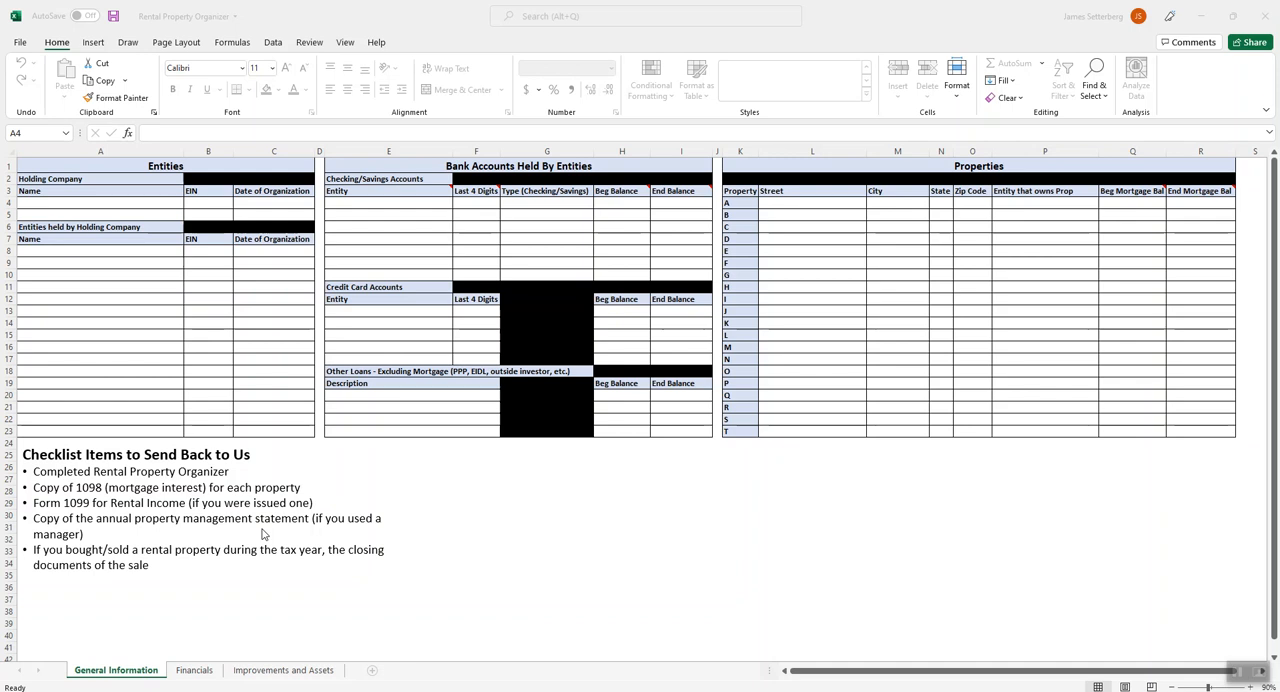
{"action": "mouse_move", "coordinate": [164, 564]}
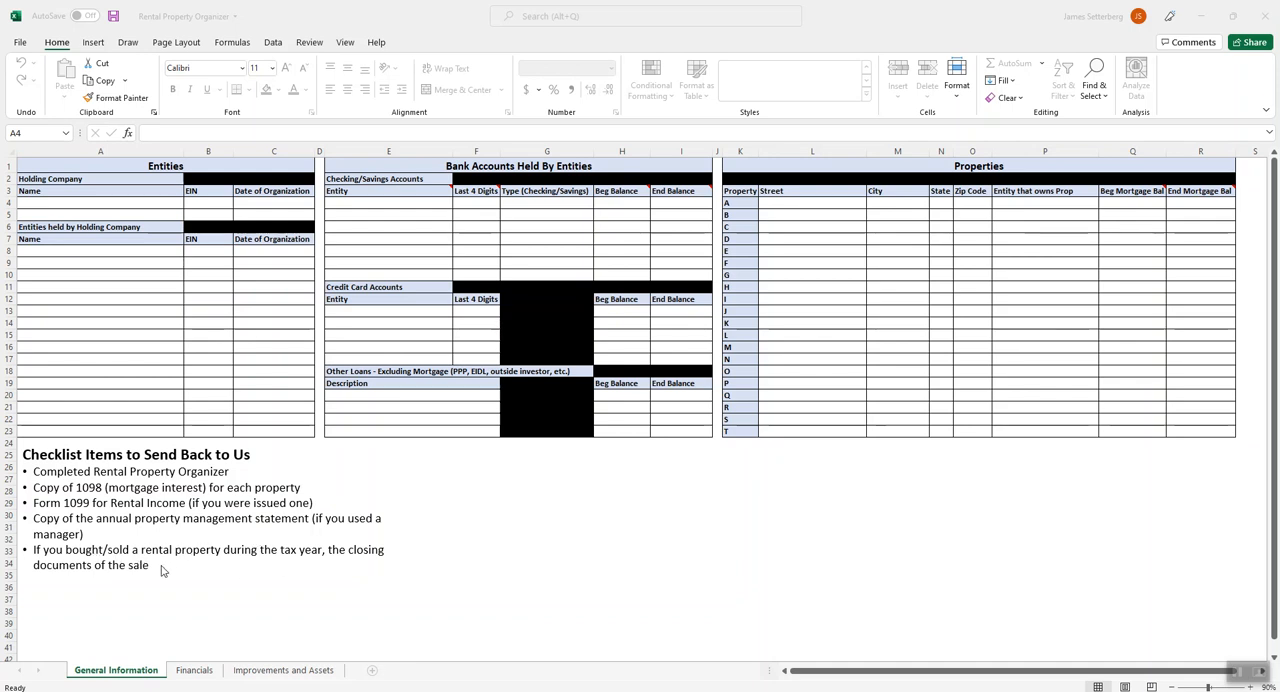
{"action": "mouse_move", "coordinate": [108, 568]}
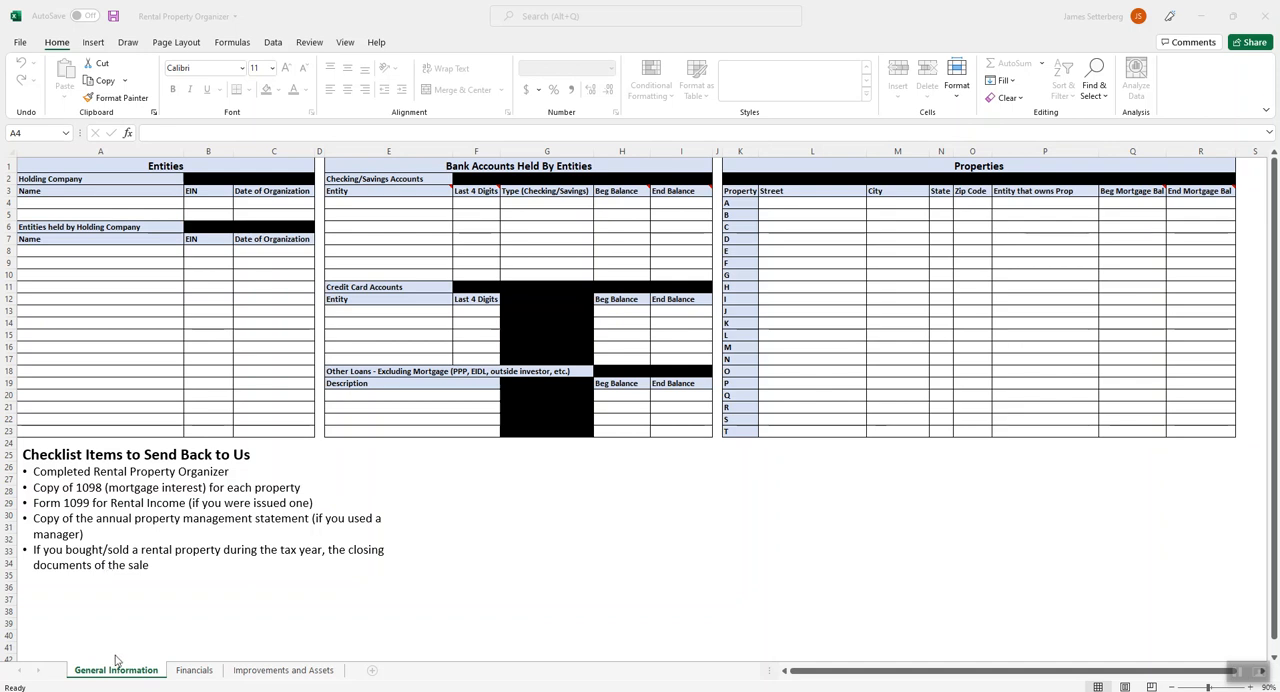
{"action": "mouse_move", "coordinate": [156, 466]}
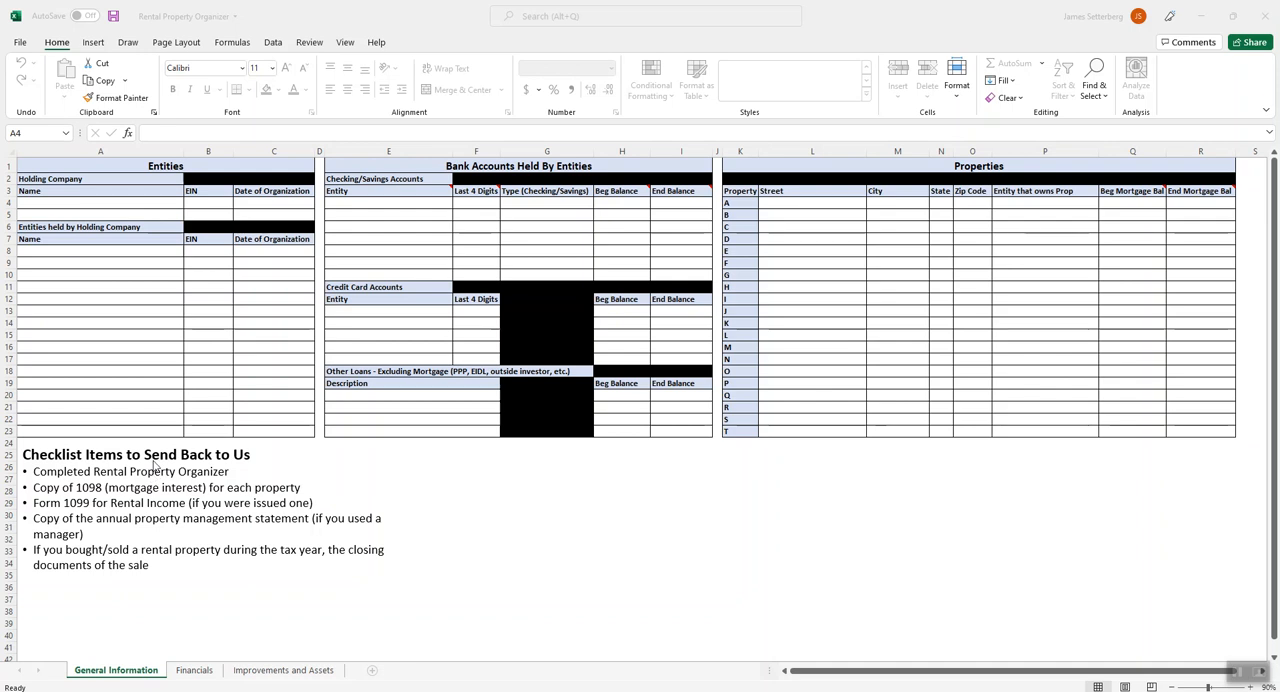
{"action": "mouse_move", "coordinate": [152, 318]}
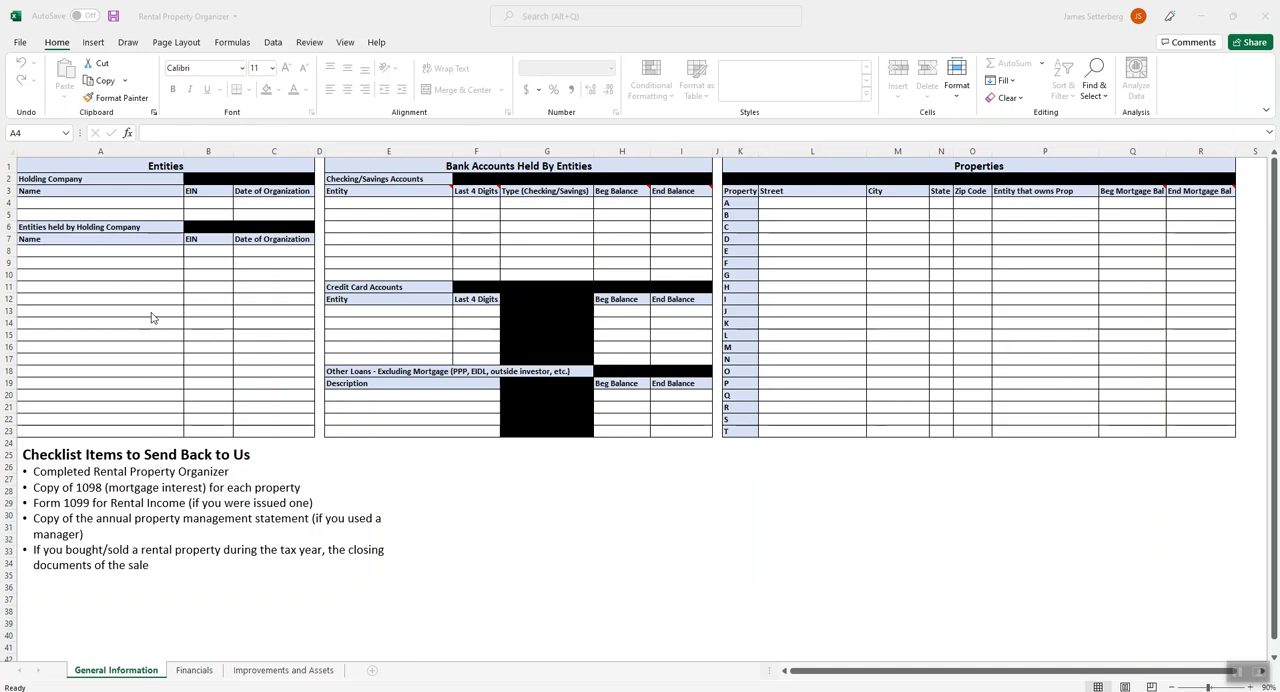
{"action": "mouse_move", "coordinate": [156, 272]}
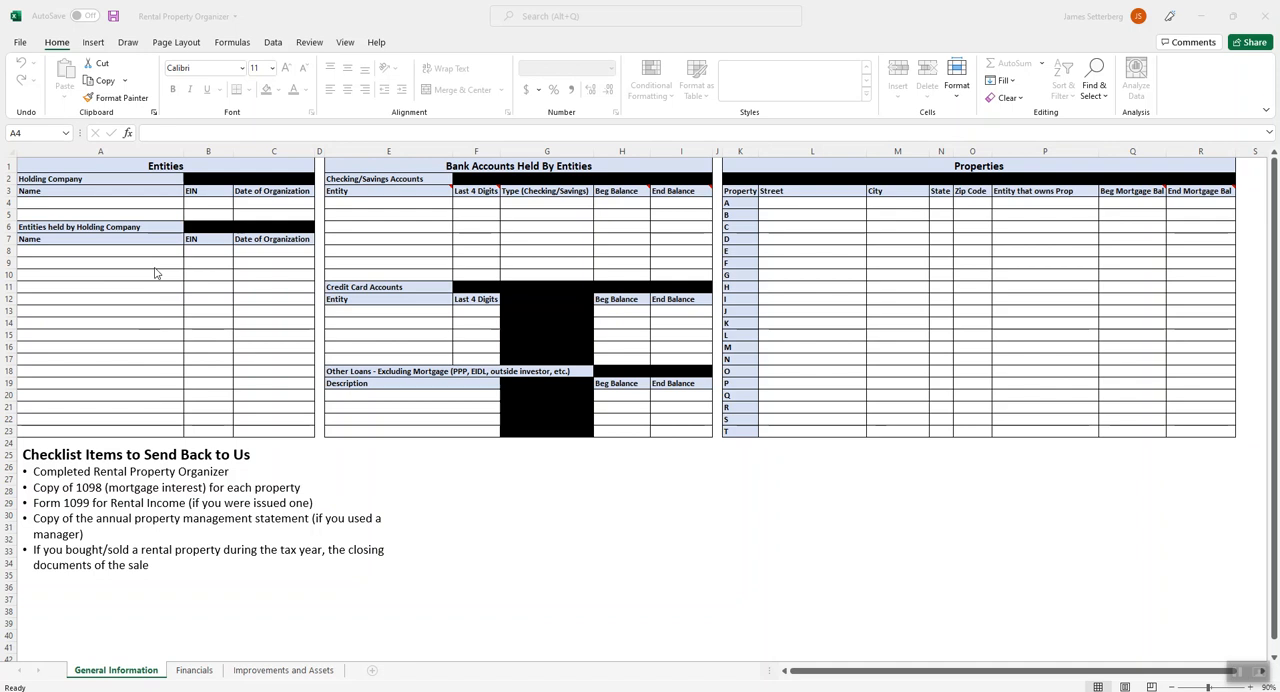
{"action": "mouse_move", "coordinate": [268, 336]}
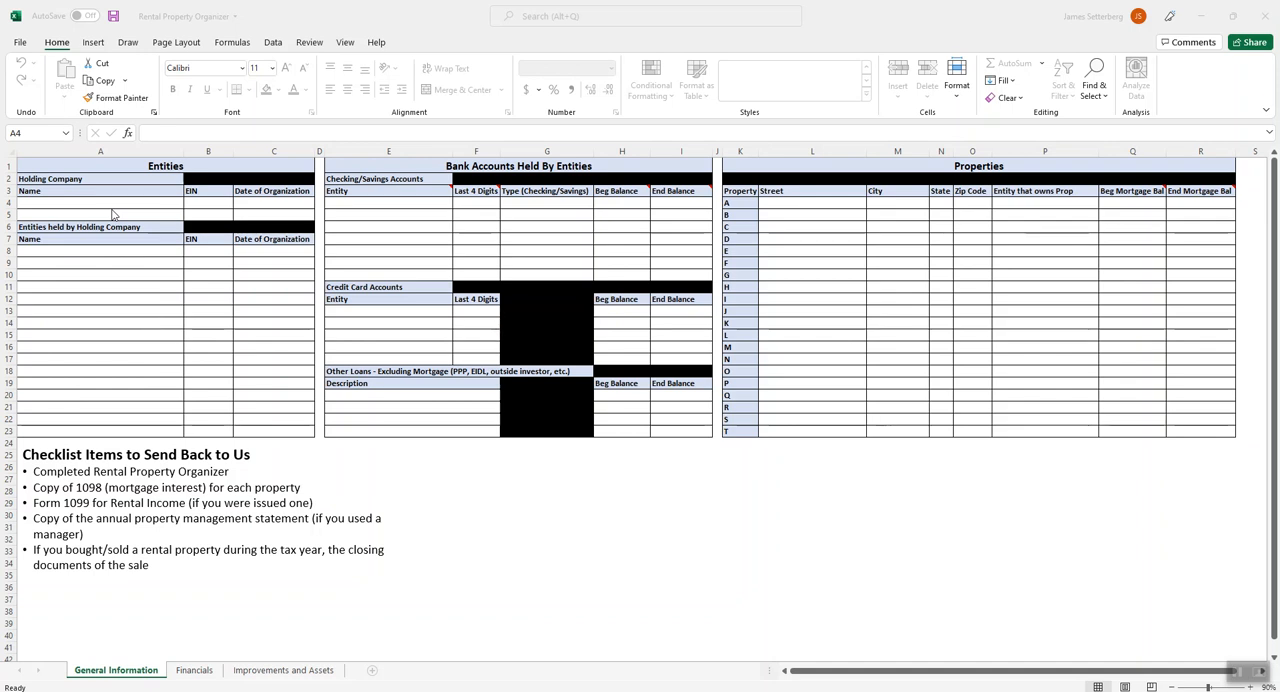
Point out the holding company name, Date of Organization and held-entity rows.
{"action": "left_click", "coordinate": [100, 204]}
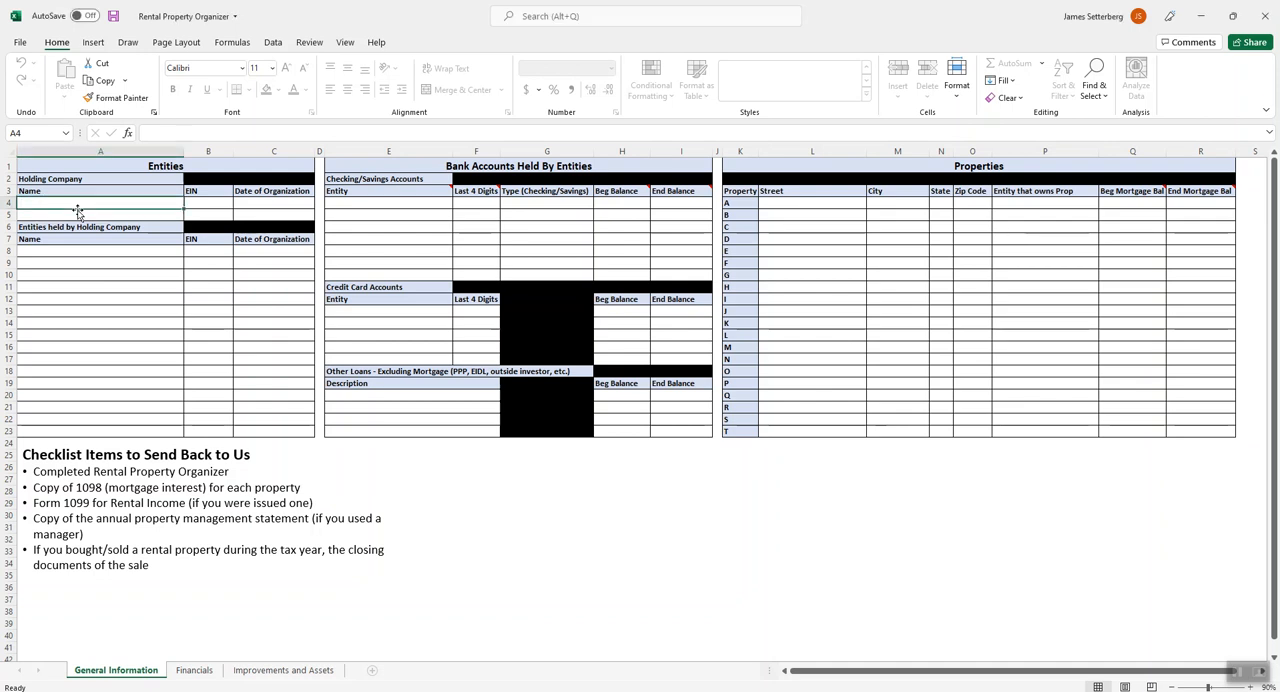
{"action": "left_click", "coordinate": [272, 216]}
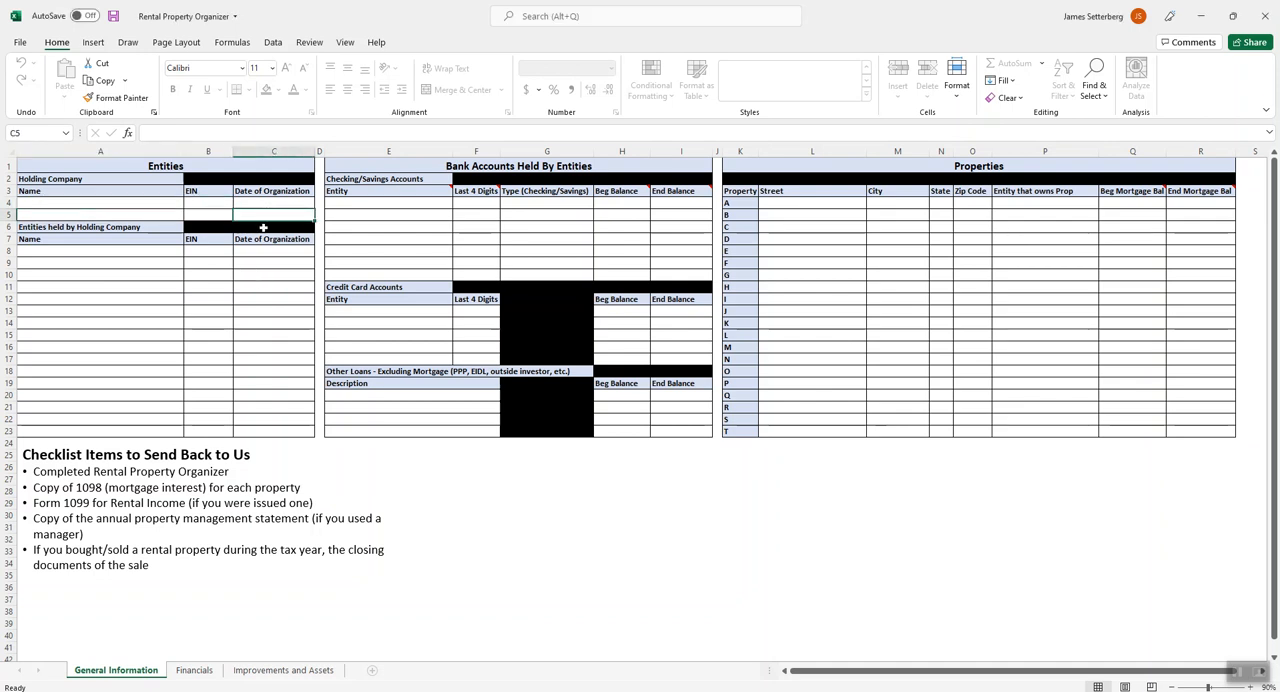
{"action": "left_click", "coordinate": [272, 204]}
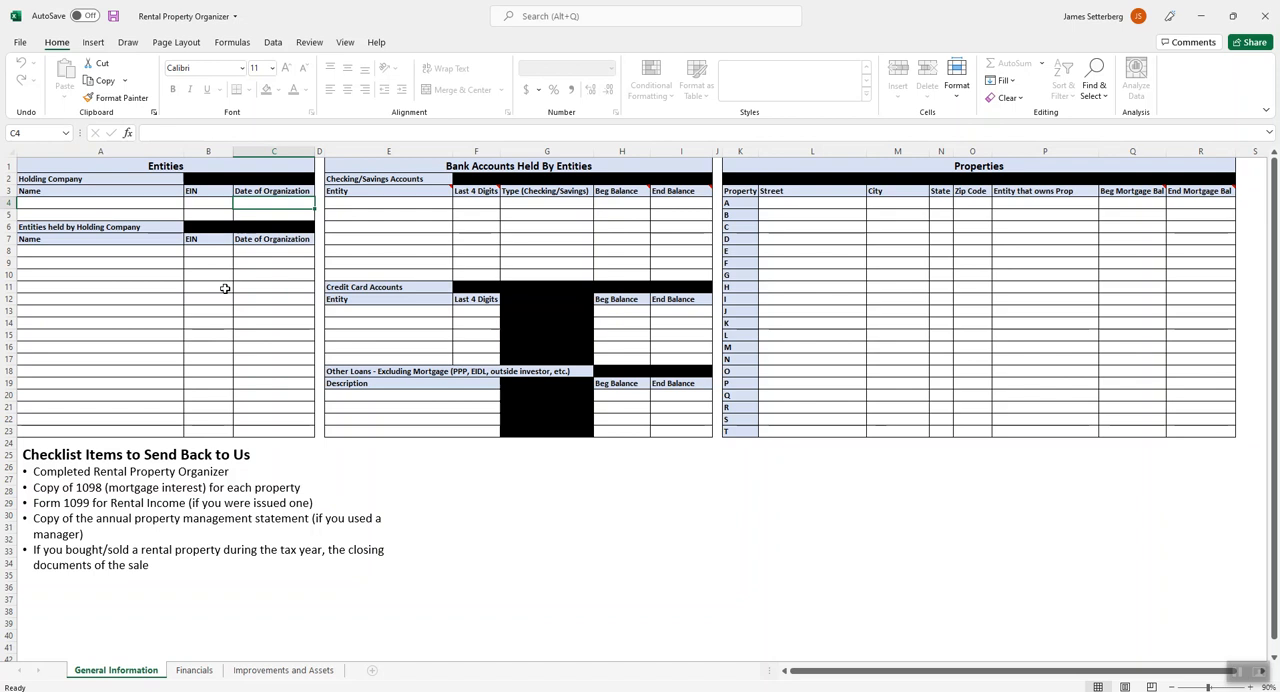
{"action": "mouse_move", "coordinate": [90, 410]}
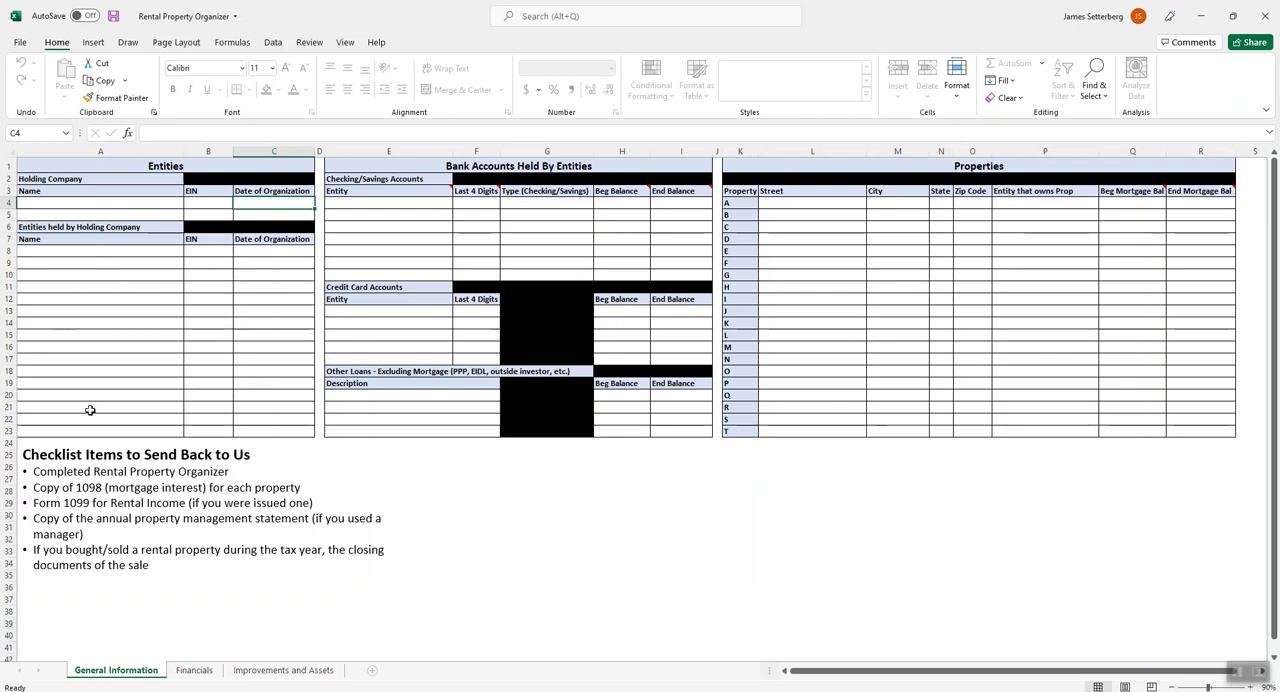
{"action": "mouse_move", "coordinate": [98, 250]}
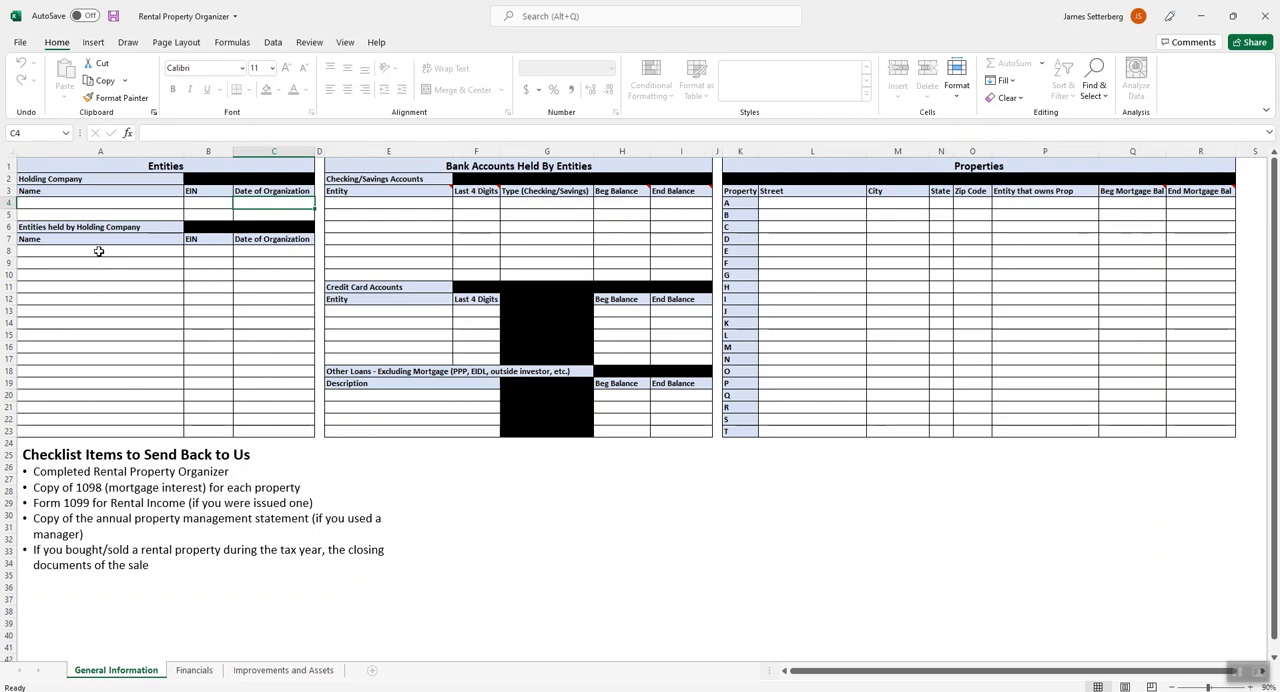
{"action": "left_click", "coordinate": [100, 250]}
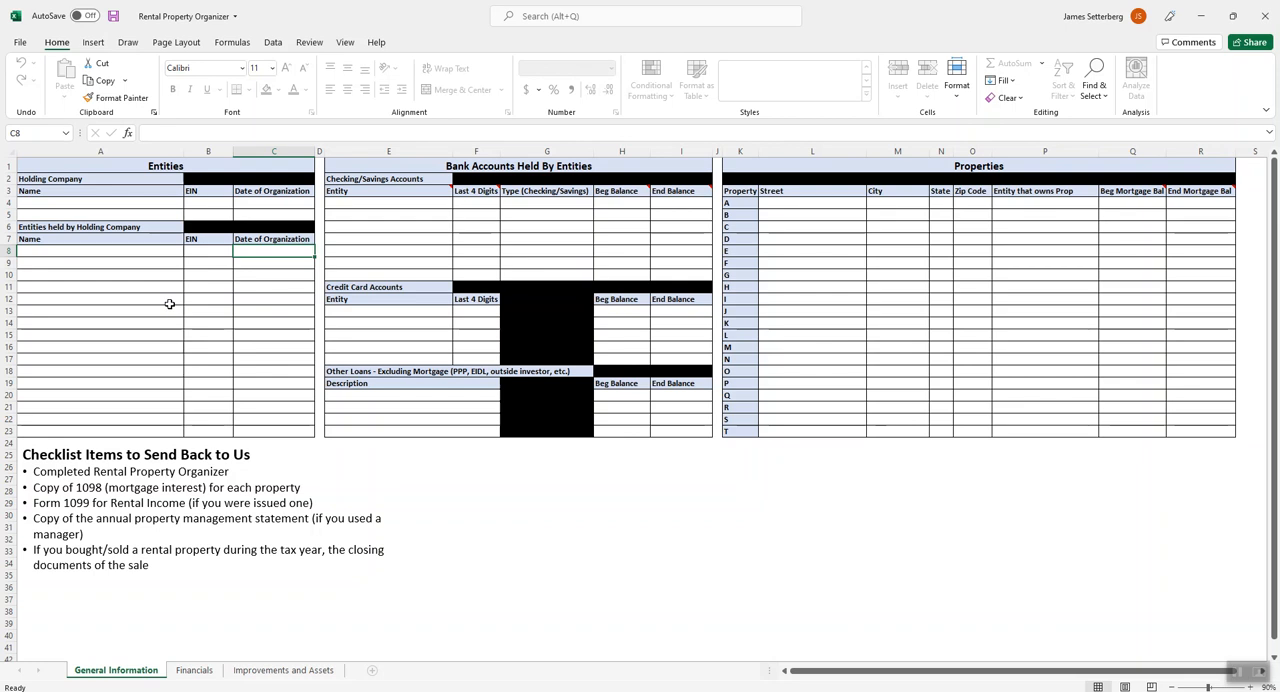
{"action": "mouse_move", "coordinate": [96, 268]}
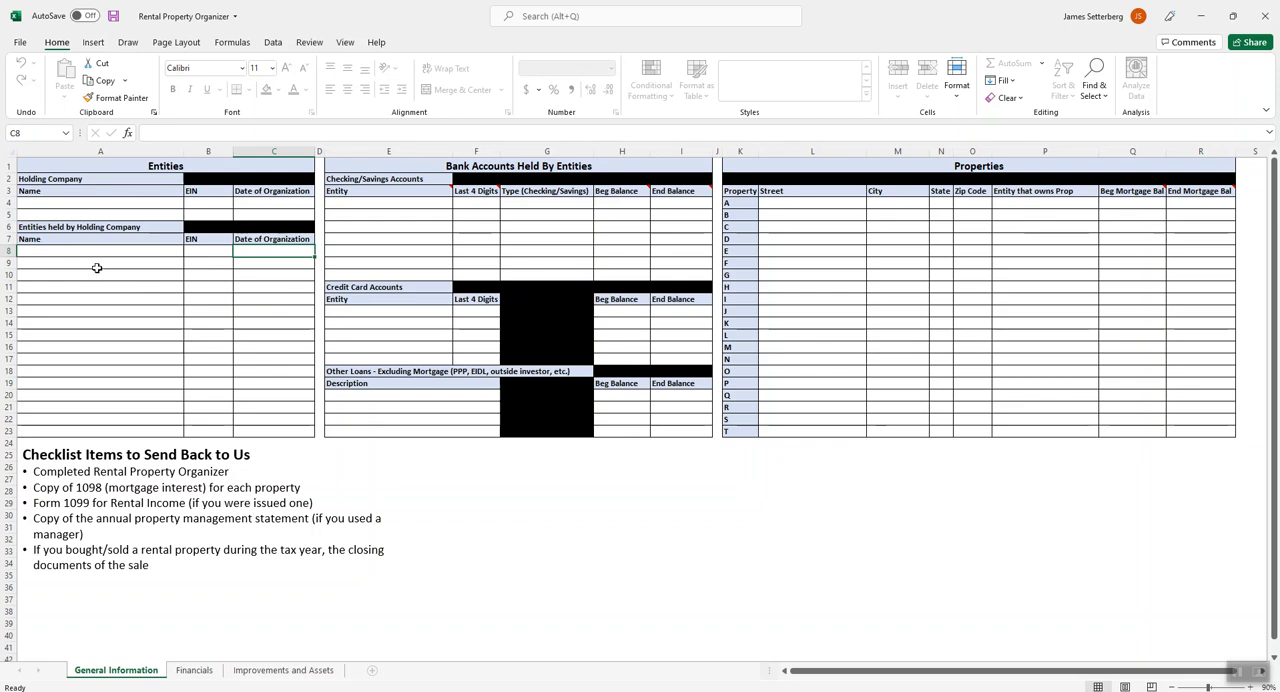
{"action": "mouse_move", "coordinate": [224, 282]}
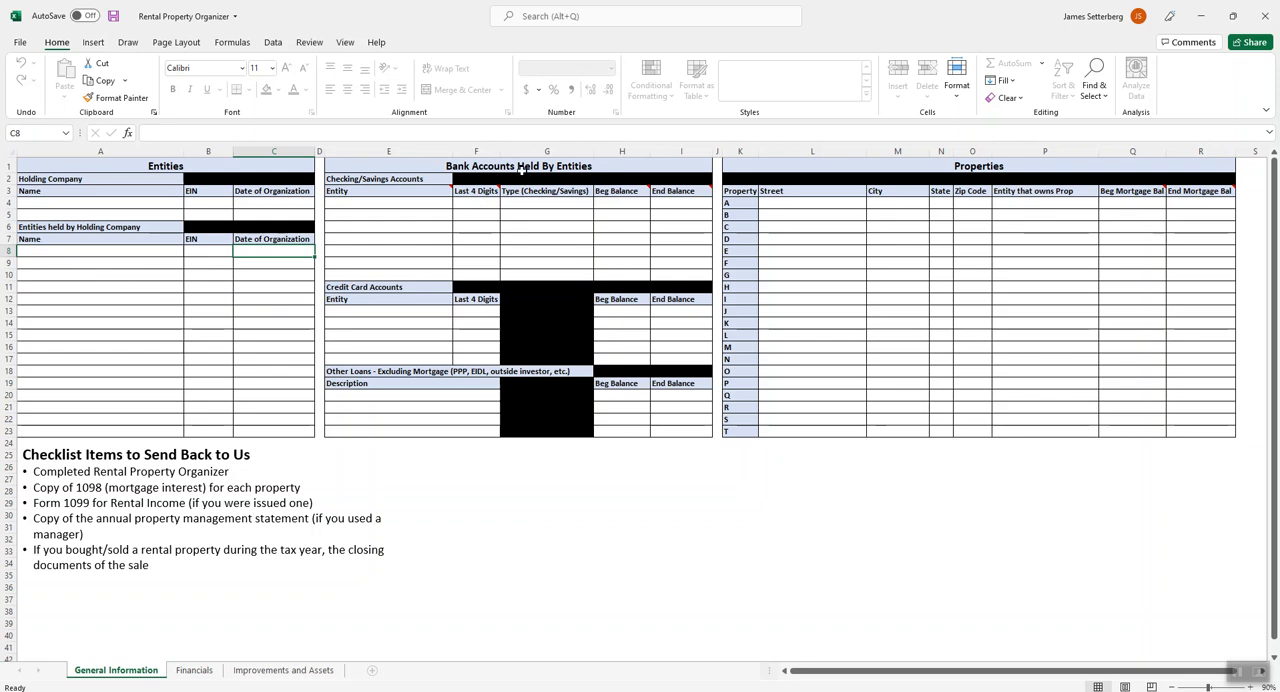
{"action": "mouse_move", "coordinate": [442, 364]}
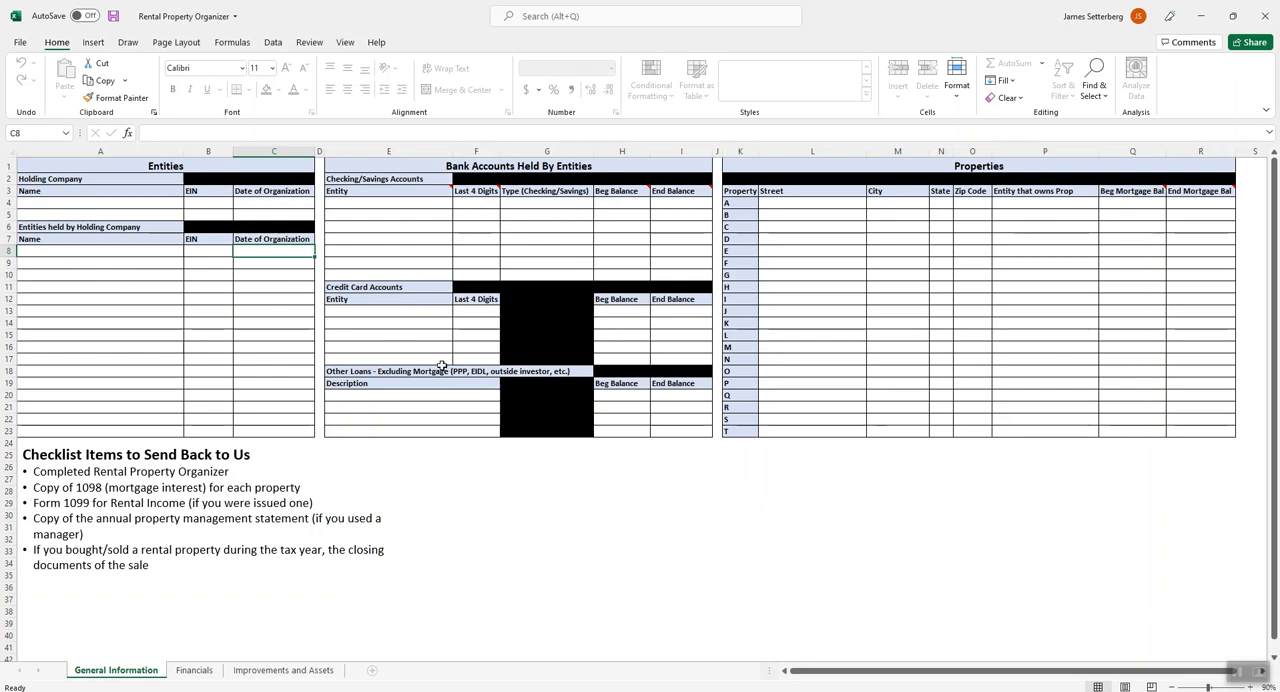
{"action": "mouse_move", "coordinate": [360, 212]}
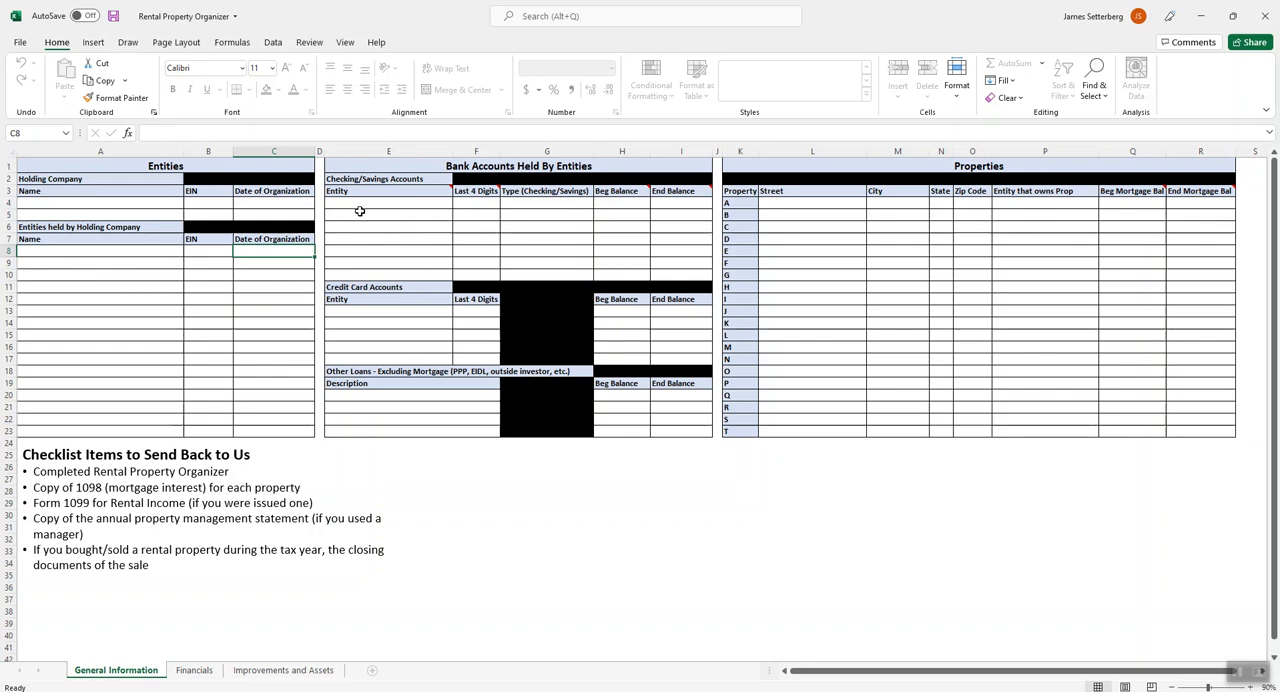
Indicate the checking/savings and credit card account rows with their Beg and End Balance entries.
{"action": "left_click", "coordinate": [388, 204]}
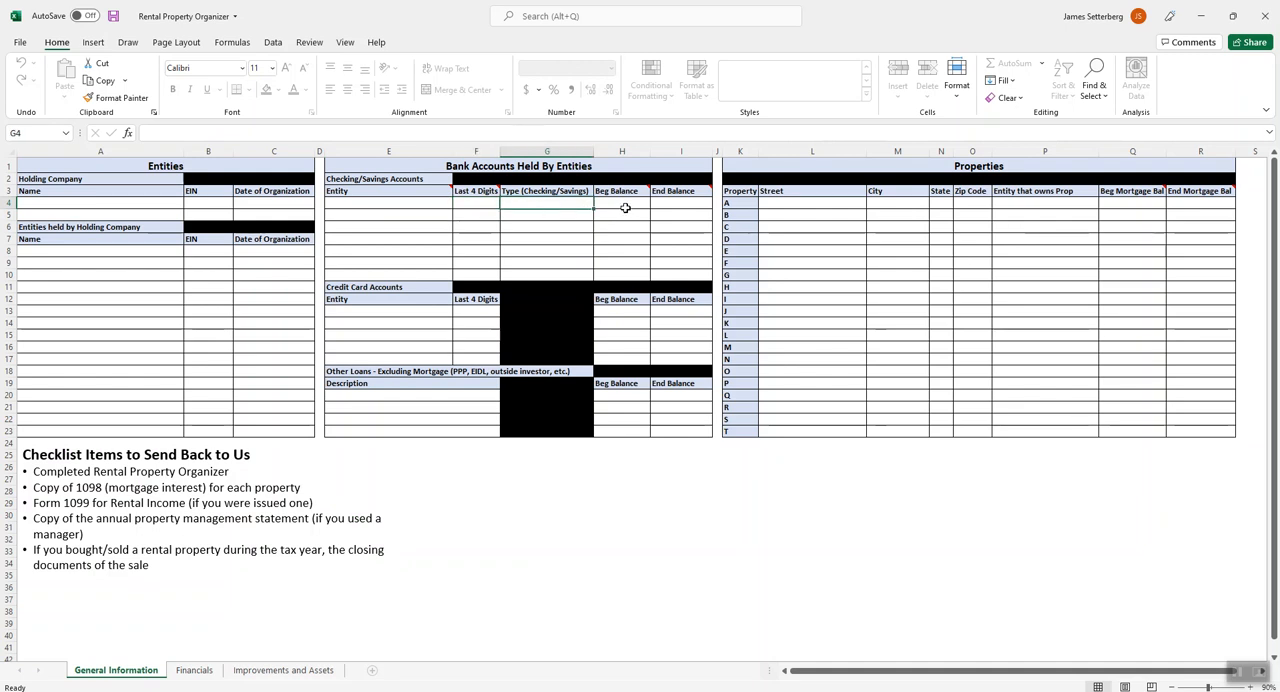
{"action": "left_click", "coordinate": [680, 204]}
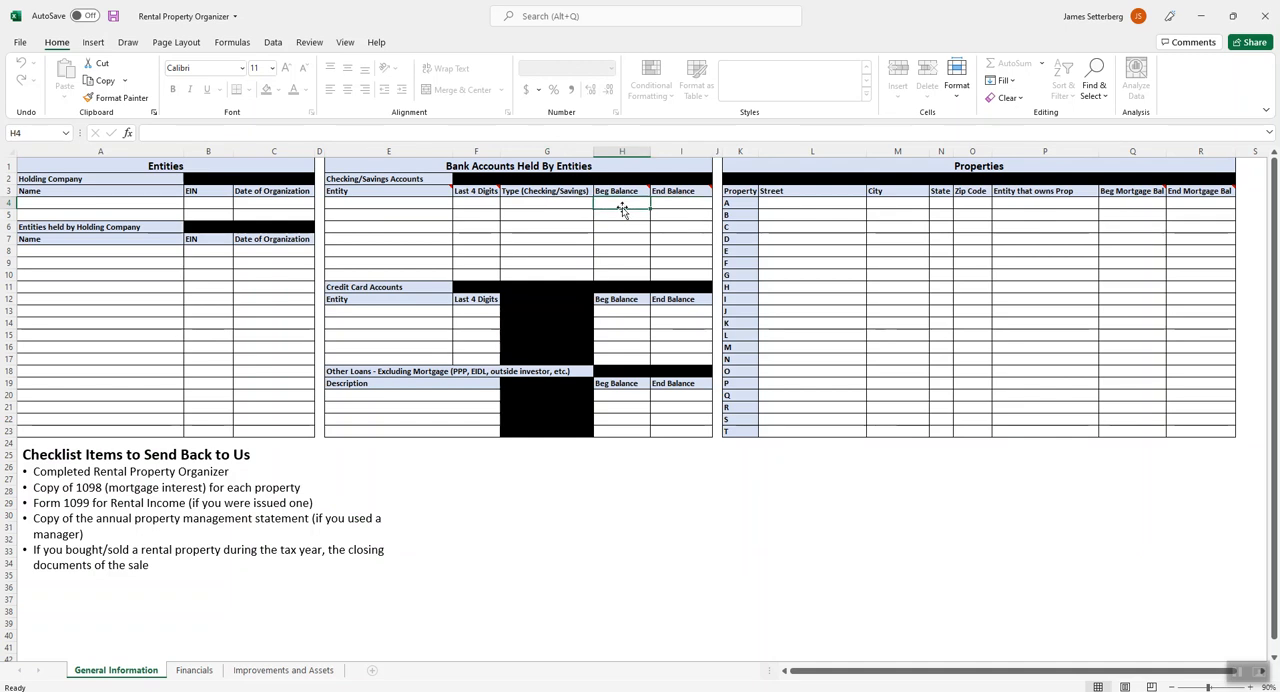
{"action": "mouse_move", "coordinate": [660, 208]}
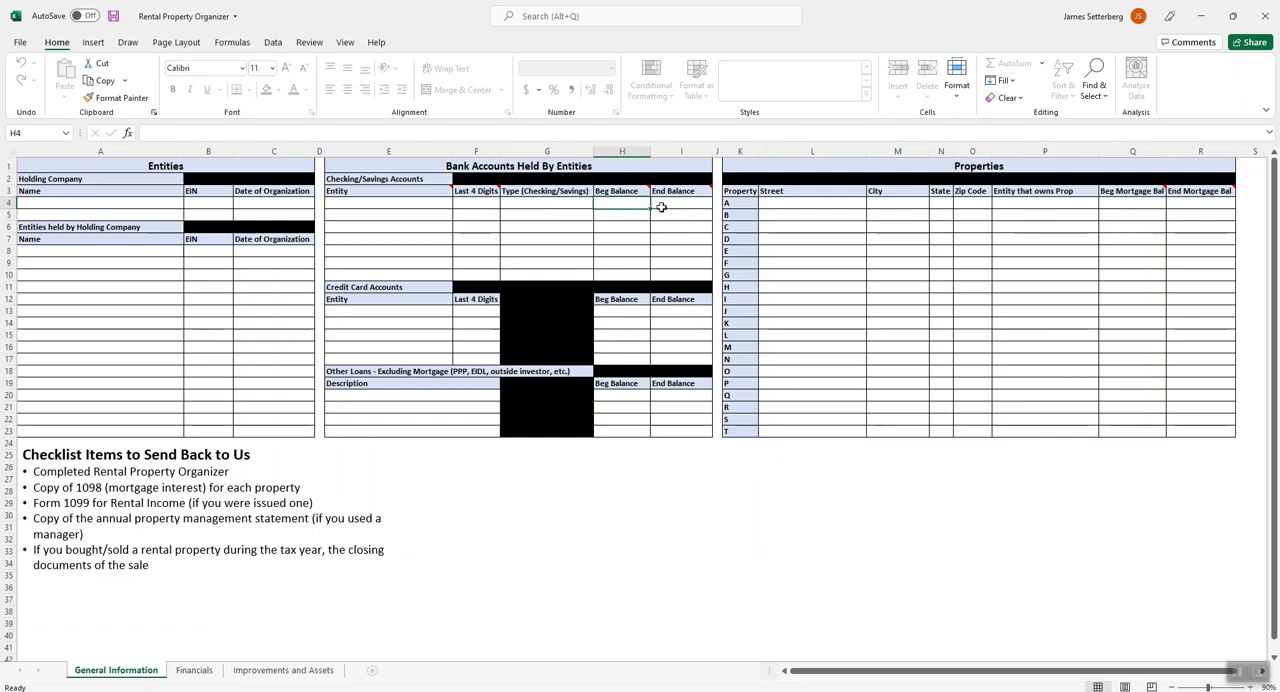
{"action": "left_click", "coordinate": [680, 204]}
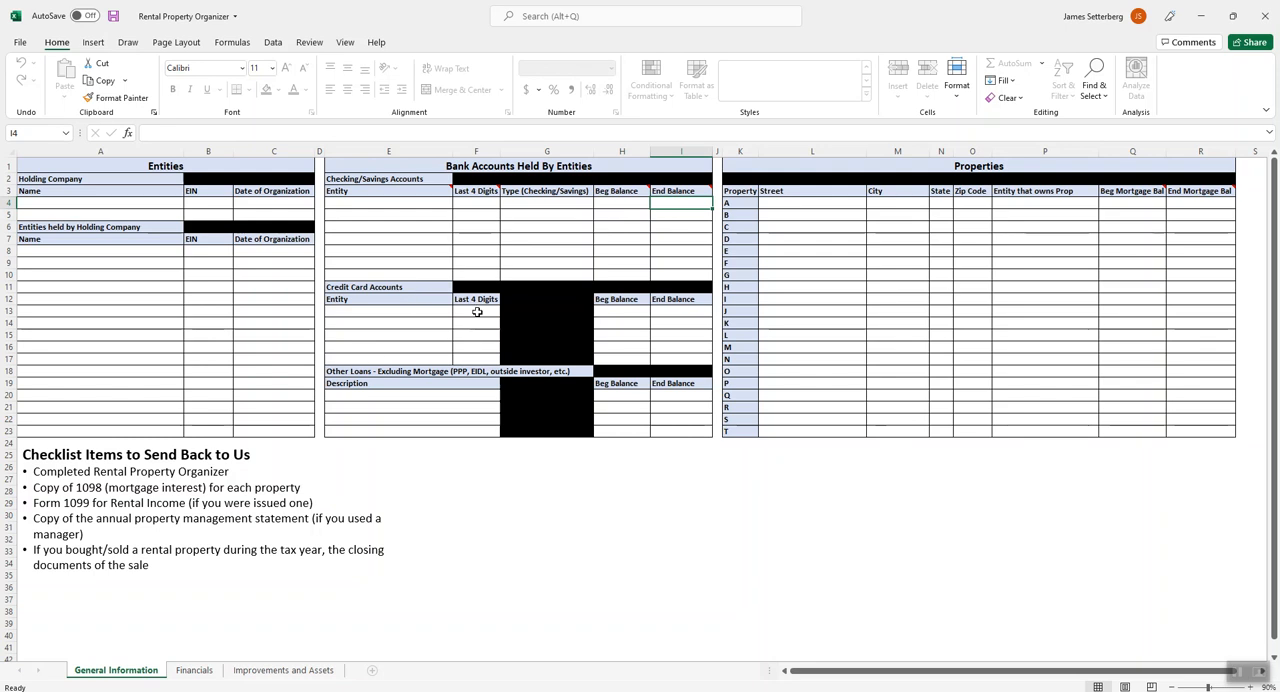
{"action": "left_click", "coordinate": [476, 312]}
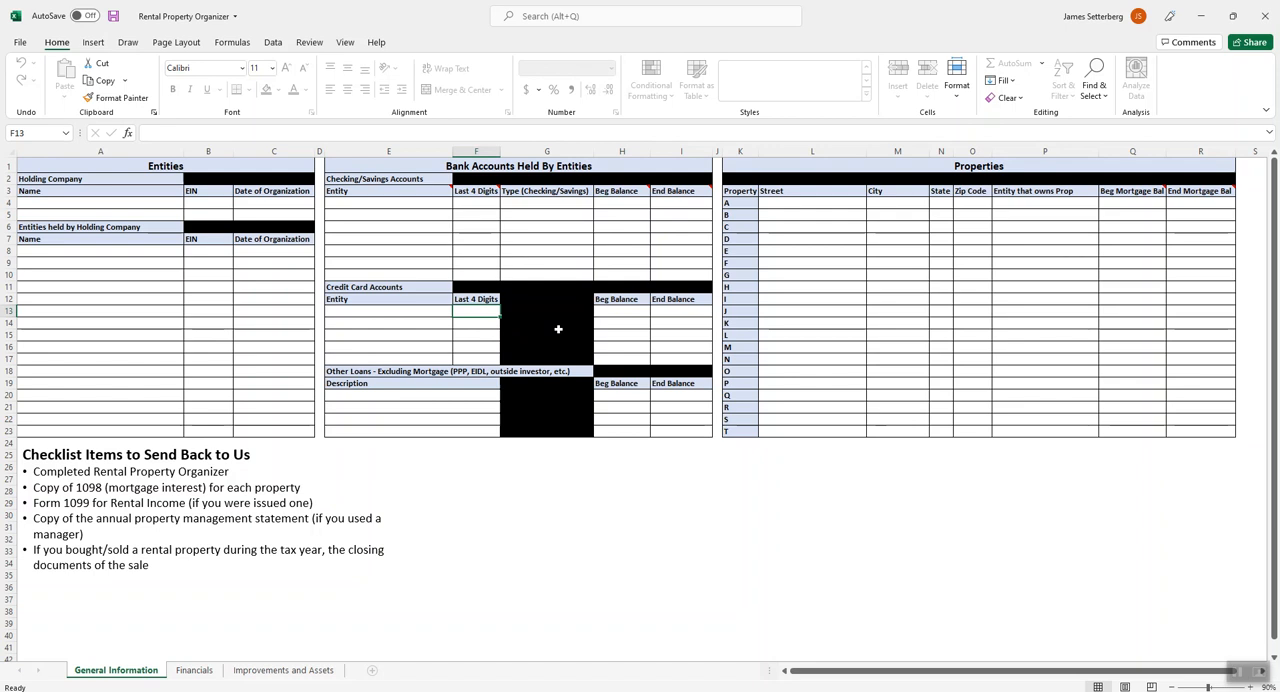
{"action": "left_click", "coordinate": [620, 312]}
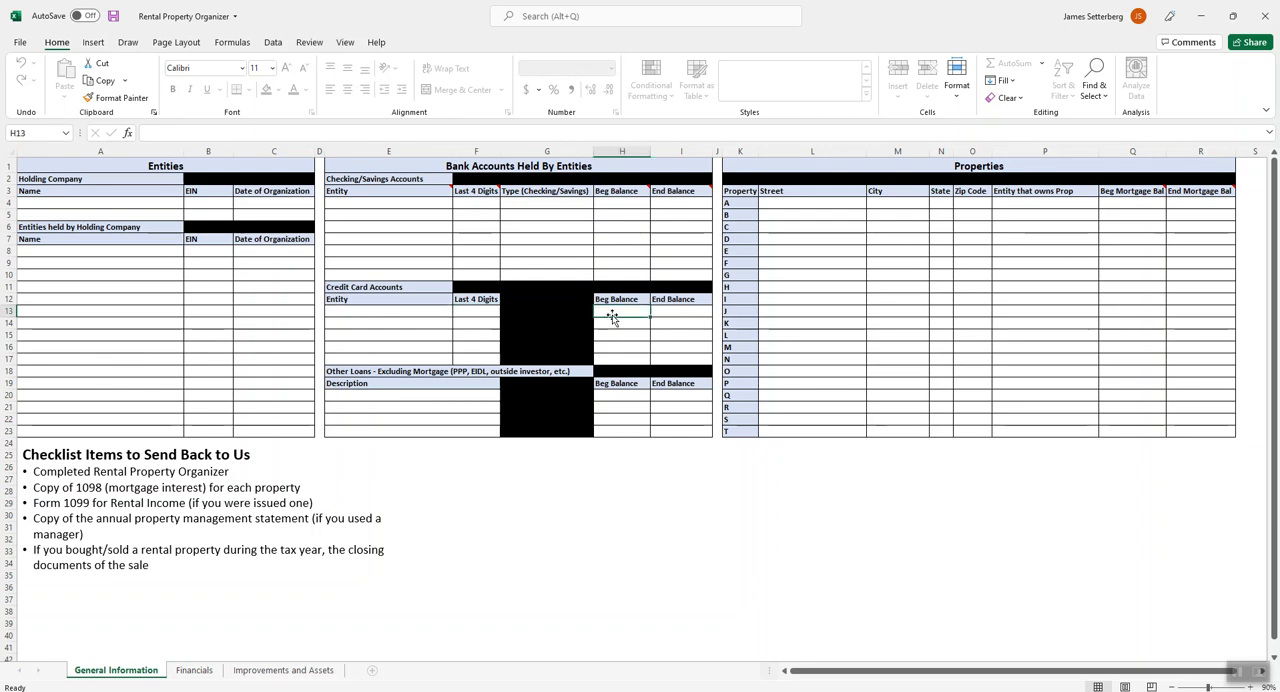
{"action": "left_click", "coordinate": [680, 310]}
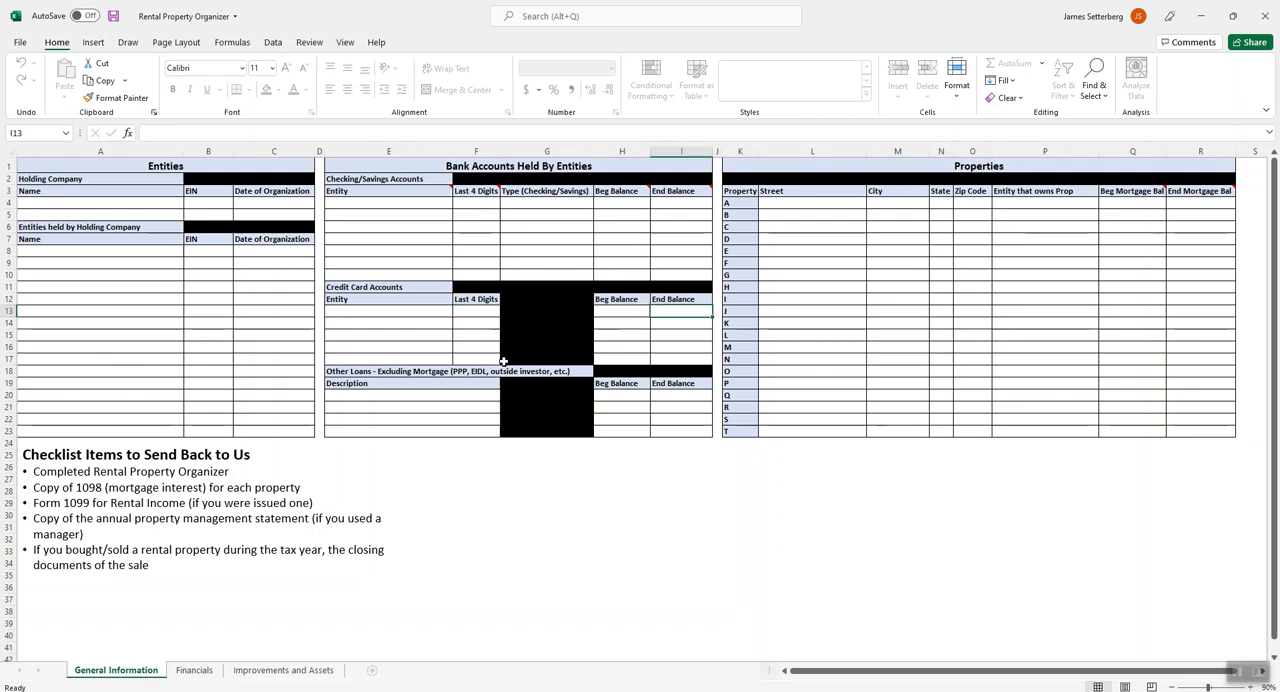
{"action": "mouse_move", "coordinate": [410, 396]}
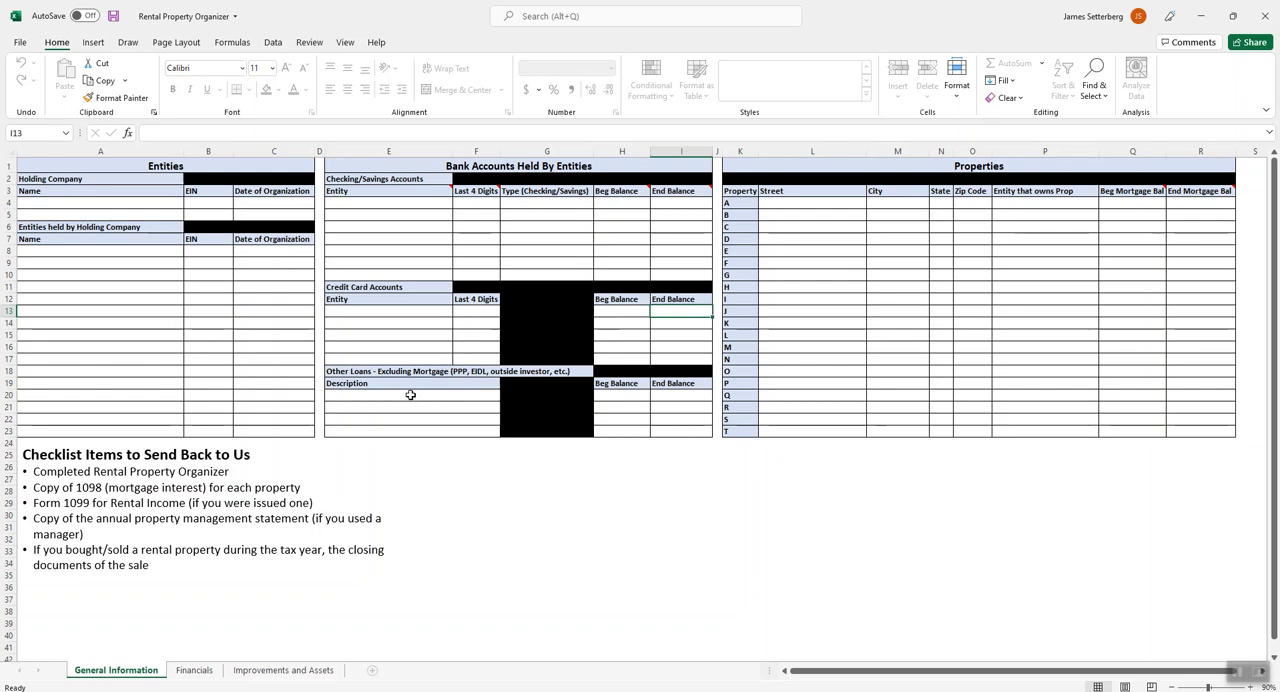
{"action": "mouse_move", "coordinate": [504, 378]}
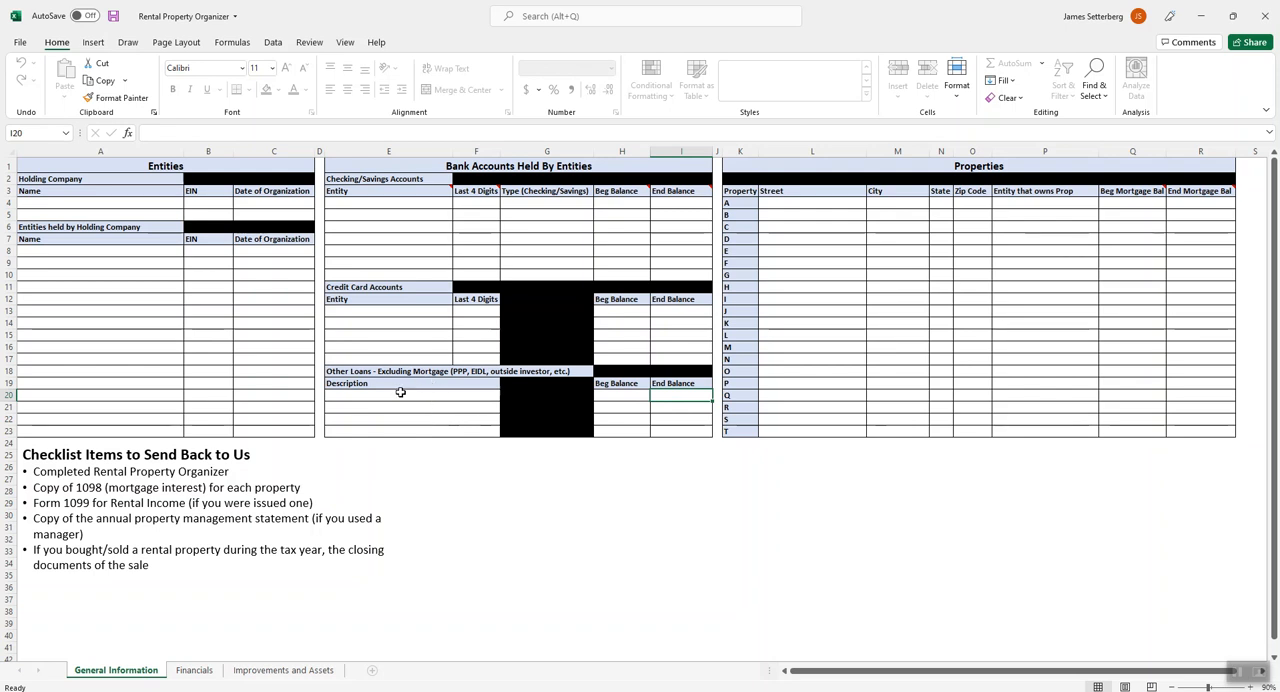
{"action": "mouse_move", "coordinate": [416, 420]}
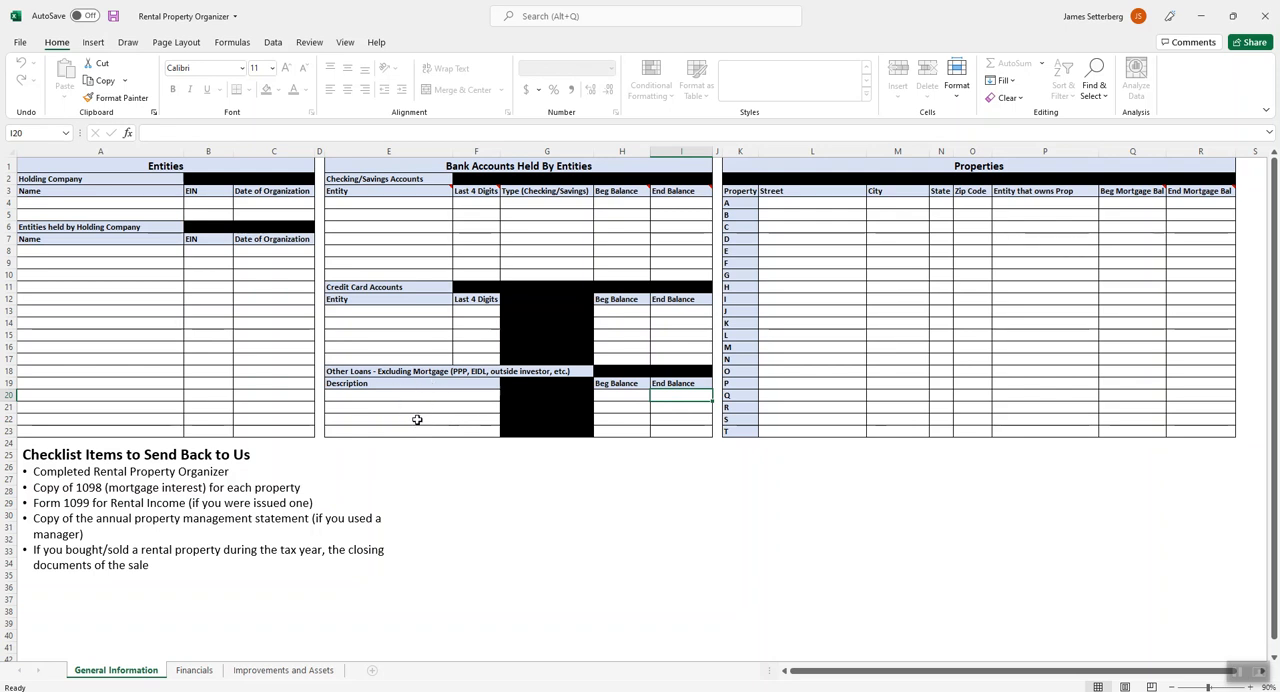
Review the further account entry columns to the right along the same row.
{"action": "left_click", "coordinate": [812, 204]}
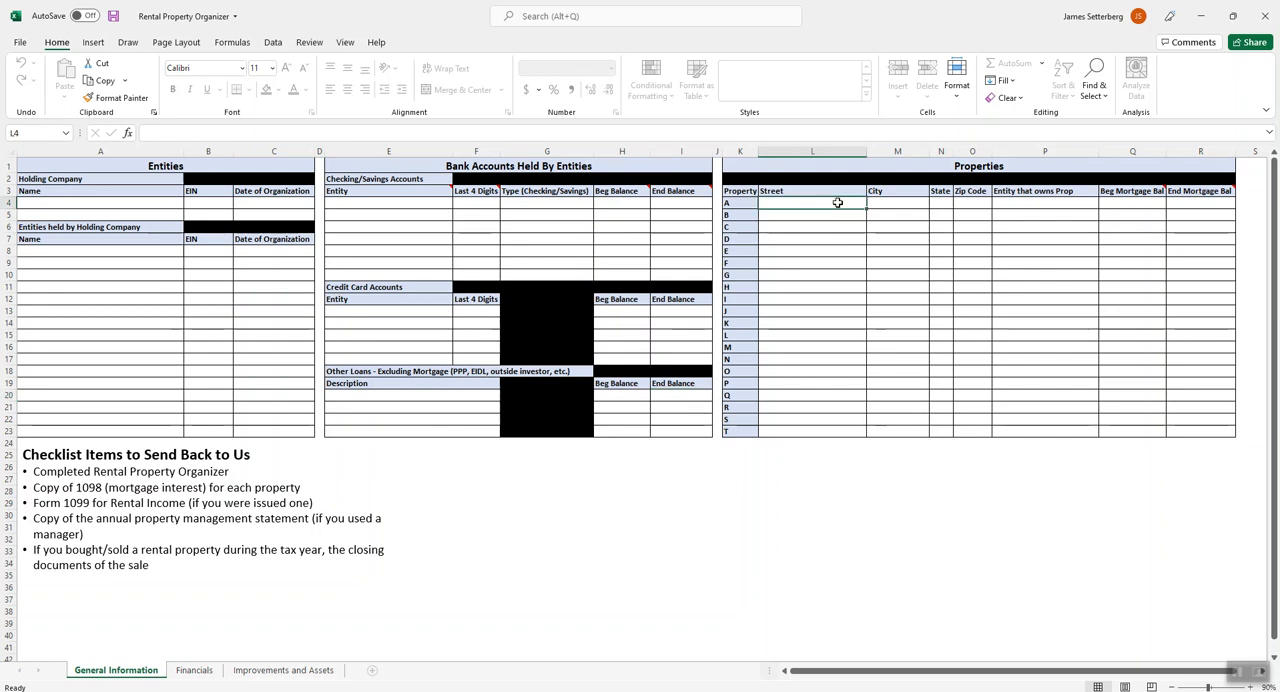
{"action": "mouse_move", "coordinate": [816, 276]}
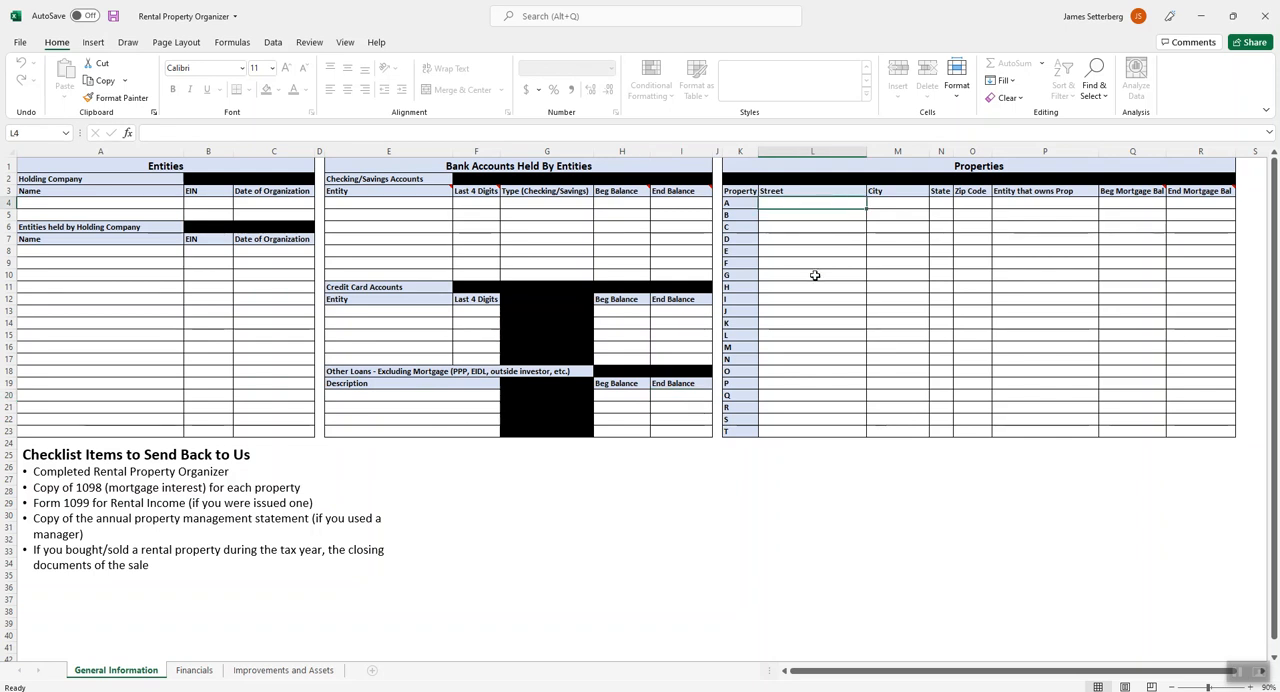
{"action": "mouse_move", "coordinate": [836, 248]}
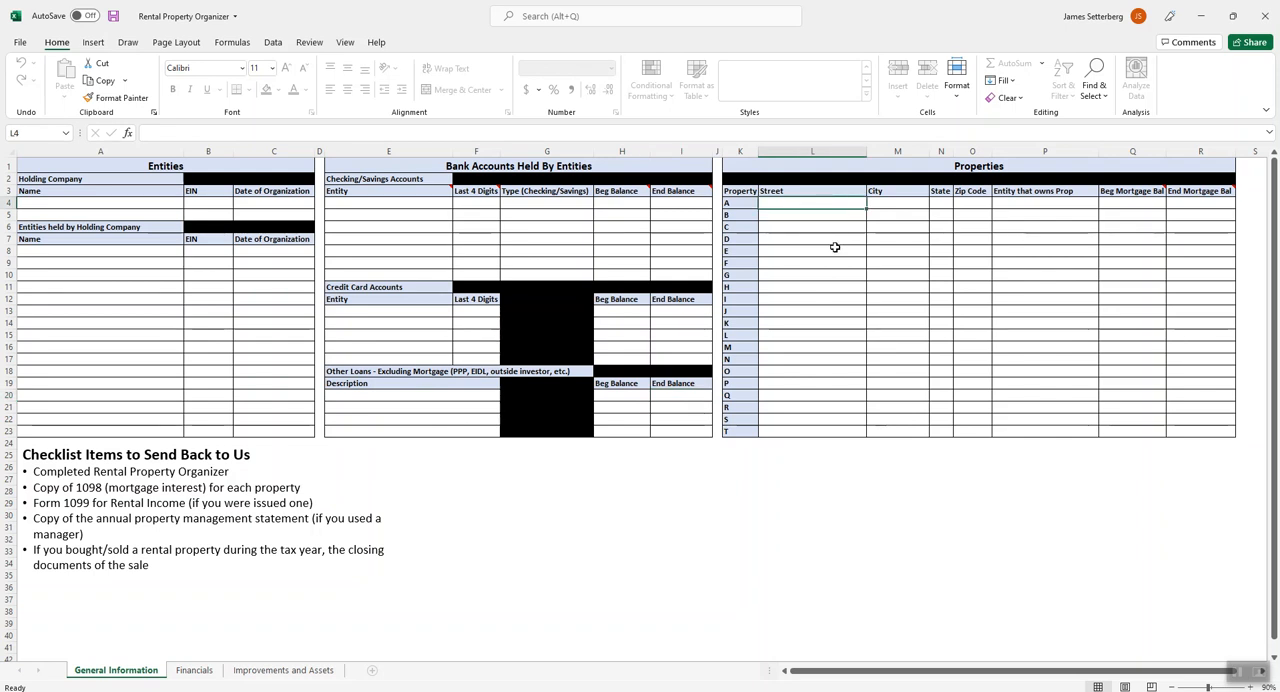
{"action": "mouse_move", "coordinate": [764, 414]}
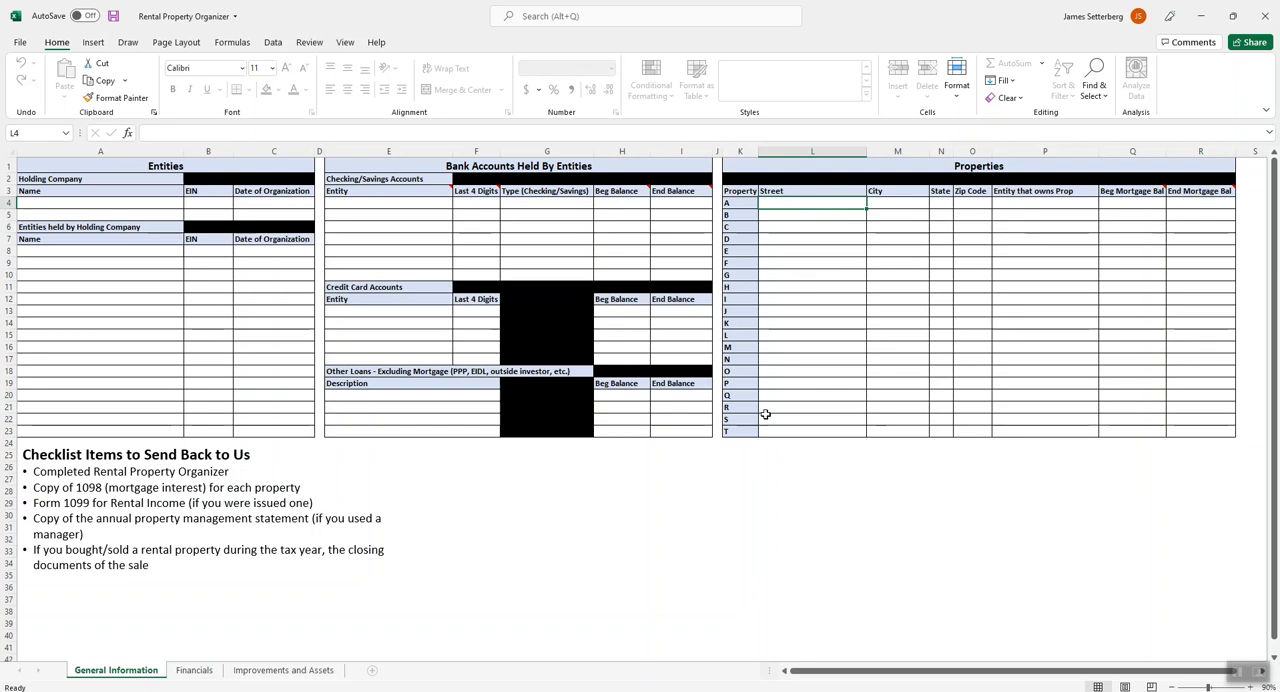
{"action": "mouse_move", "coordinate": [812, 202]}
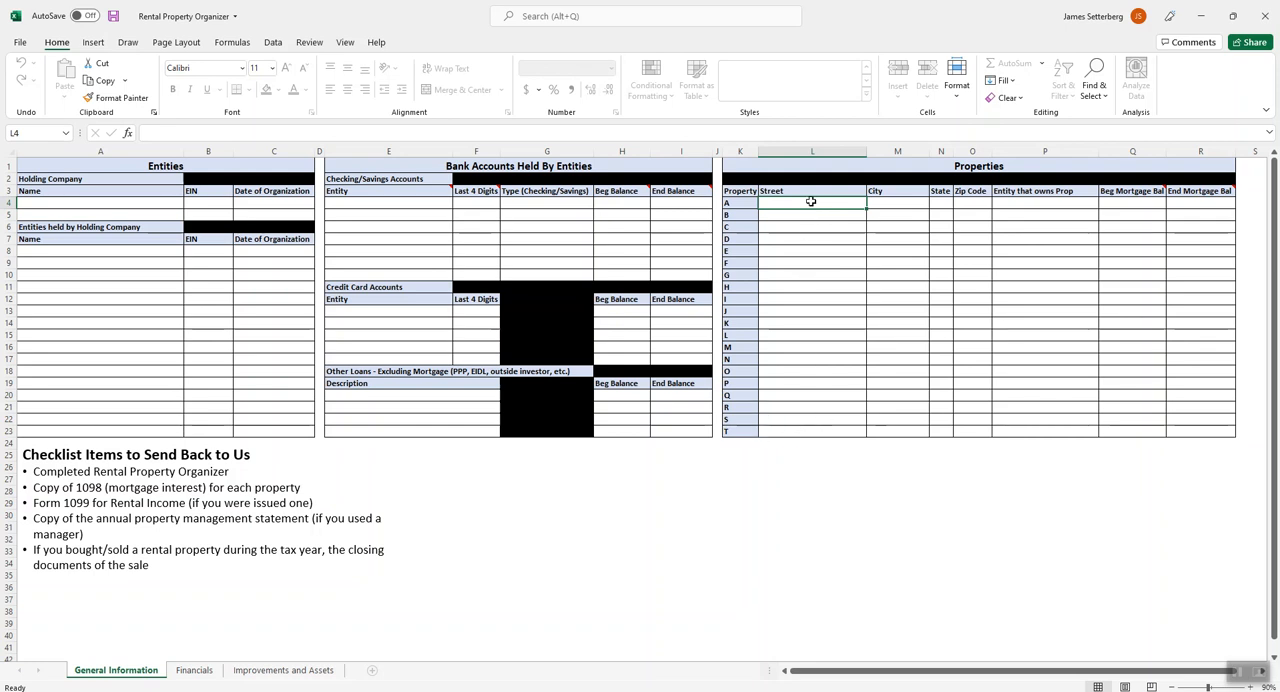
{"action": "mouse_move", "coordinate": [800, 296]}
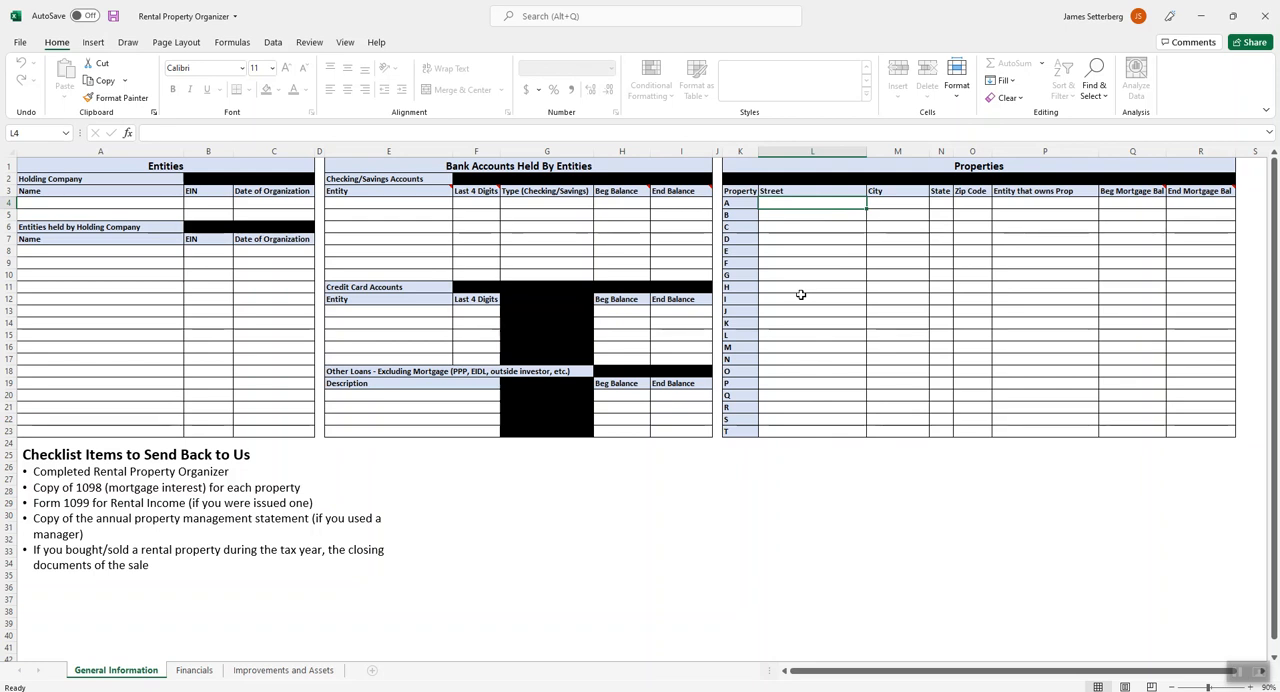
{"action": "mouse_move", "coordinate": [852, 316]}
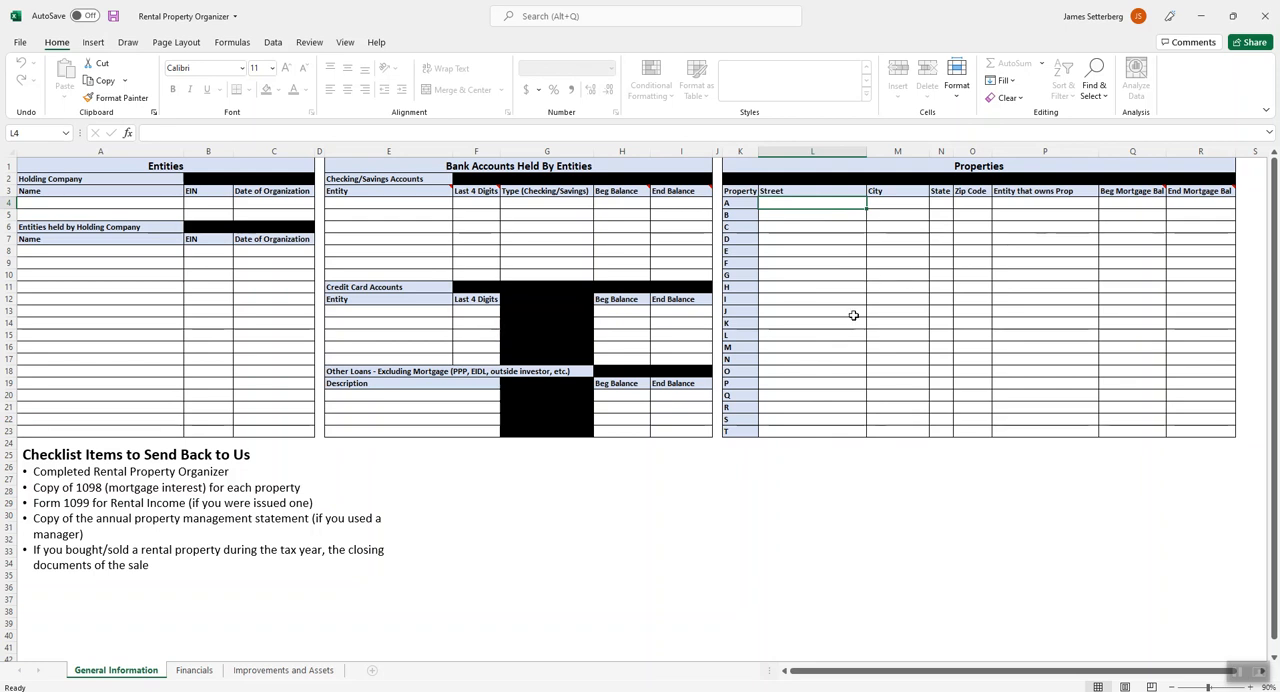
{"action": "mouse_move", "coordinate": [820, 302]}
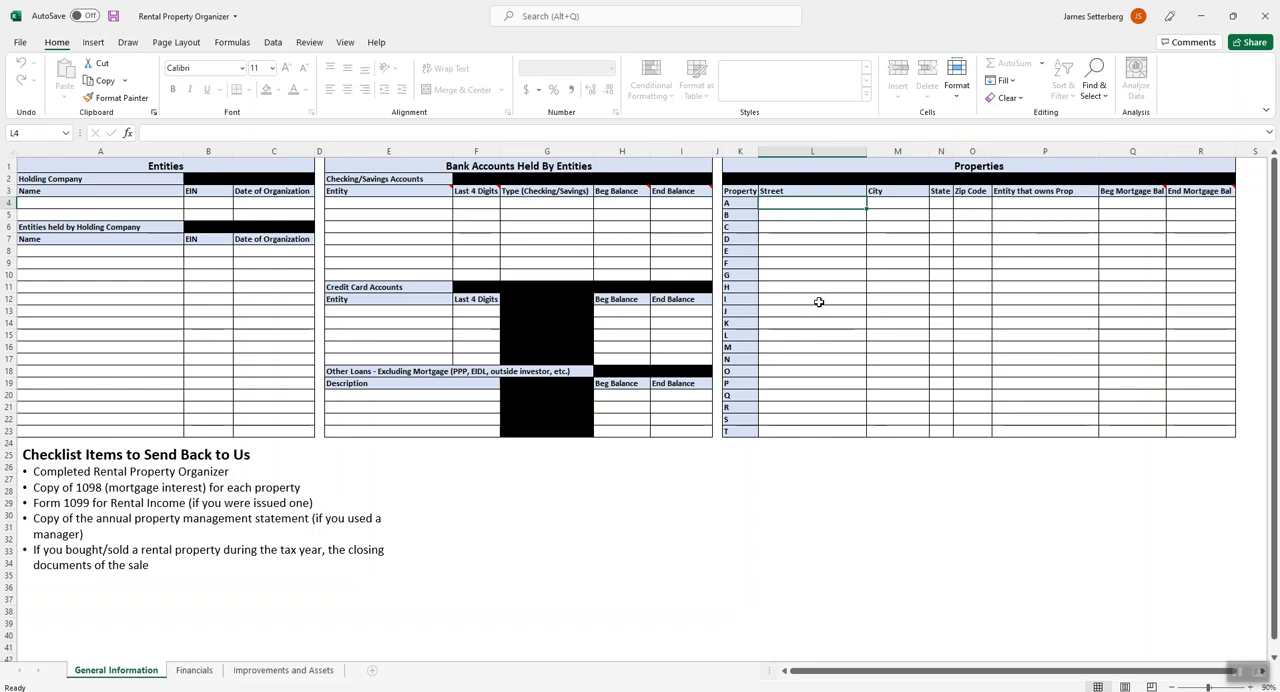
{"action": "mouse_move", "coordinate": [860, 268]}
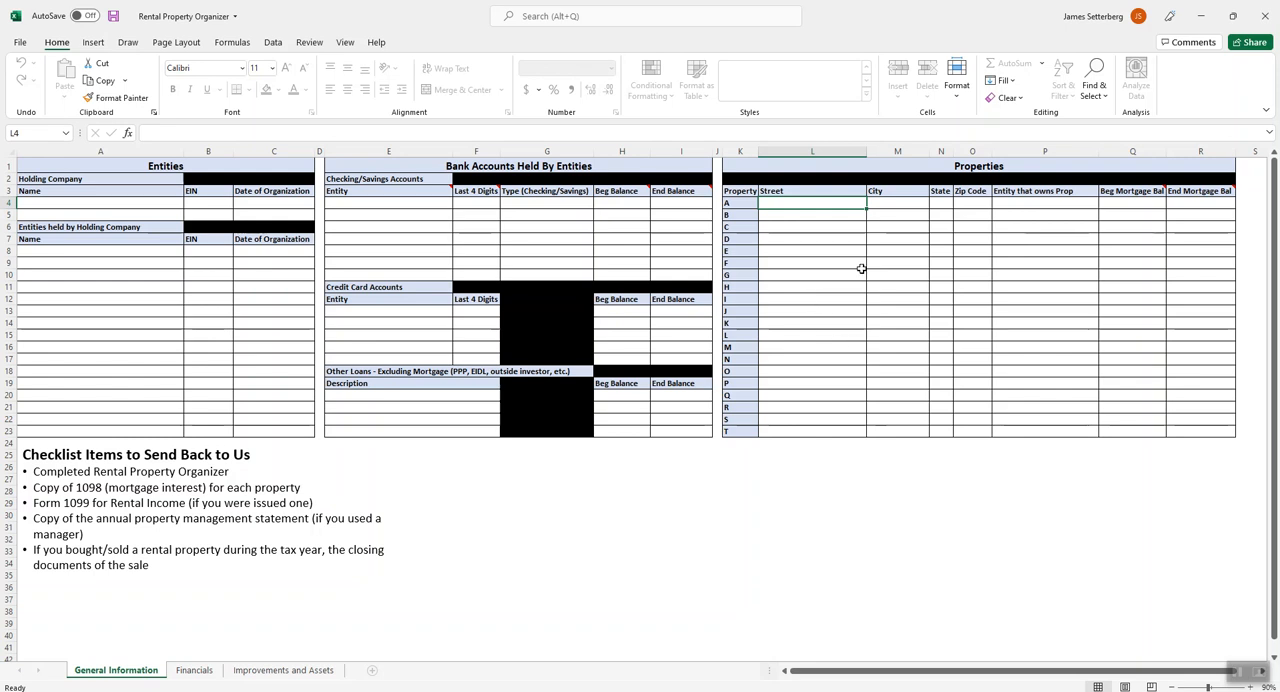
{"action": "mouse_move", "coordinate": [824, 262]}
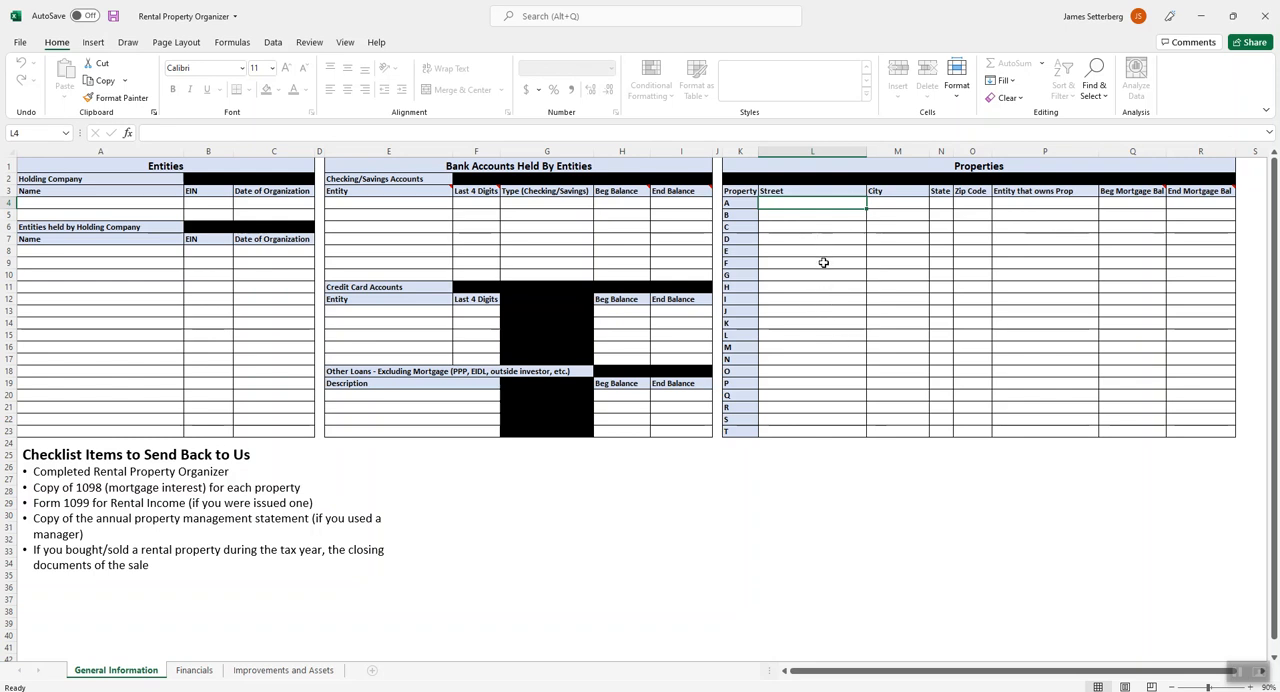
{"action": "mouse_move", "coordinate": [810, 204]}
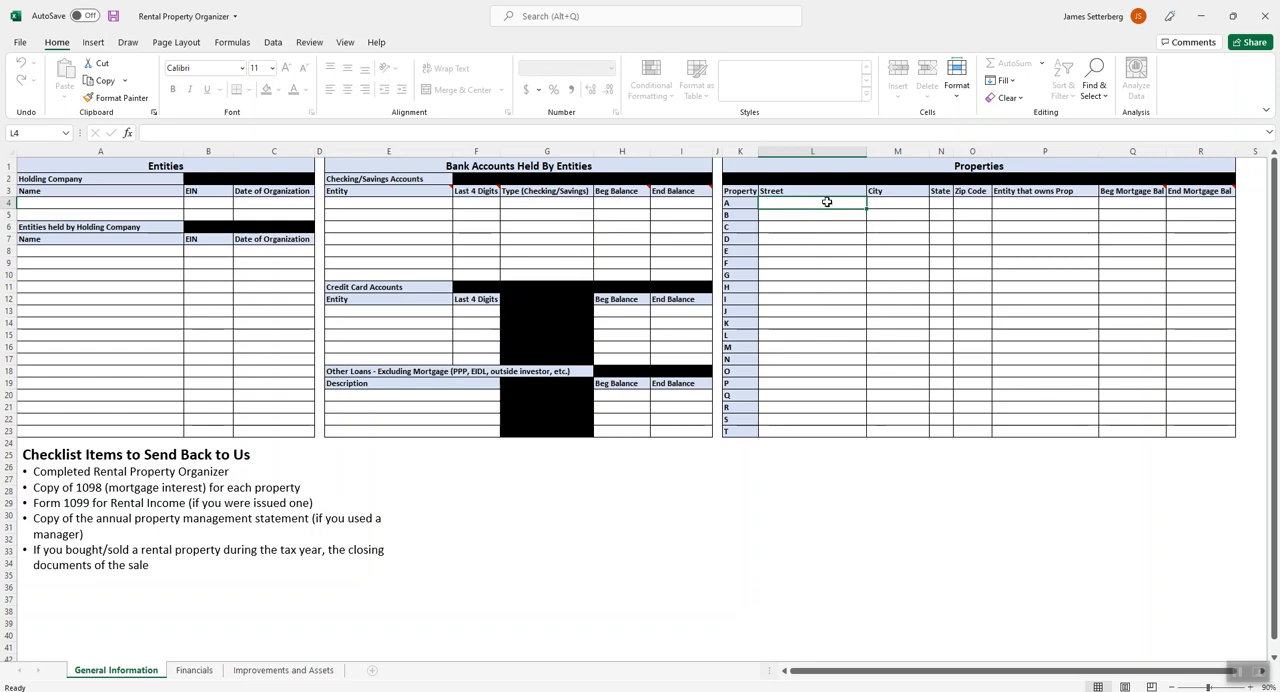
{"action": "left_click", "coordinate": [940, 204]}
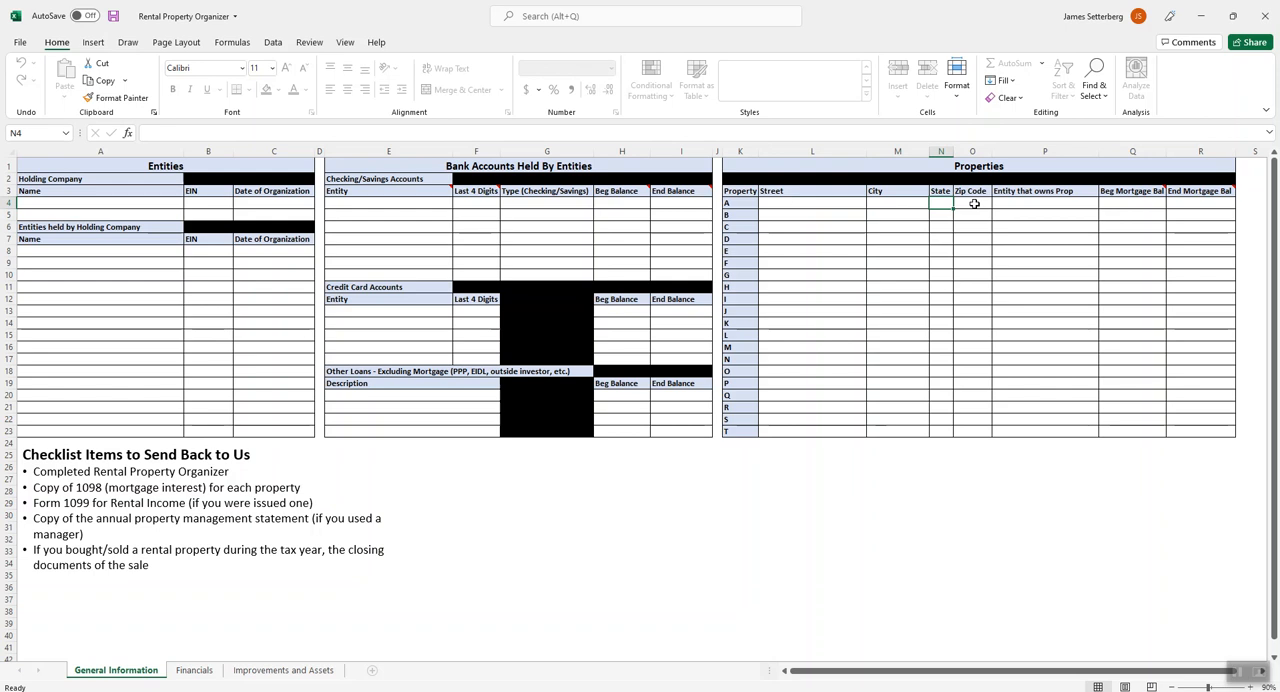
{"action": "left_click", "coordinate": [1044, 204]}
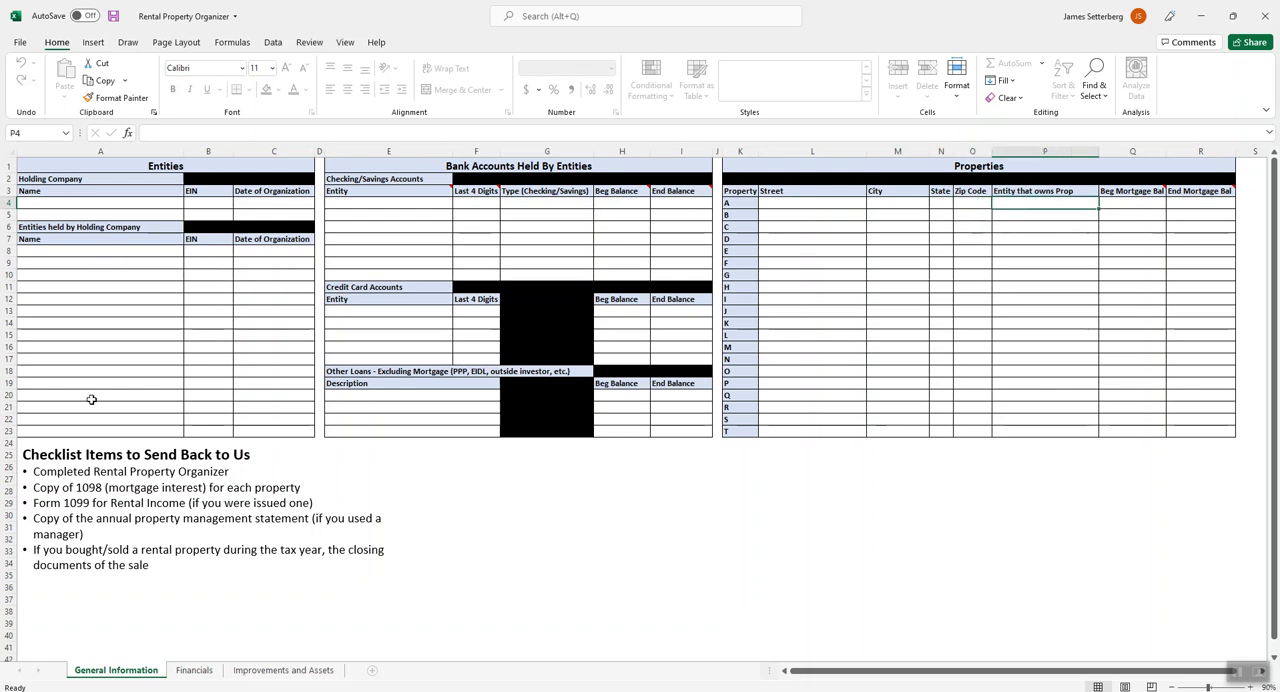
{"action": "mouse_move", "coordinate": [1094, 216]}
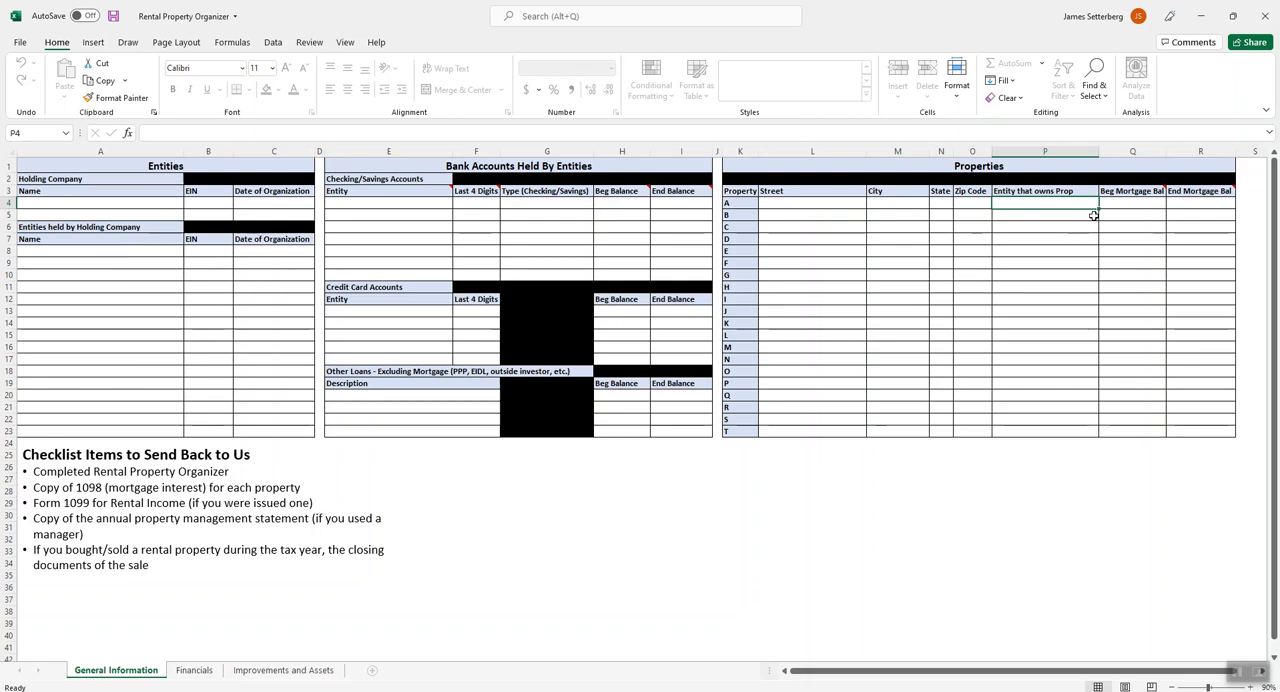
{"action": "left_click", "coordinate": [1132, 204]}
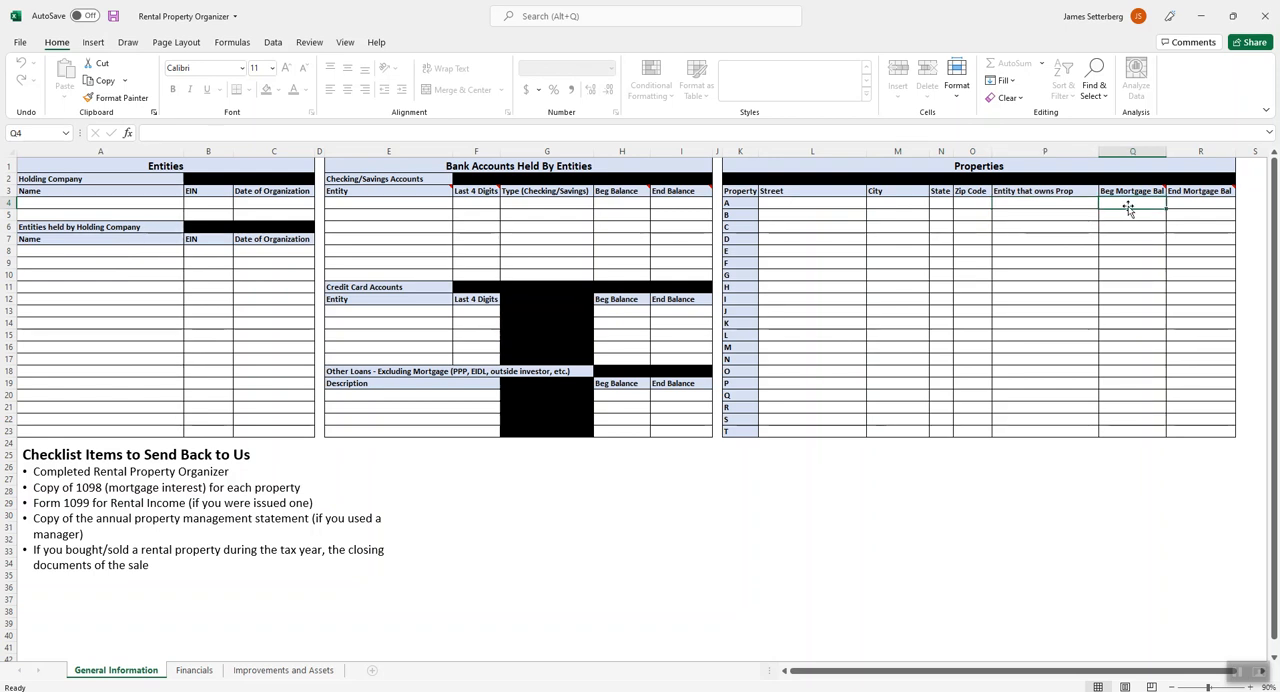
{"action": "left_click", "coordinate": [1200, 204]}
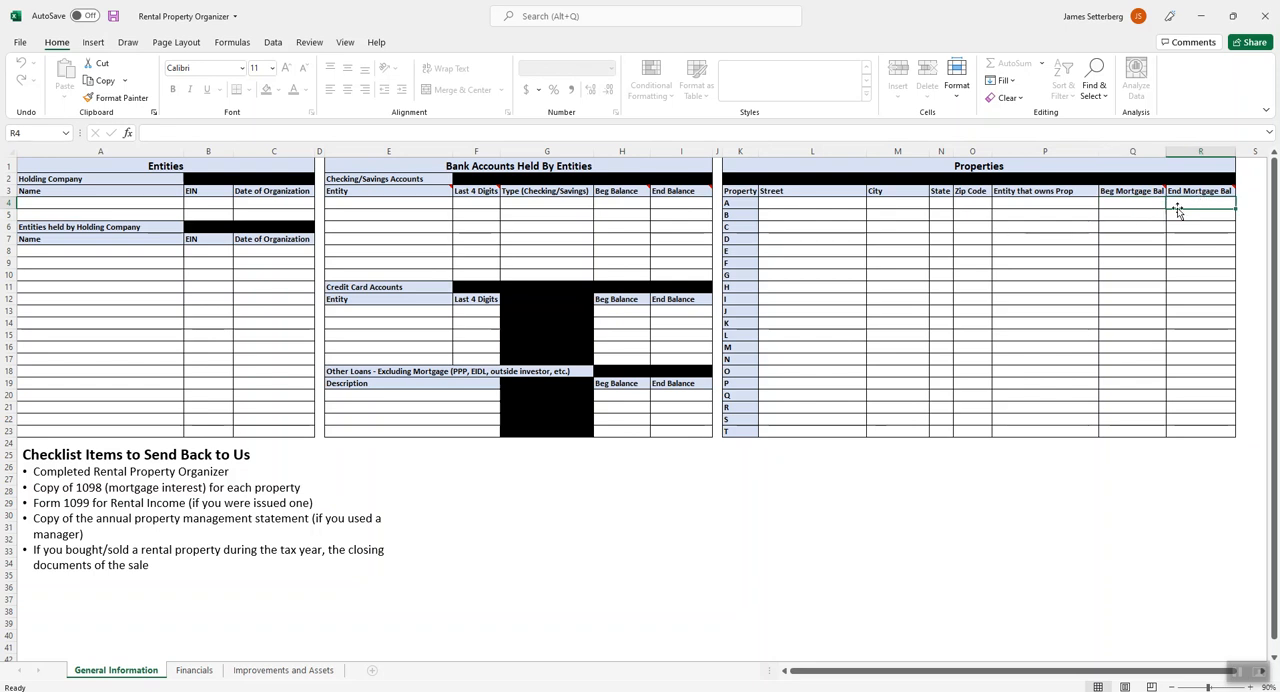
{"action": "left_click", "coordinate": [1044, 204]}
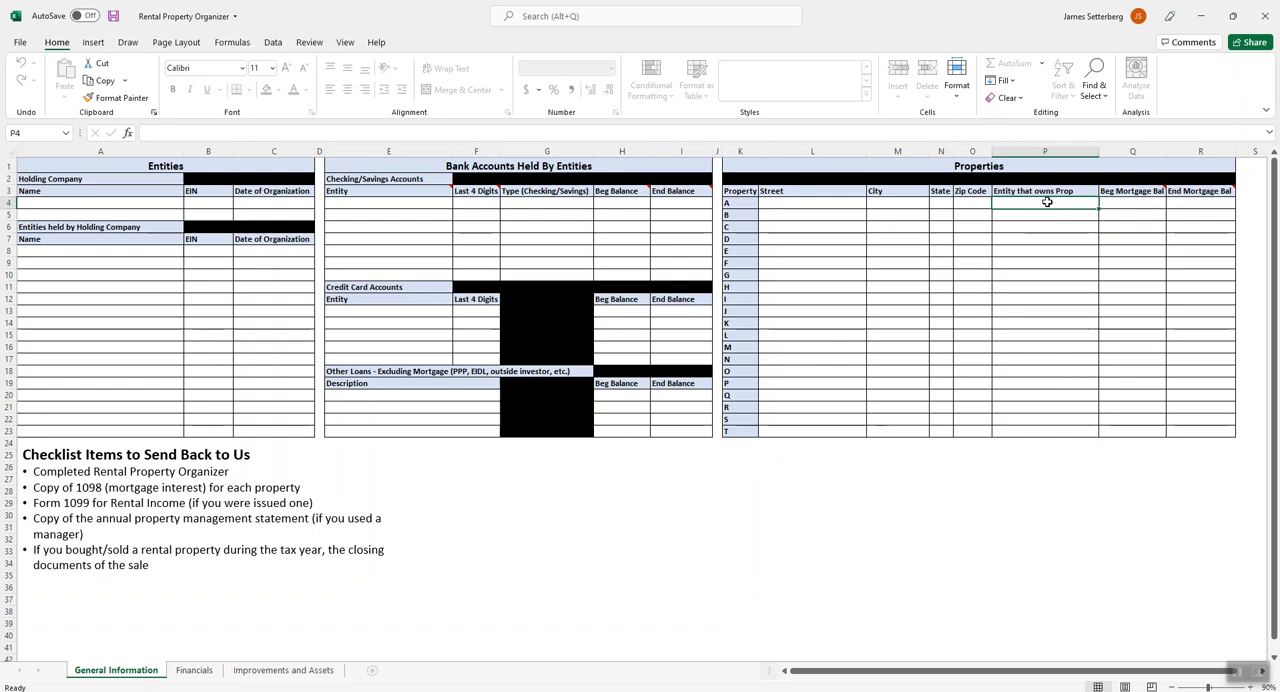
{"action": "mouse_move", "coordinate": [1020, 192]}
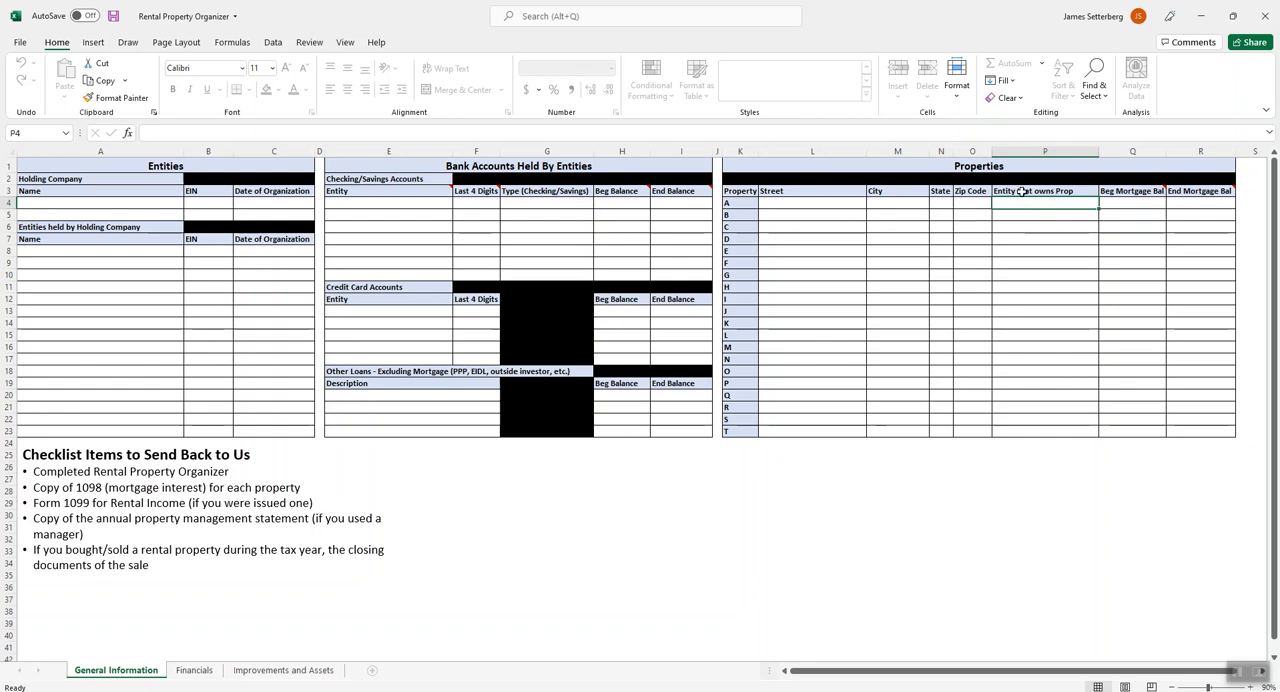
{"action": "mouse_move", "coordinate": [1032, 210]}
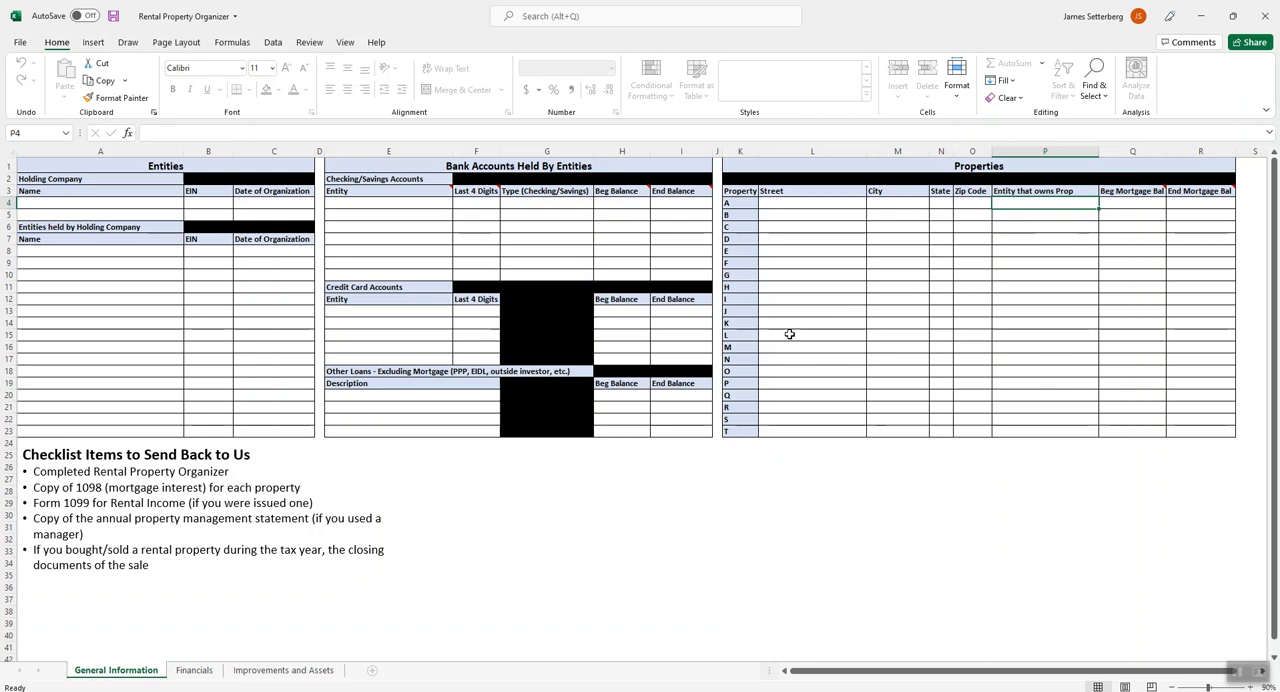
{"action": "mouse_move", "coordinate": [250, 614]}
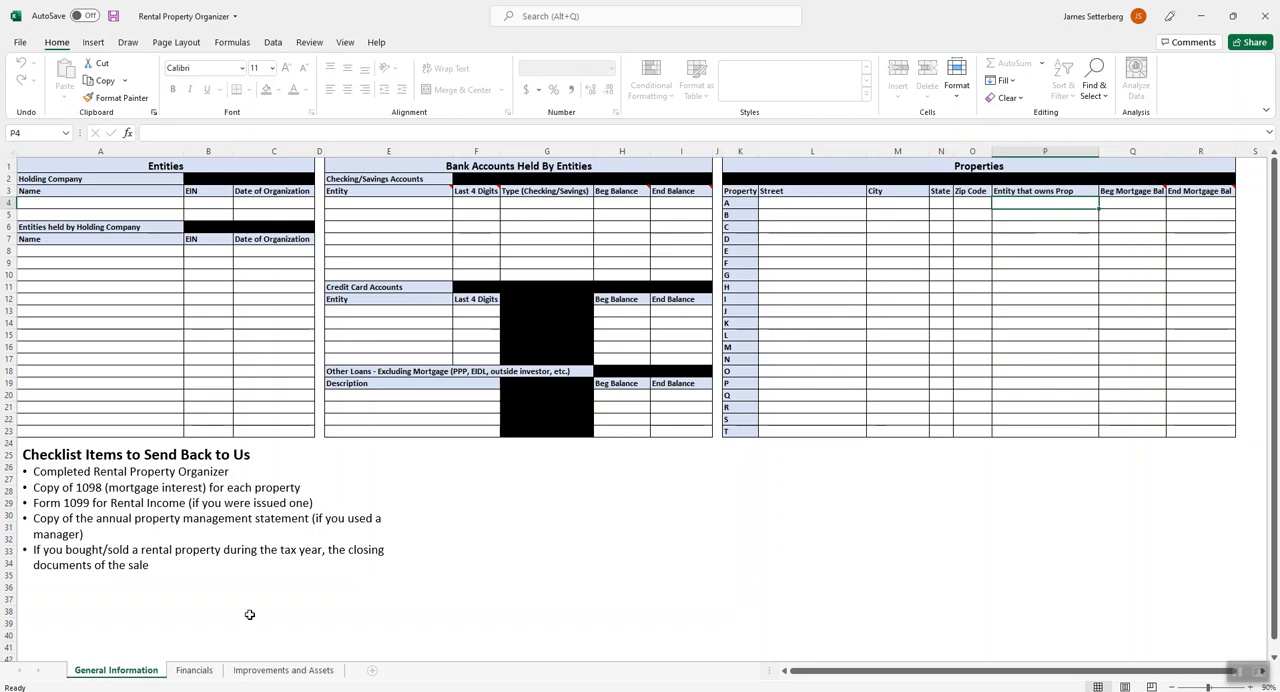
Move to the Financials sheet and select answer cells for the property manager and rental days questions.
{"action": "left_click", "coordinate": [194, 670]}
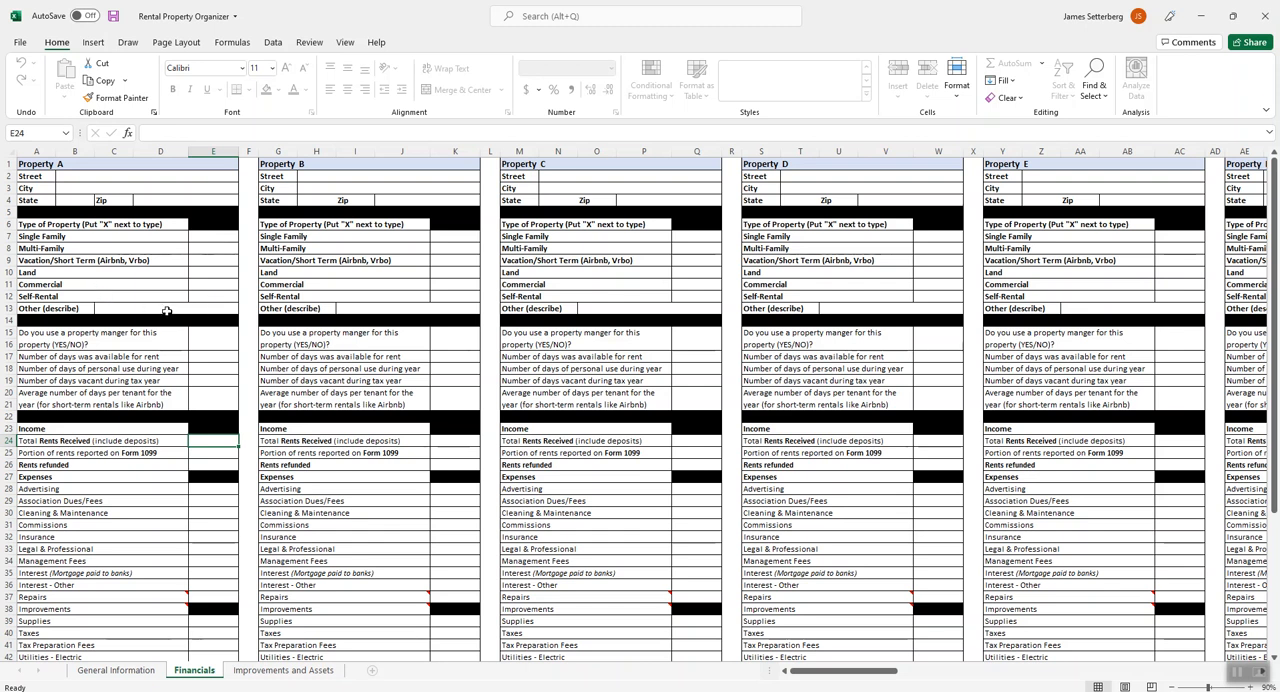
{"action": "left_click", "coordinate": [212, 338]}
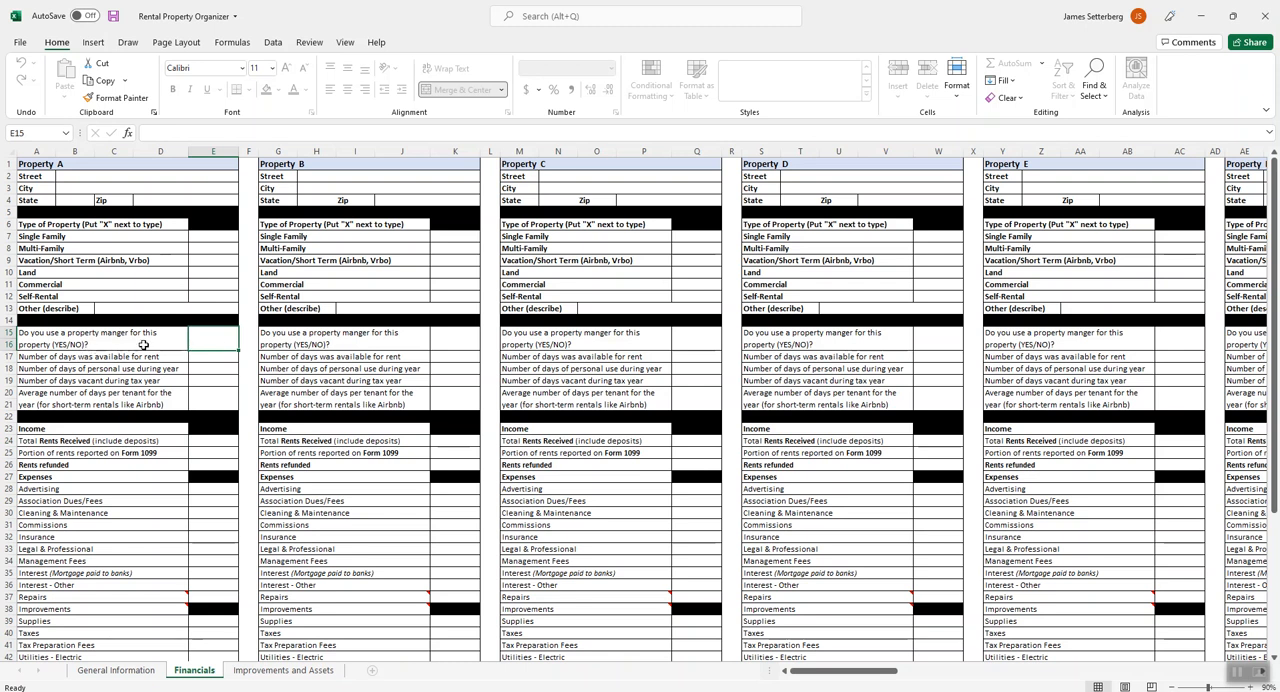
{"action": "scroll", "scroll_direction": "down", "scroll_amount": 3}
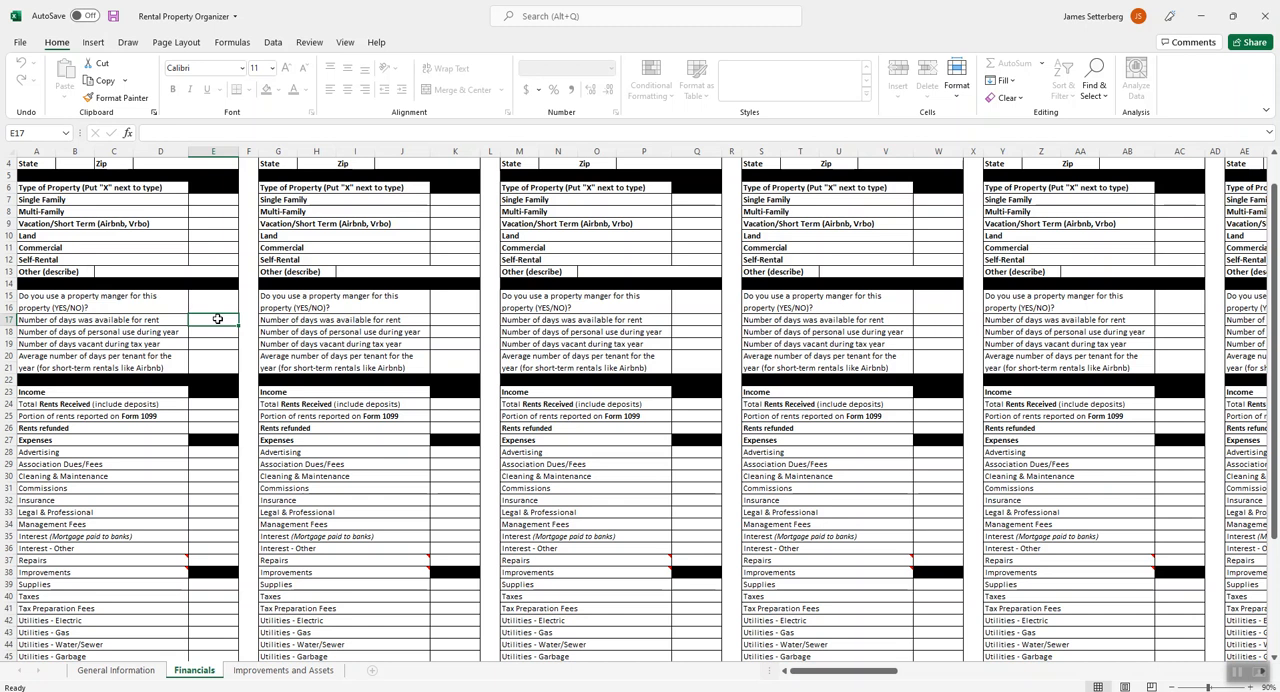
{"action": "mouse_move", "coordinate": [220, 332]}
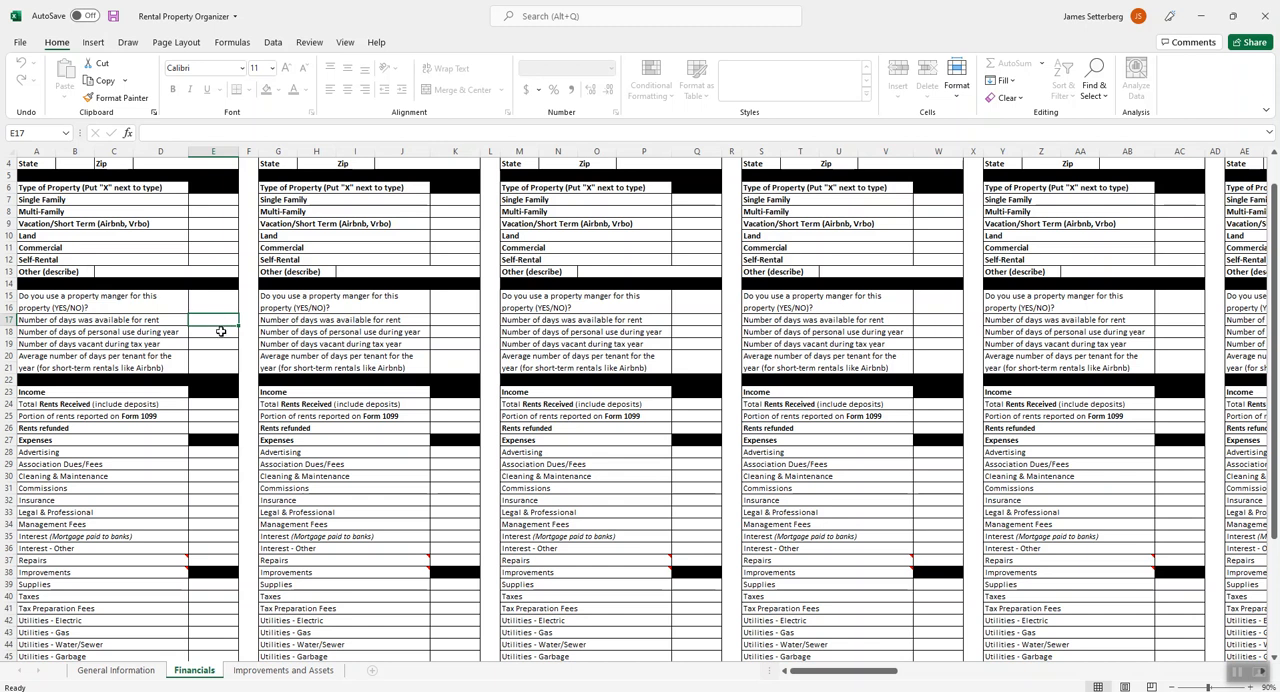
{"action": "left_click", "coordinate": [212, 332]}
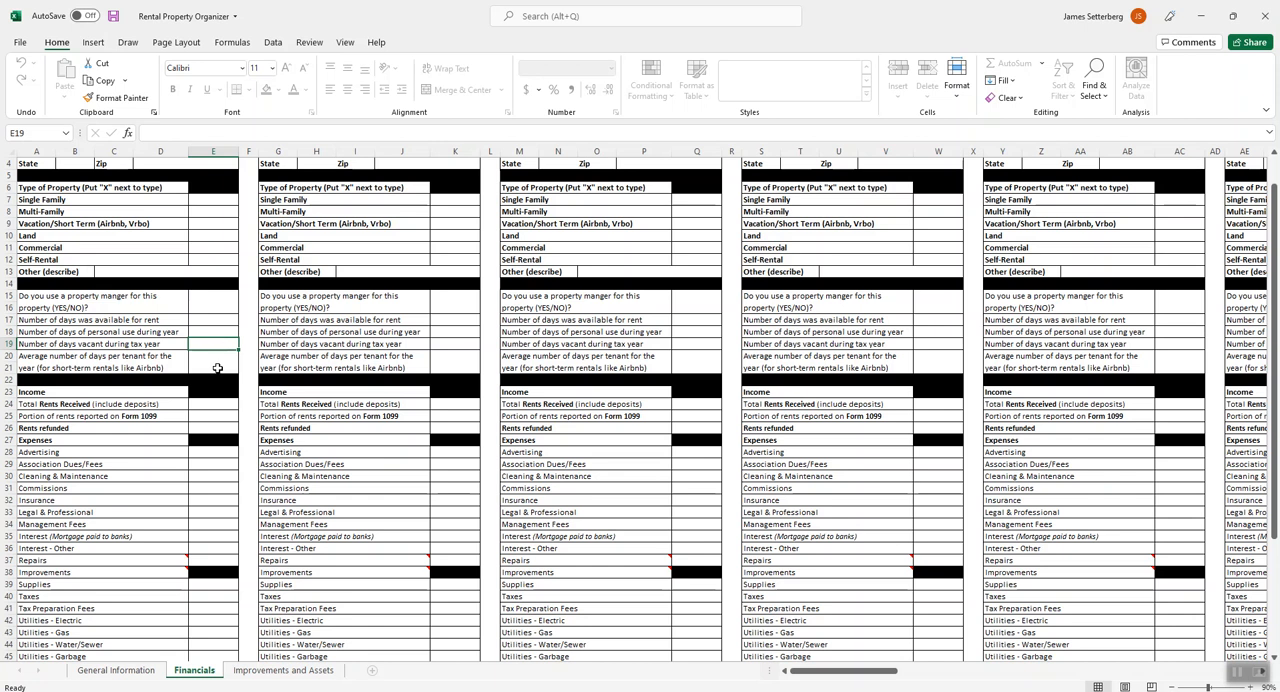
{"action": "left_click", "coordinate": [212, 354]}
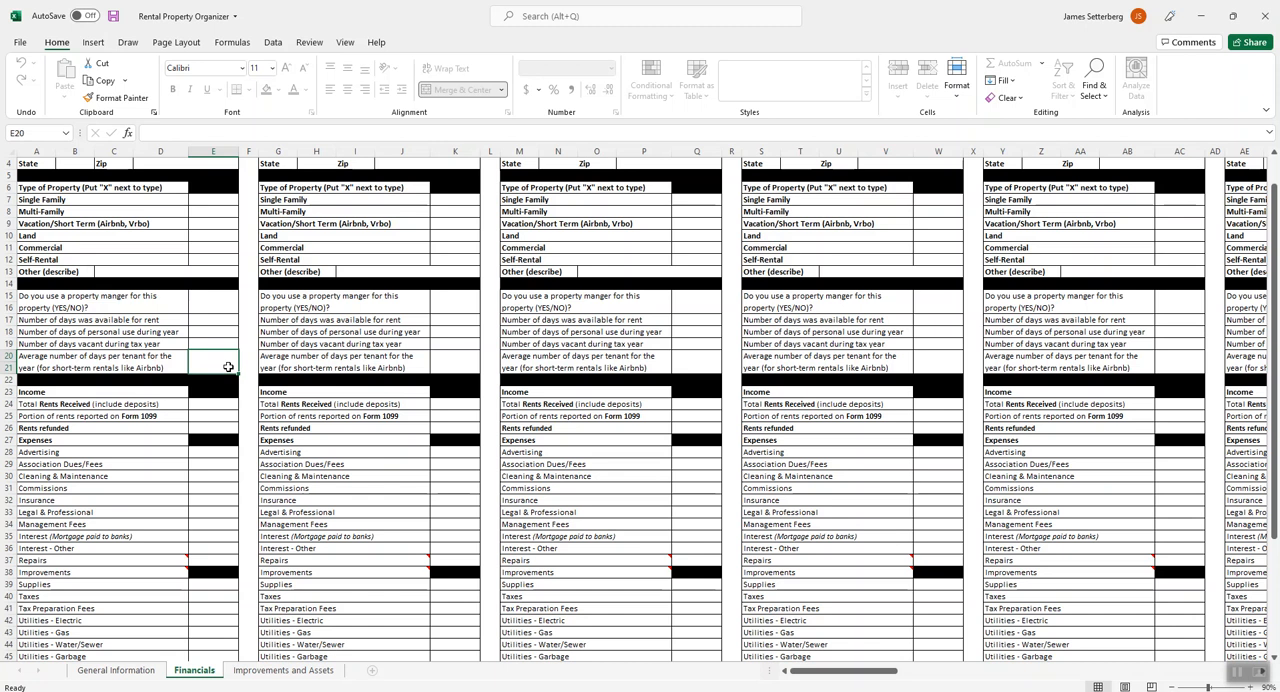
{"action": "mouse_move", "coordinate": [212, 362]}
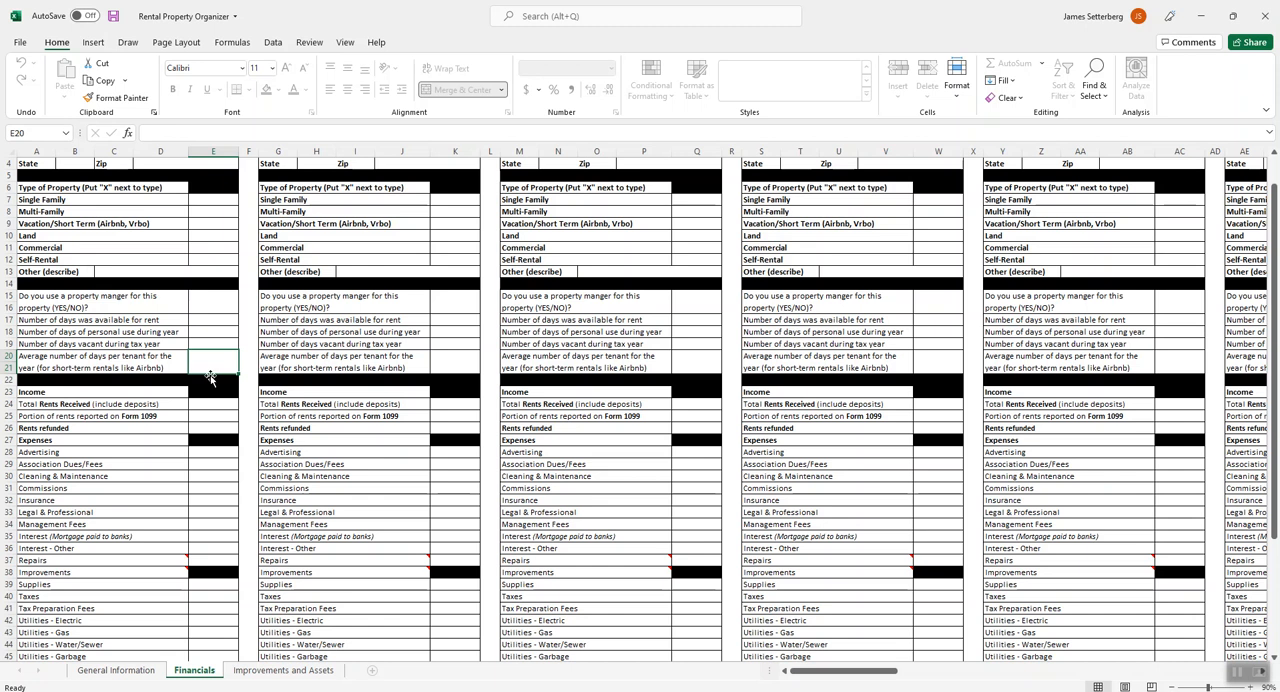
Select Property A expense amount cells for Repairs, utilities and Supplies.
{"action": "scroll", "scroll_direction": "down", "scroll_amount": 3}
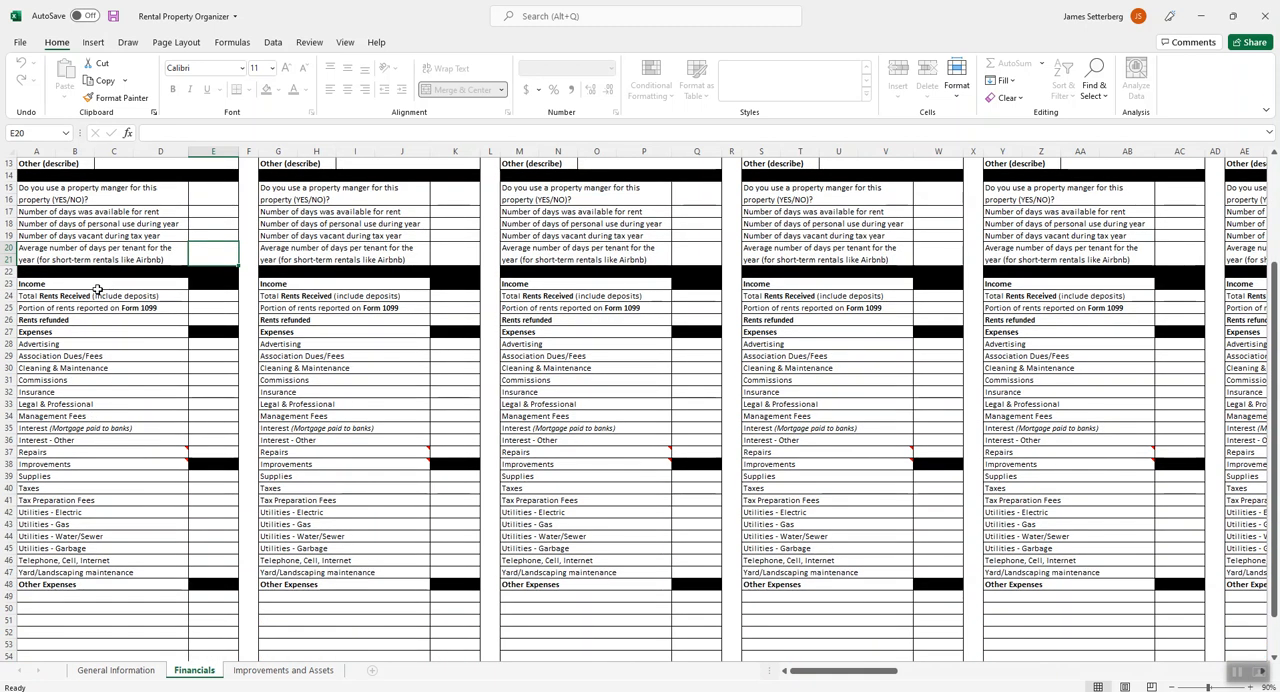
{"action": "mouse_move", "coordinate": [218, 304]}
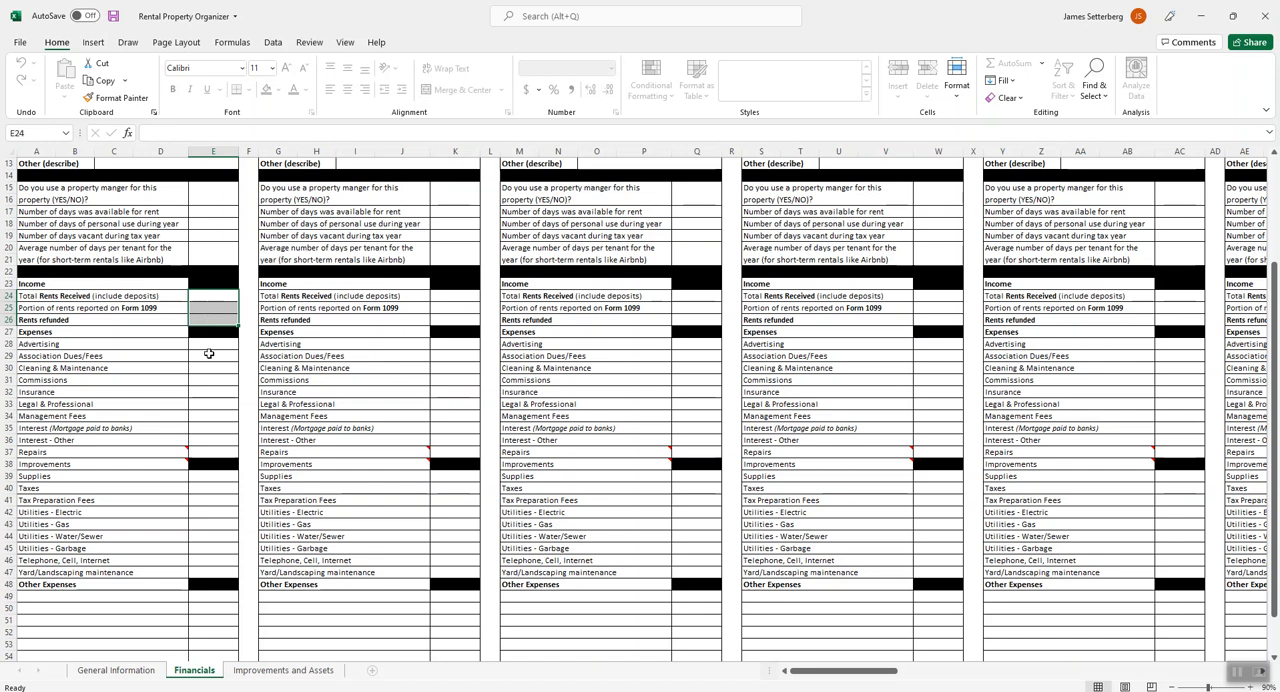
{"action": "mouse_move", "coordinate": [54, 592]}
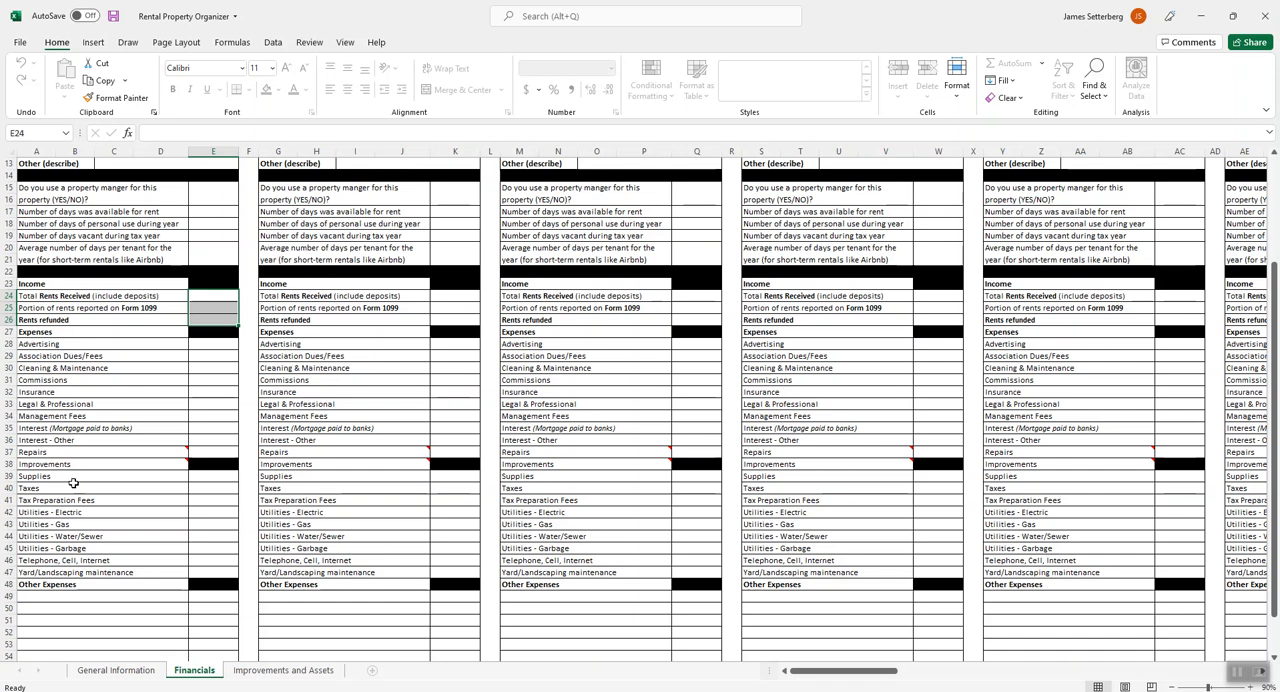
{"action": "mouse_move", "coordinate": [224, 346]}
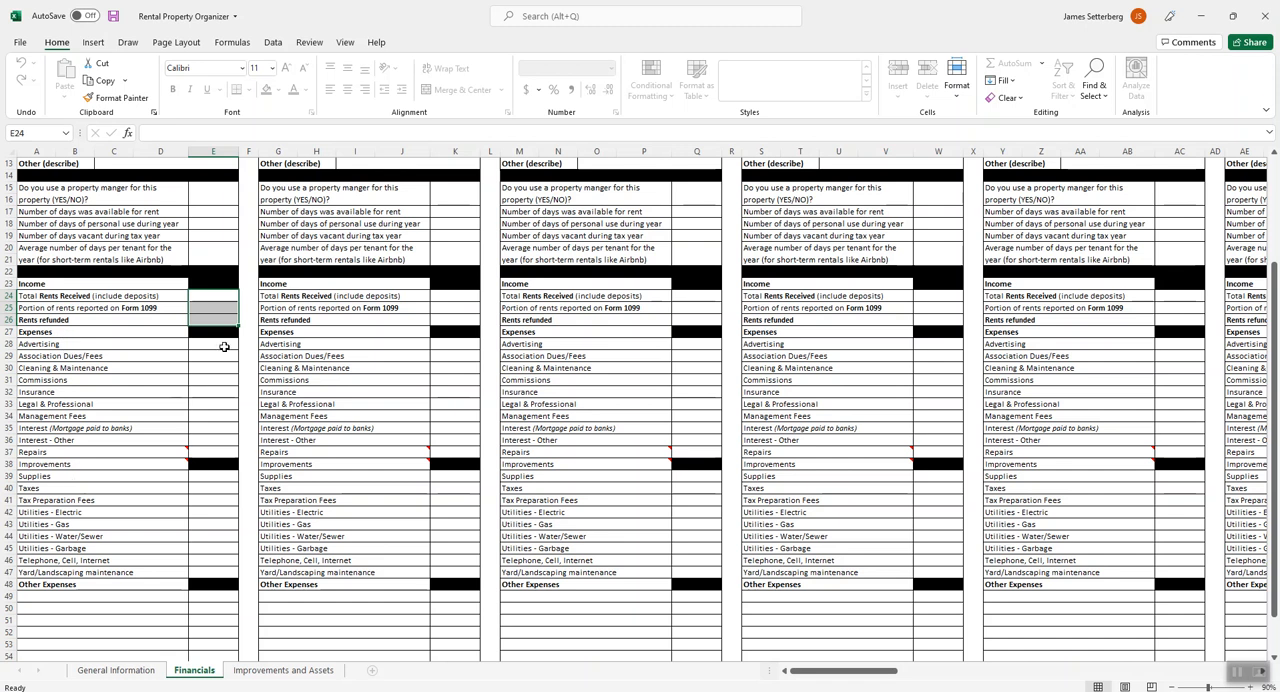
{"action": "scroll", "scroll_direction": "down", "scroll_amount": 3}
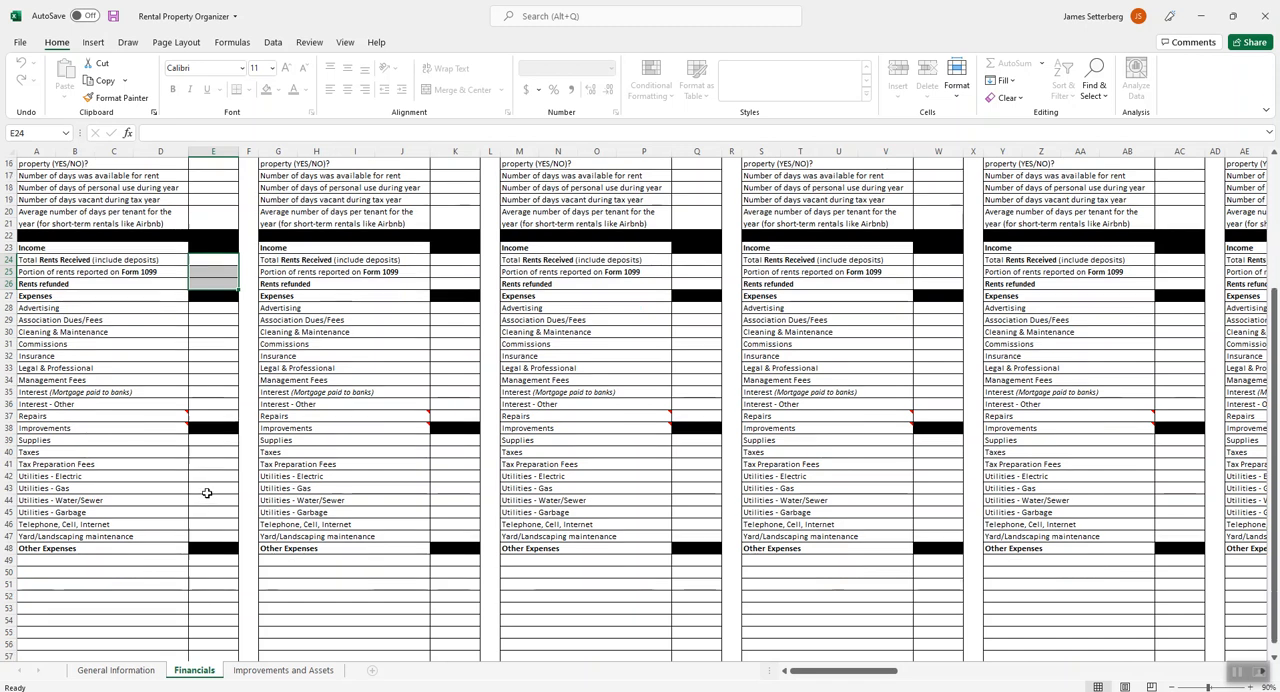
{"action": "scroll", "scroll_direction": "down", "scroll_amount": 3}
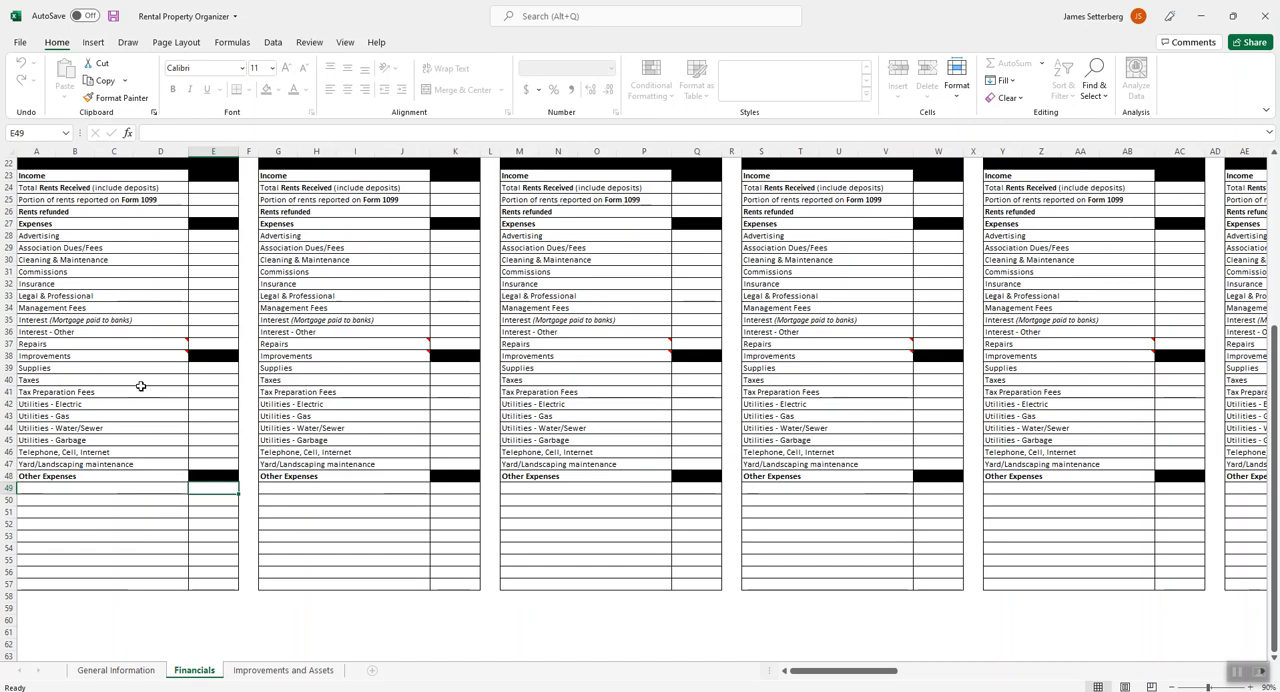
{"action": "mouse_move", "coordinate": [130, 348]}
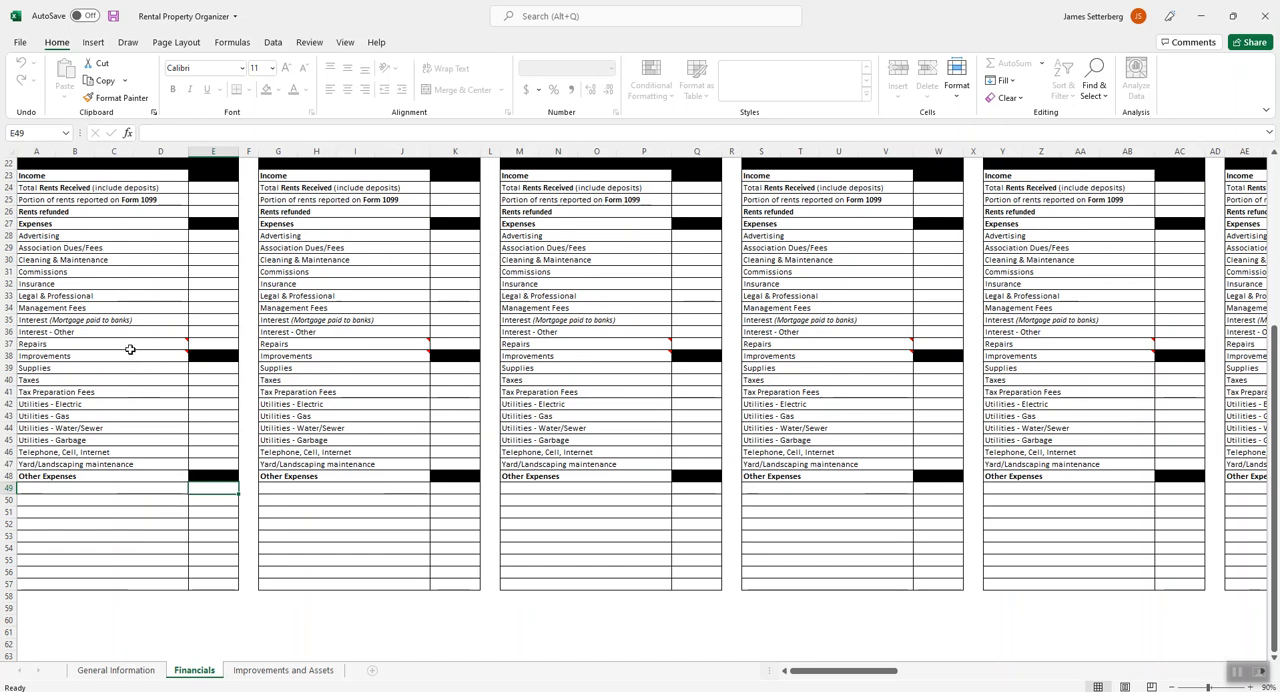
{"action": "mouse_move", "coordinate": [126, 354]}
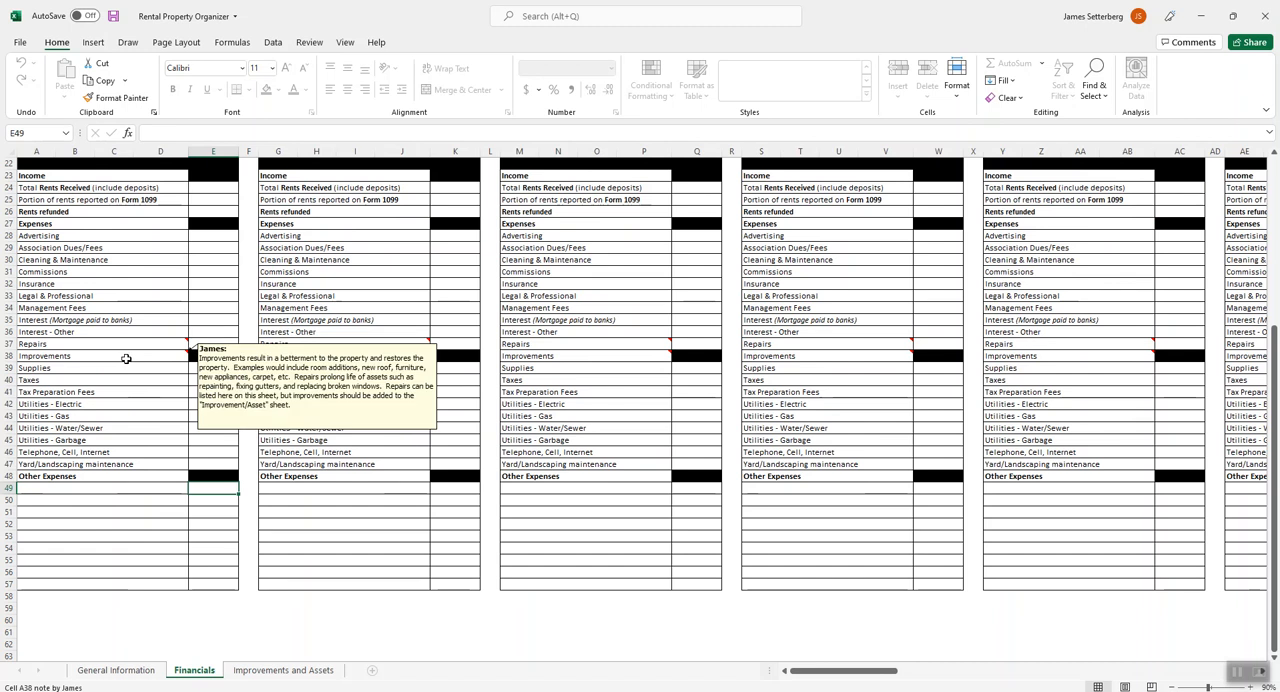
{"action": "mouse_move", "coordinate": [128, 344]}
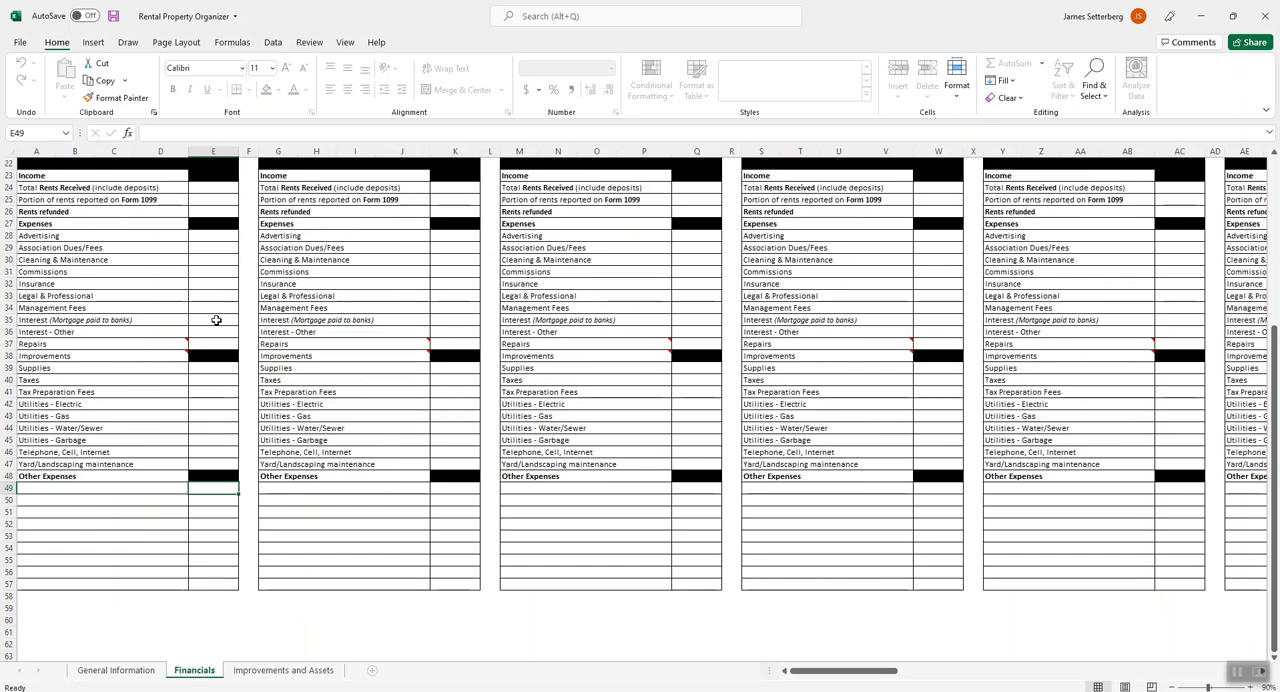
{"action": "left_click", "coordinate": [212, 320]}
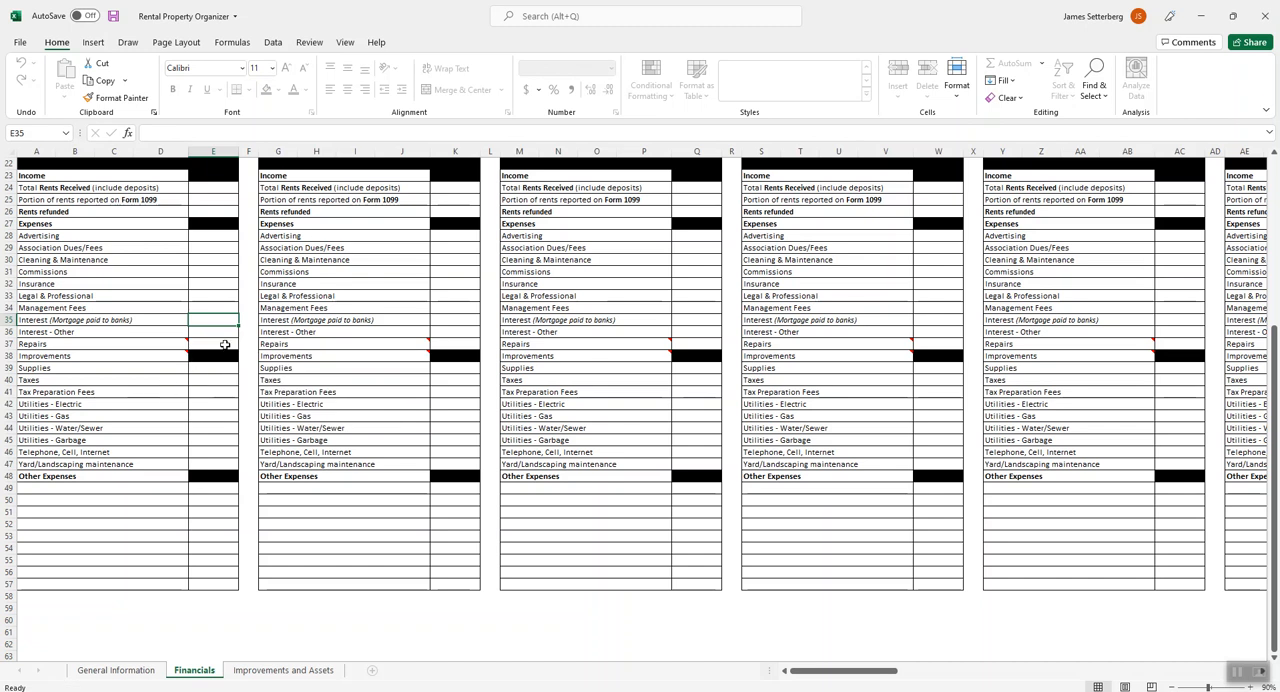
{"action": "left_click", "coordinate": [212, 344]}
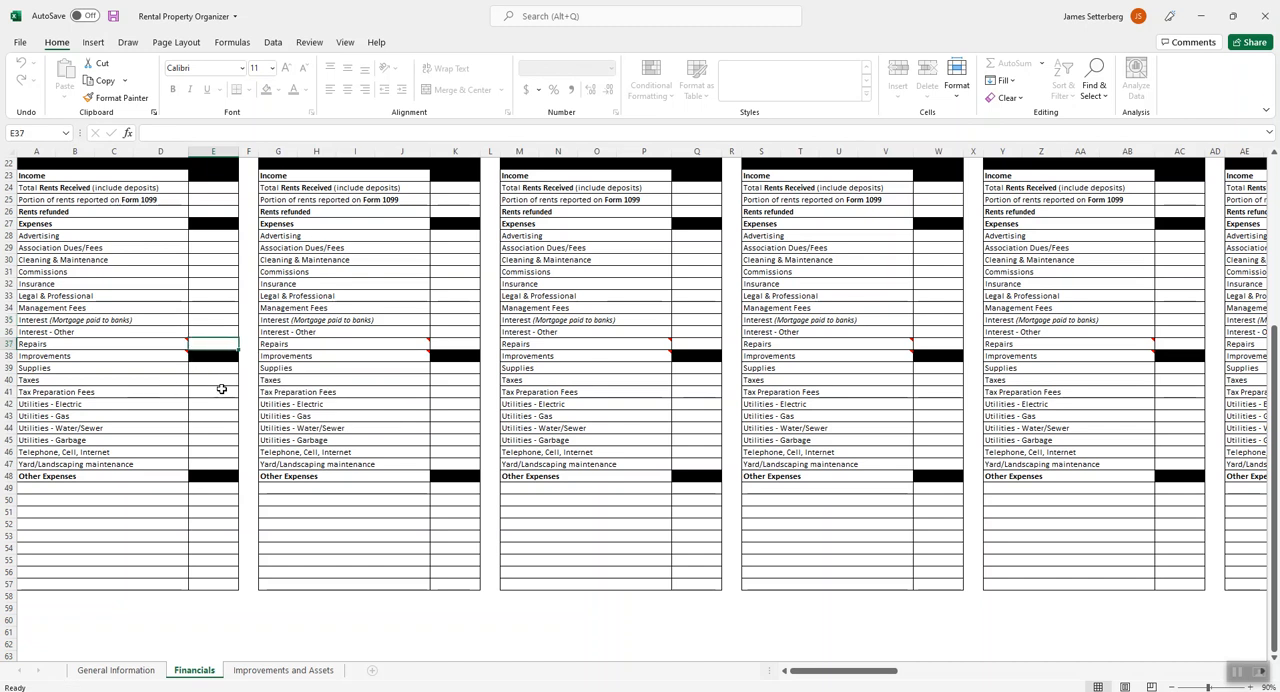
{"action": "mouse_move", "coordinate": [208, 416]}
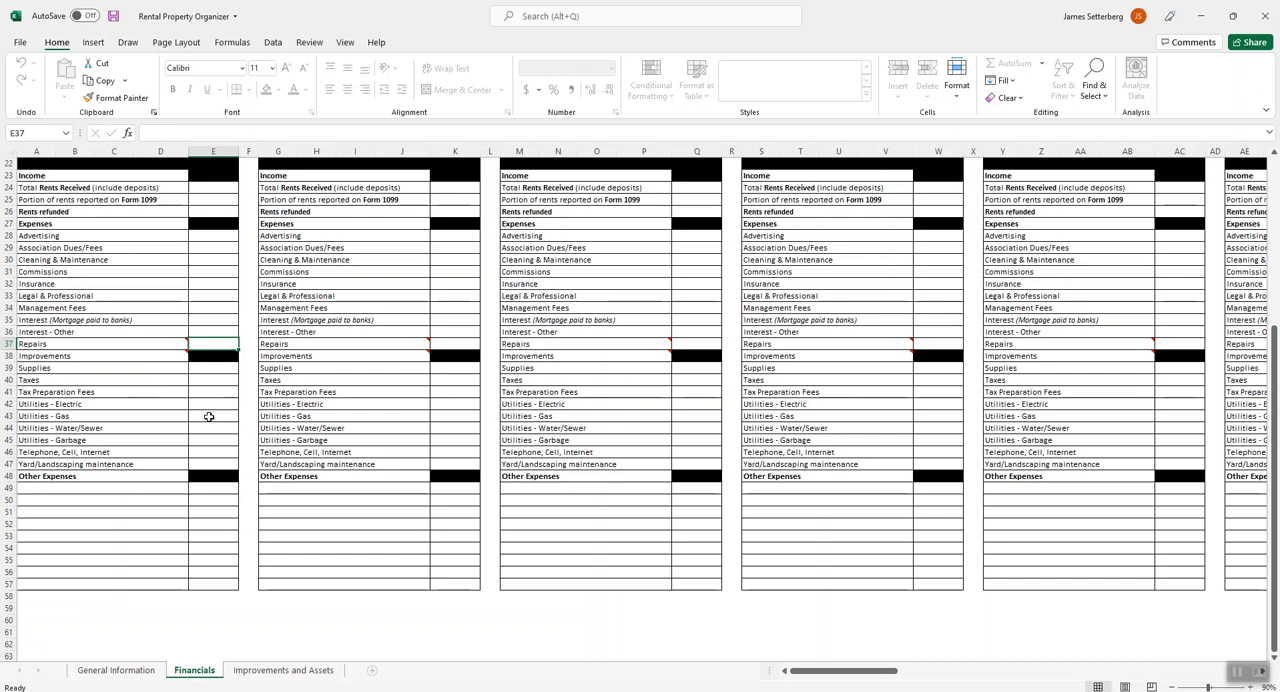
{"action": "left_click", "coordinate": [212, 416]}
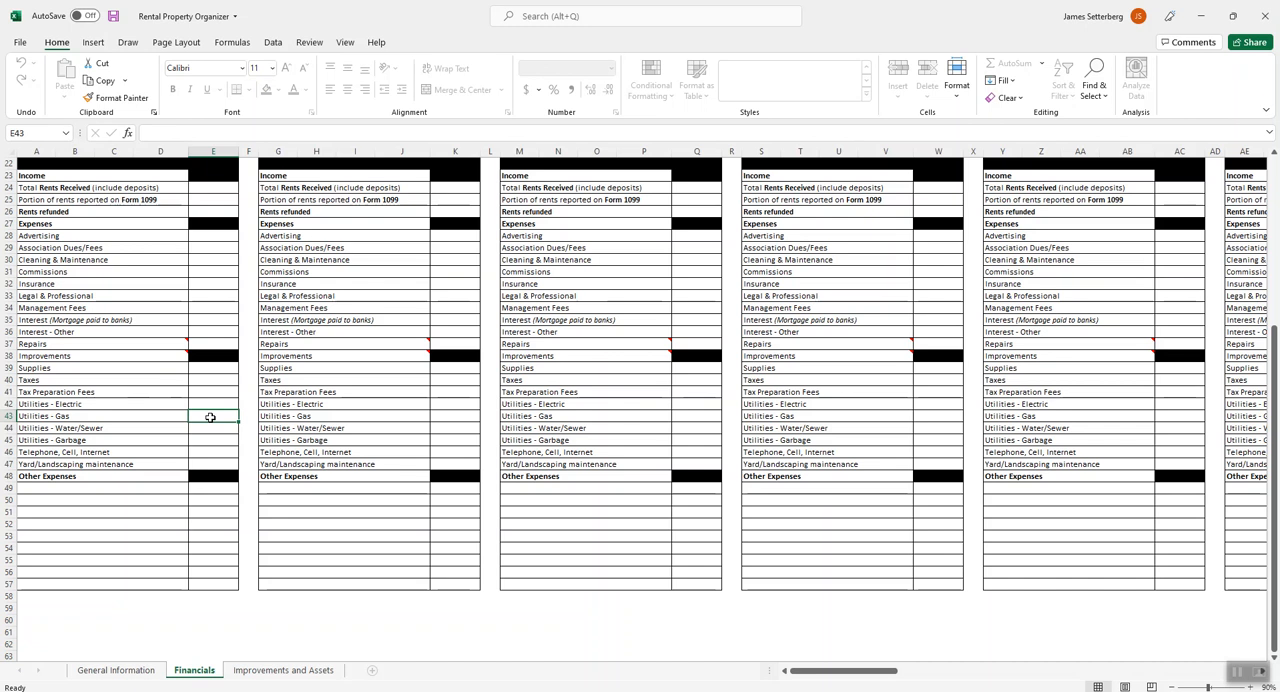
{"action": "mouse_move", "coordinate": [210, 424]}
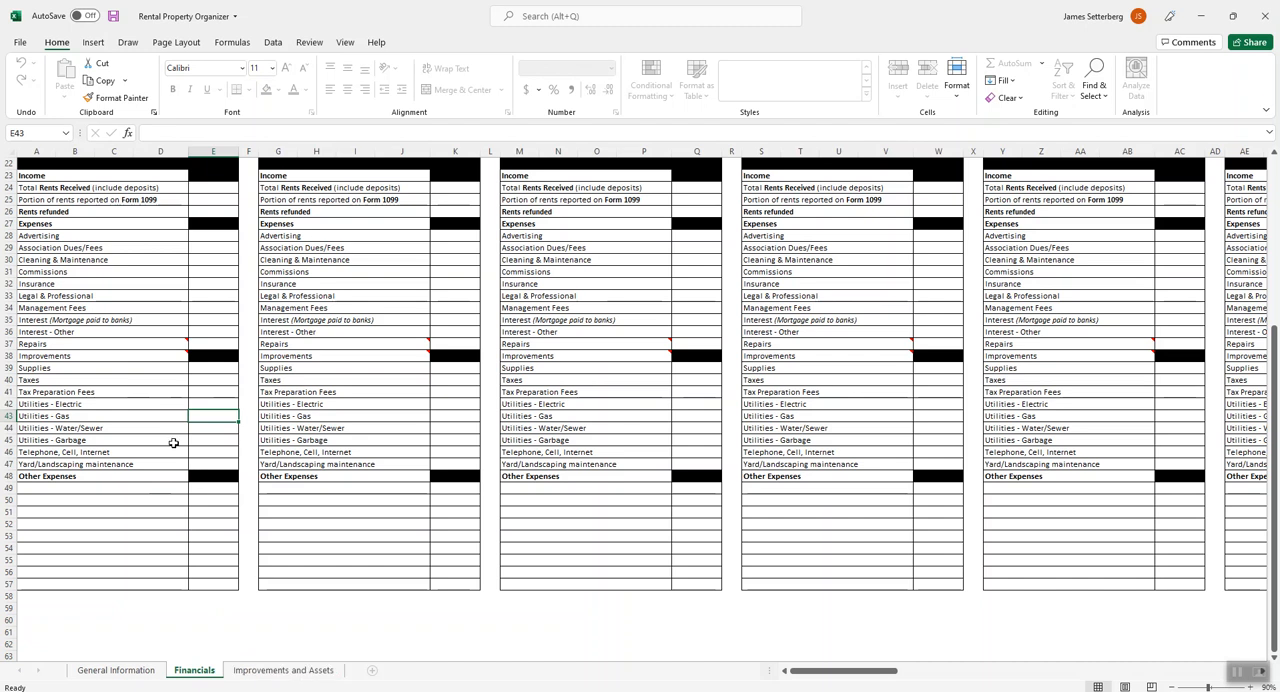
{"action": "mouse_move", "coordinate": [218, 344]}
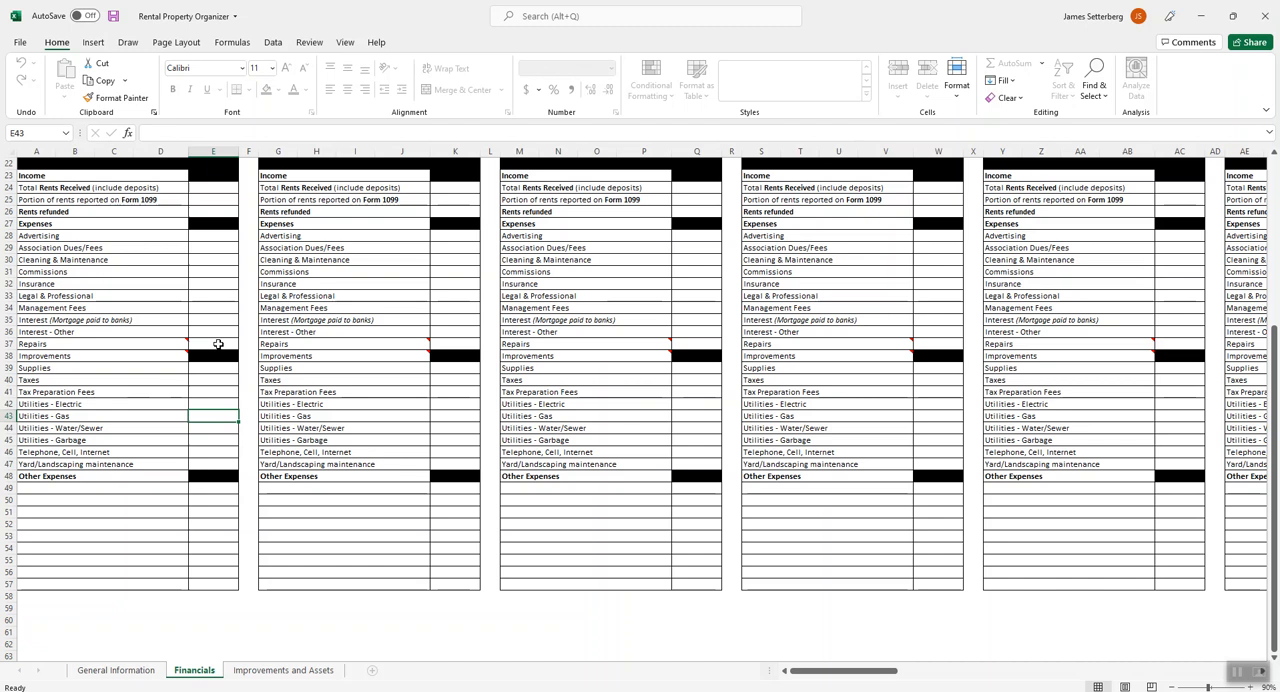
{"action": "left_click", "coordinate": [212, 368]}
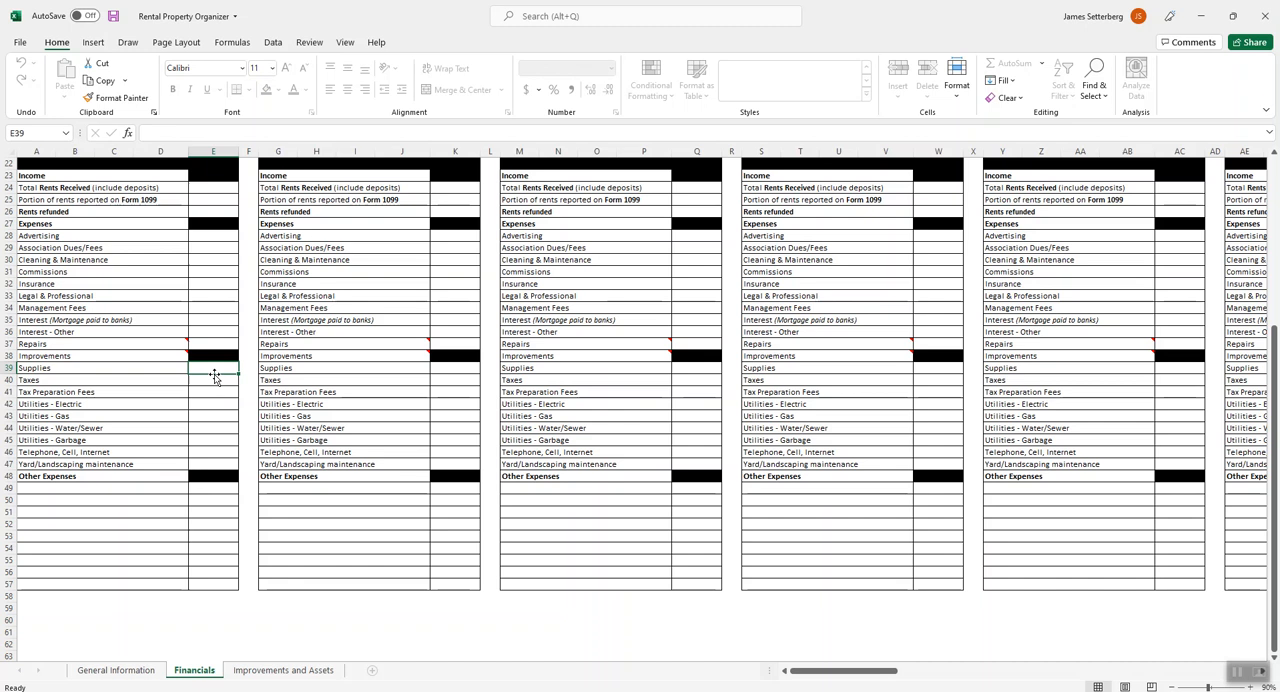
{"action": "mouse_move", "coordinate": [216, 344]}
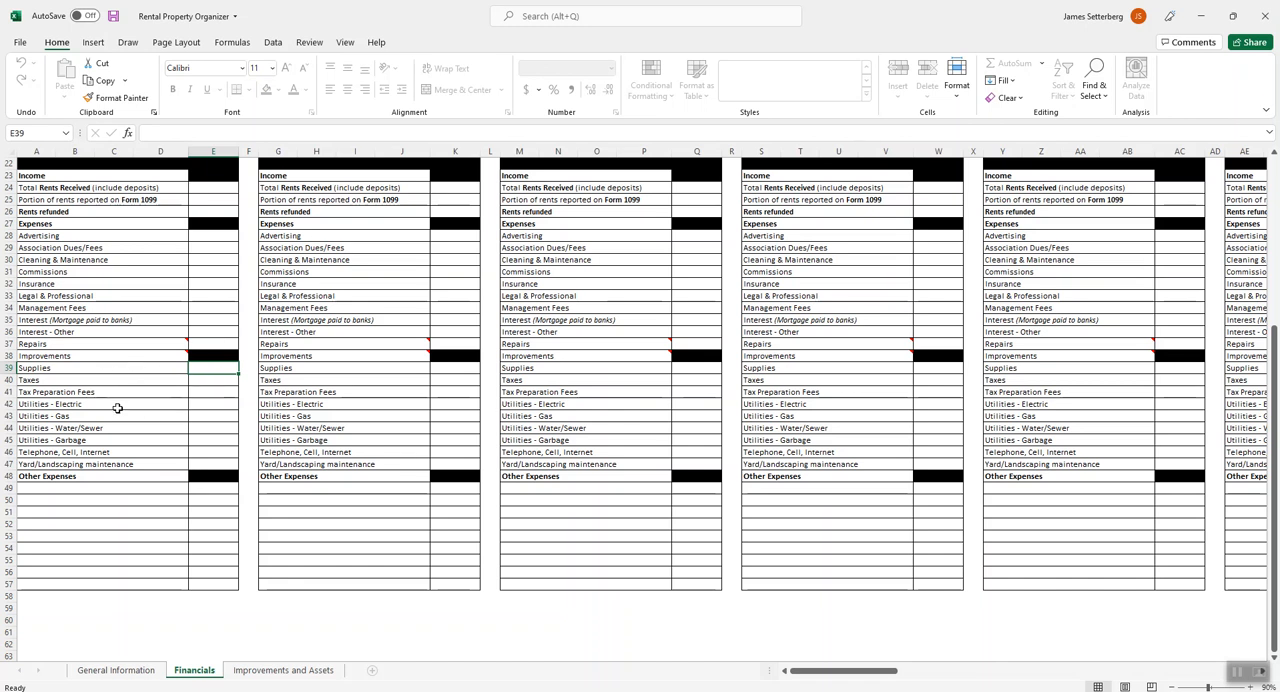
Switch to the Improvements and Assets worksheet.
{"action": "scroll", "scroll_direction": "up", "scroll_amount": 3}
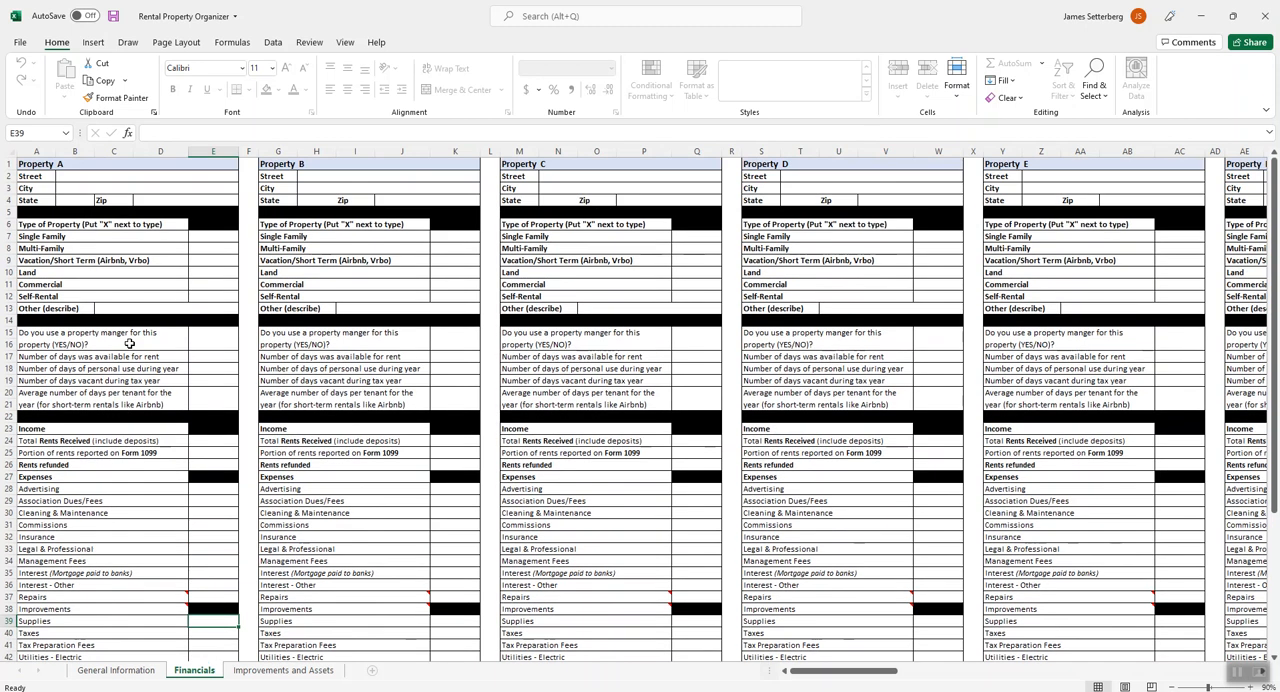
{"action": "mouse_move", "coordinate": [800, 428]}
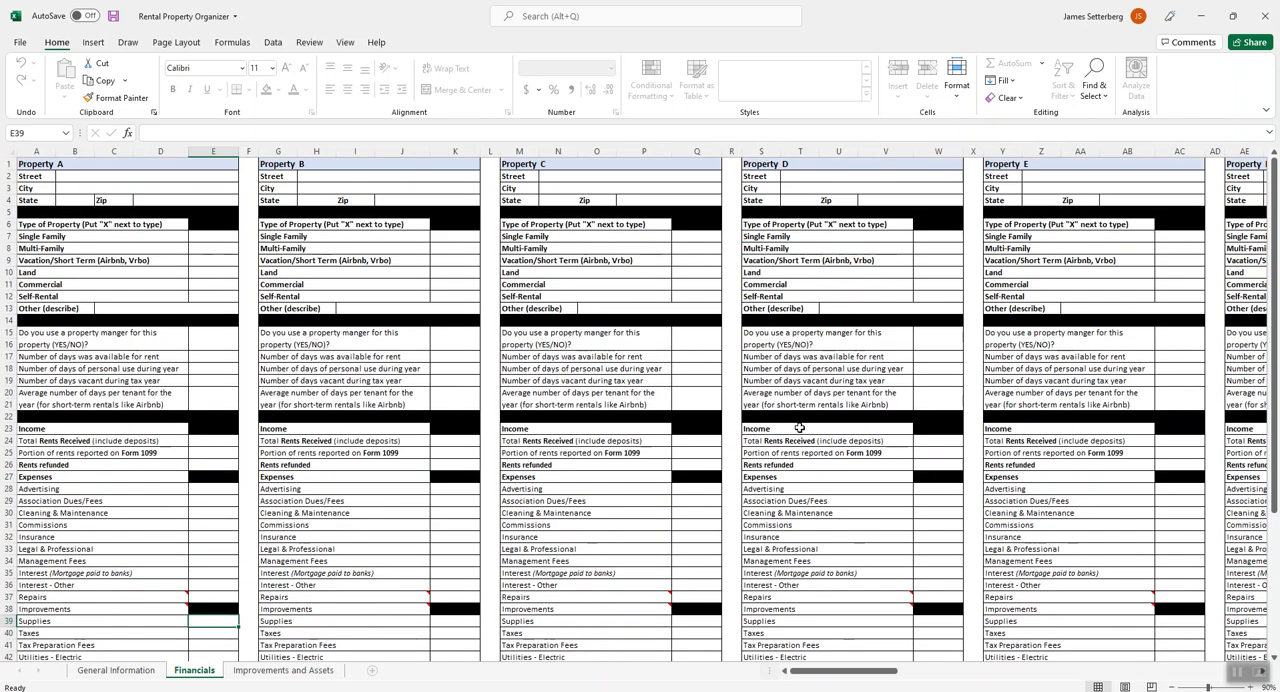
{"action": "scroll", "scroll_direction": "down", "scroll_amount": 3}
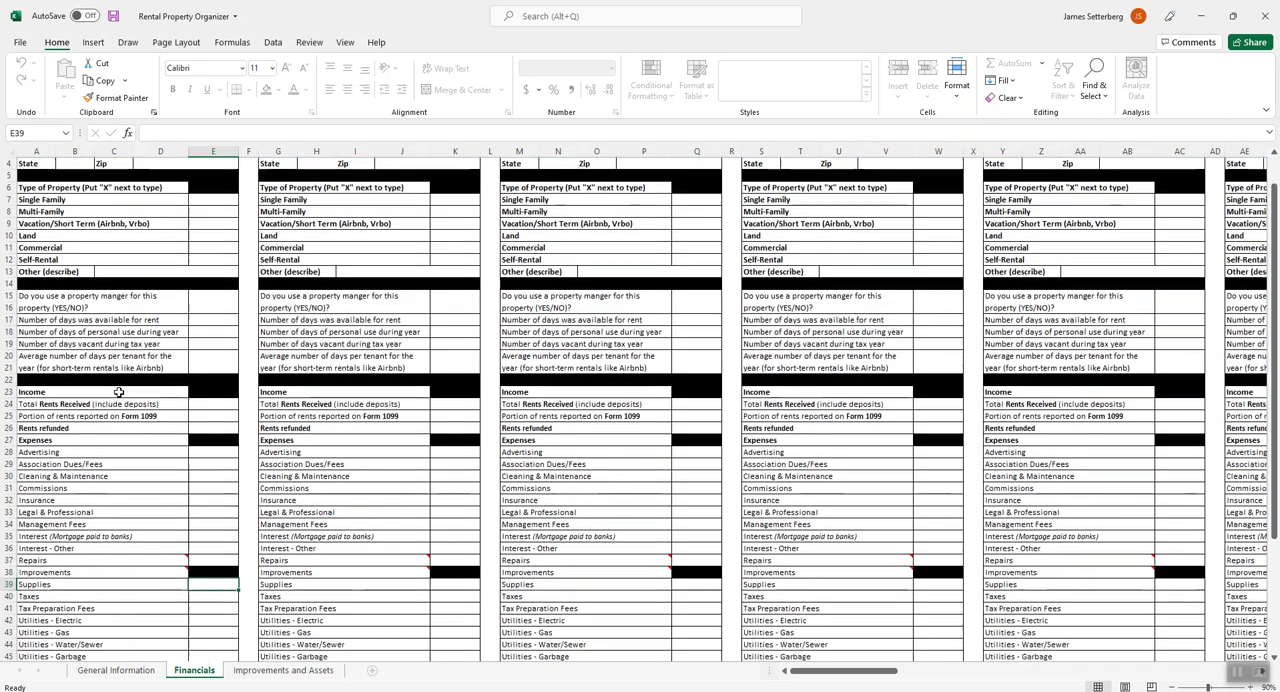
{"action": "scroll", "scroll_direction": "down", "scroll_amount": 3}
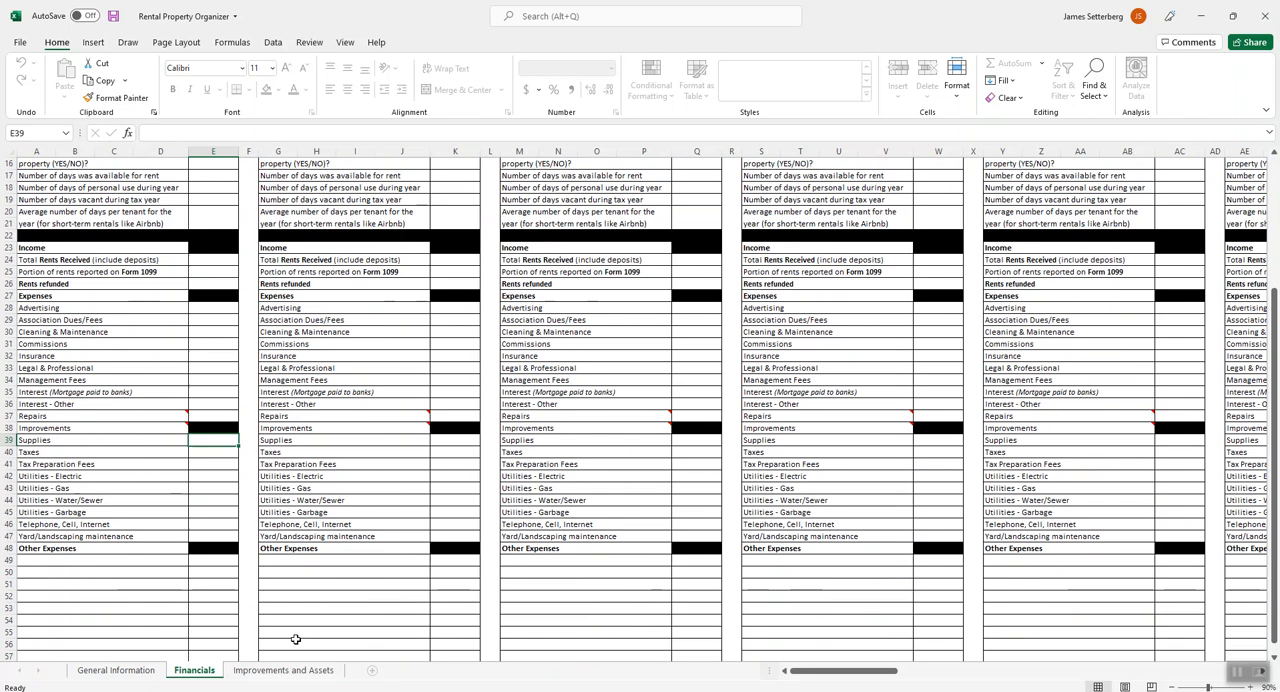
{"action": "left_click", "coordinate": [284, 670]}
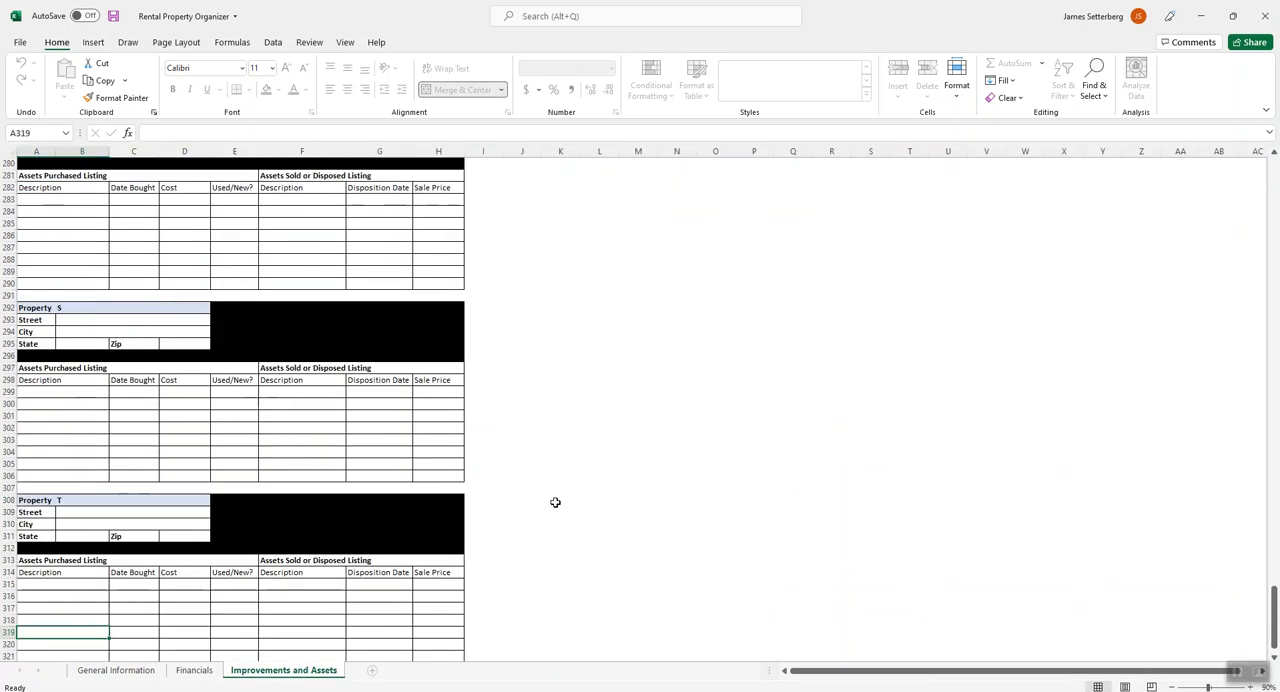
{"action": "scroll", "scroll_direction": "up", "scroll_amount": 3}
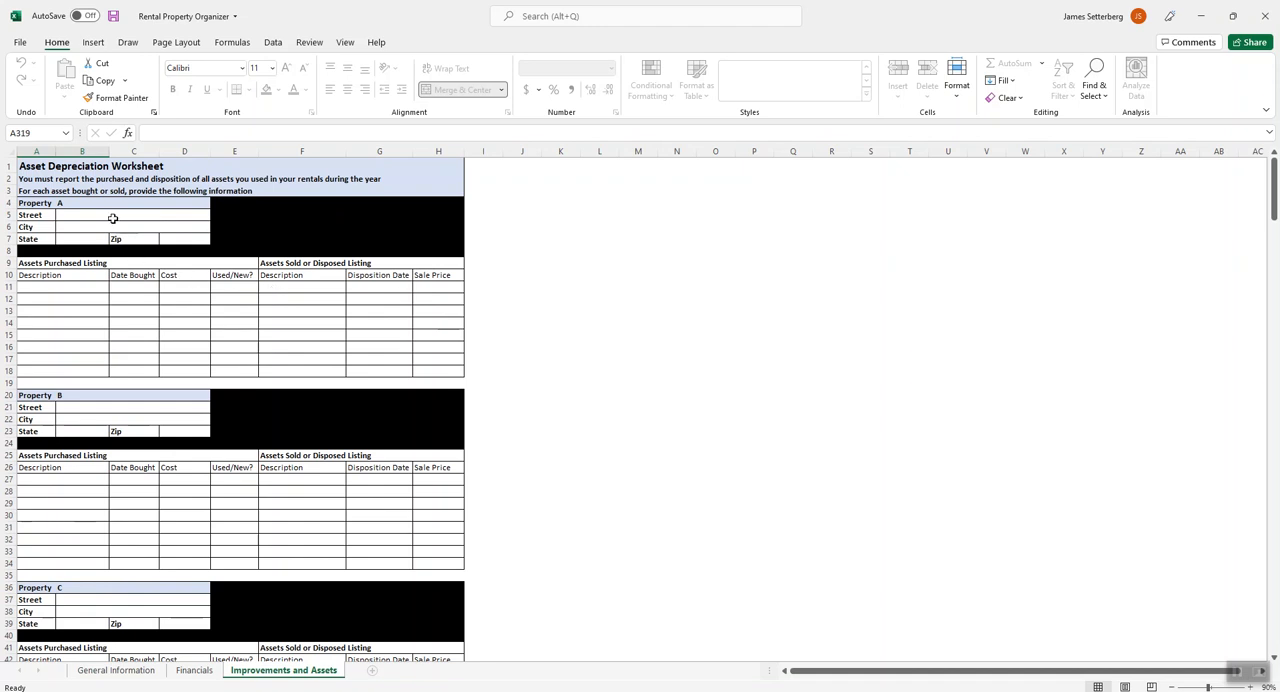
{"action": "mouse_move", "coordinate": [92, 226]}
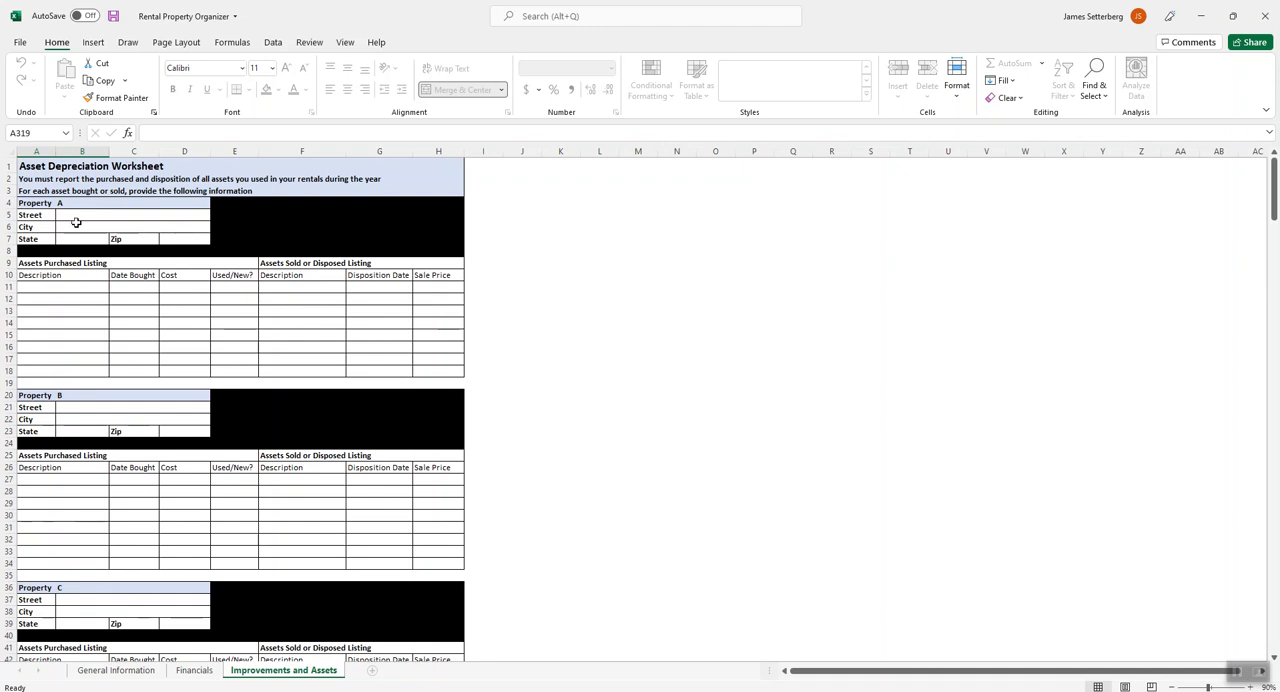
{"action": "mouse_move", "coordinate": [66, 292]}
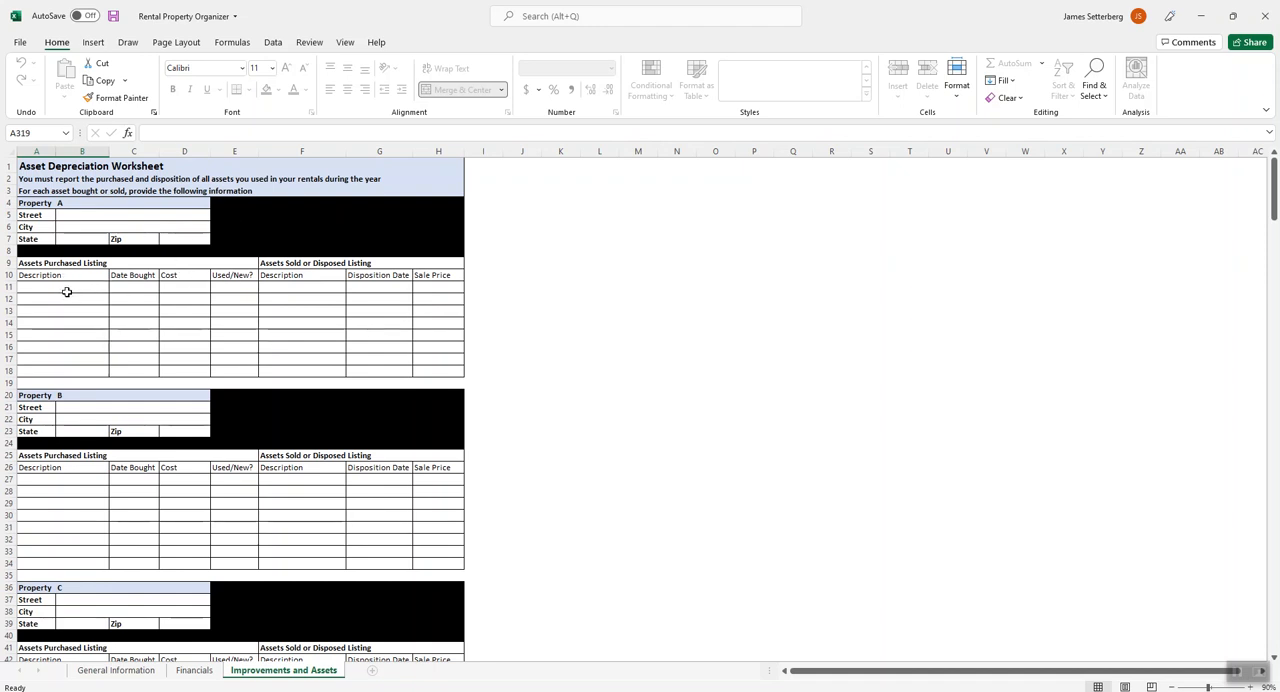
{"action": "left_click_drag", "start_coordinate": [62, 288], "coordinate": [62, 312]}
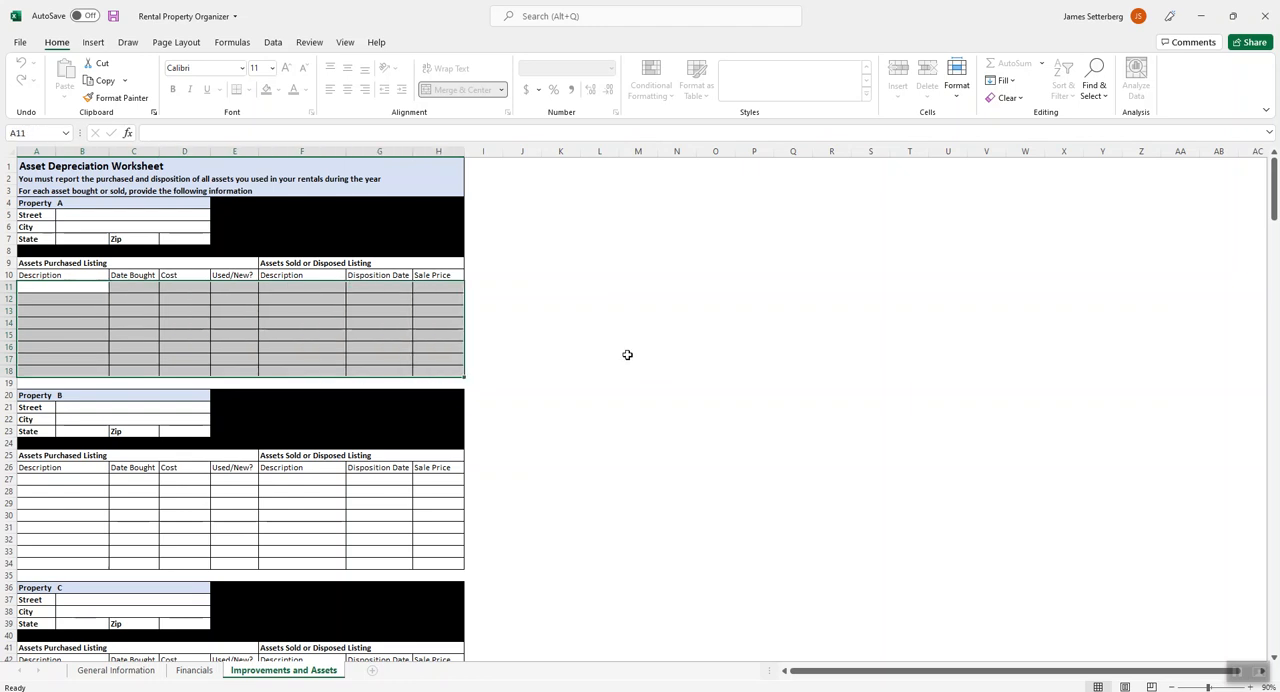
{"action": "left_click", "coordinate": [300, 310]}
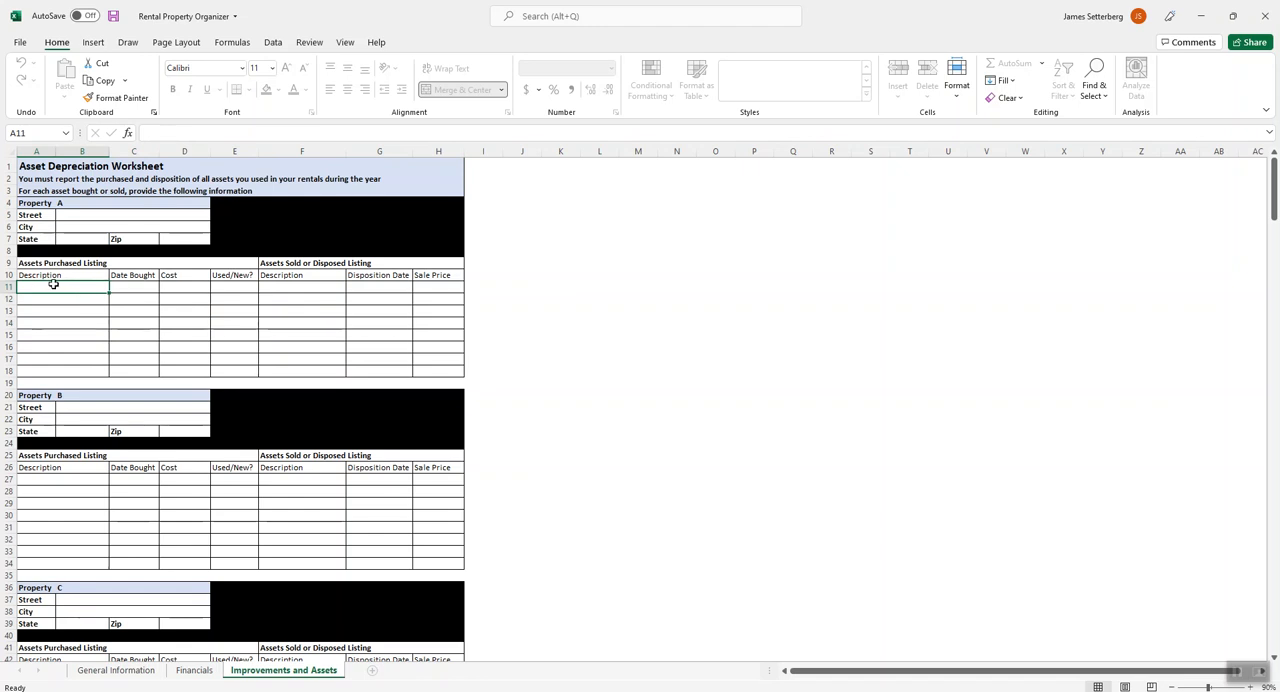
{"action": "mouse_move", "coordinate": [64, 288]}
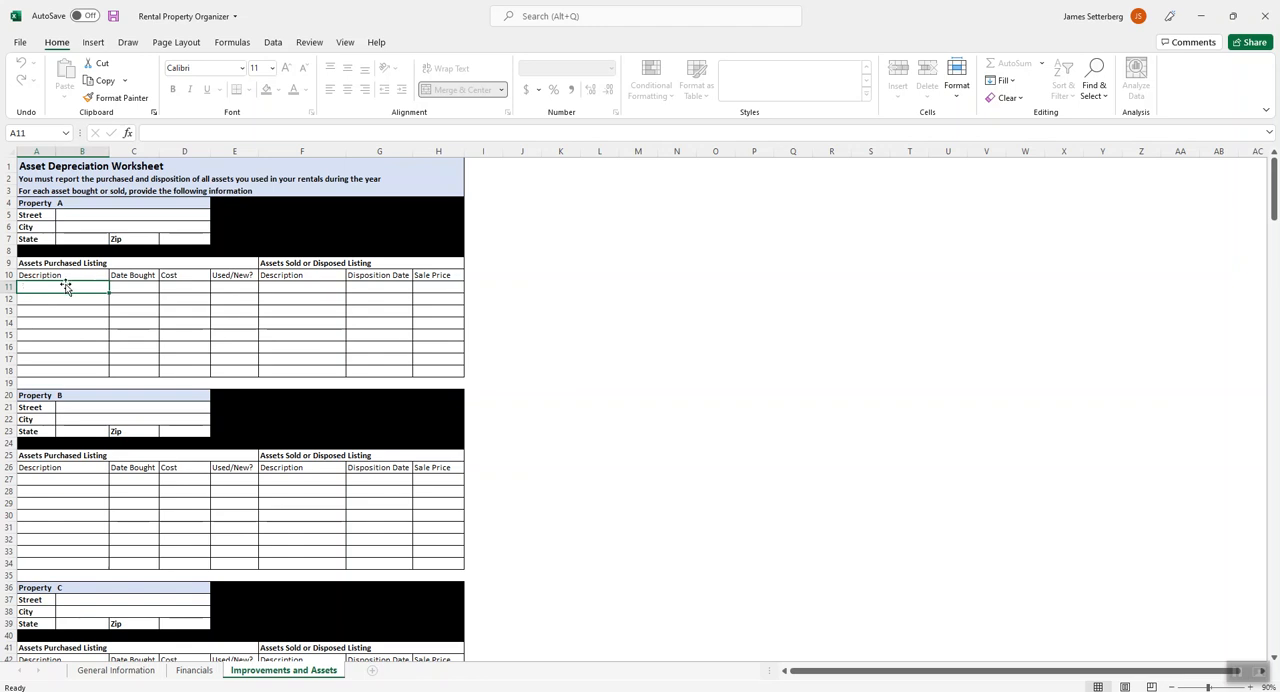
{"action": "mouse_move", "coordinate": [104, 292]}
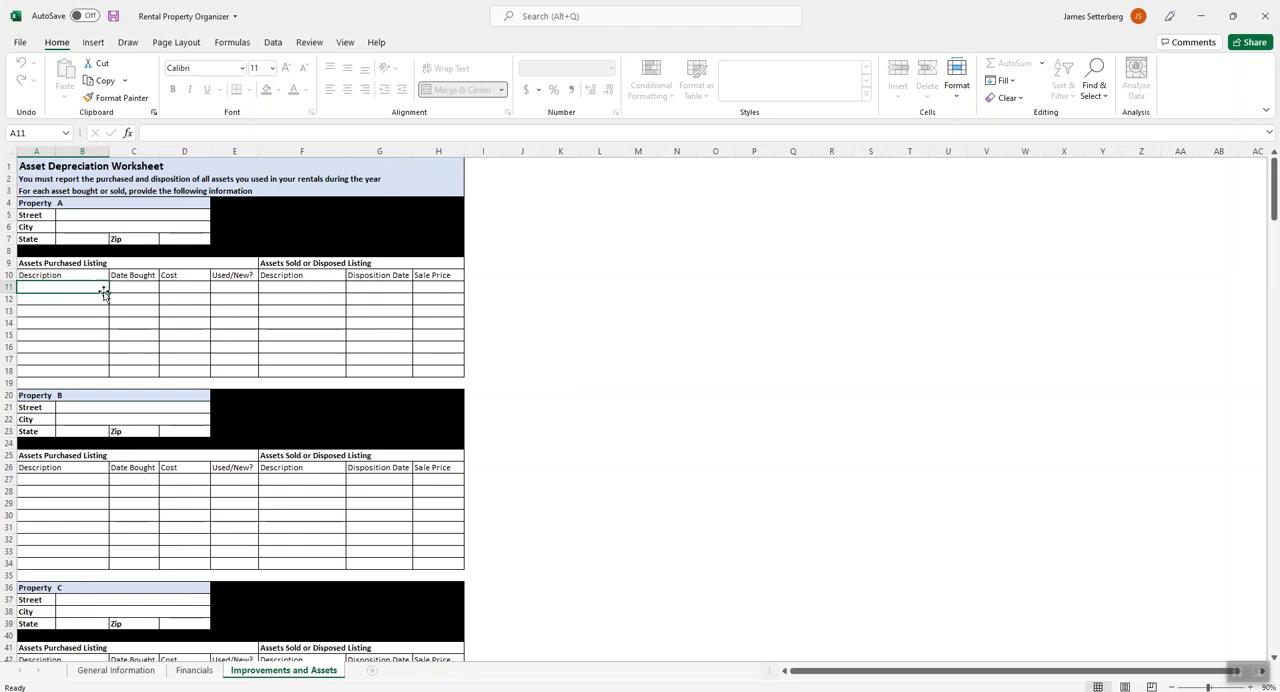
{"action": "mouse_move", "coordinate": [36, 300]}
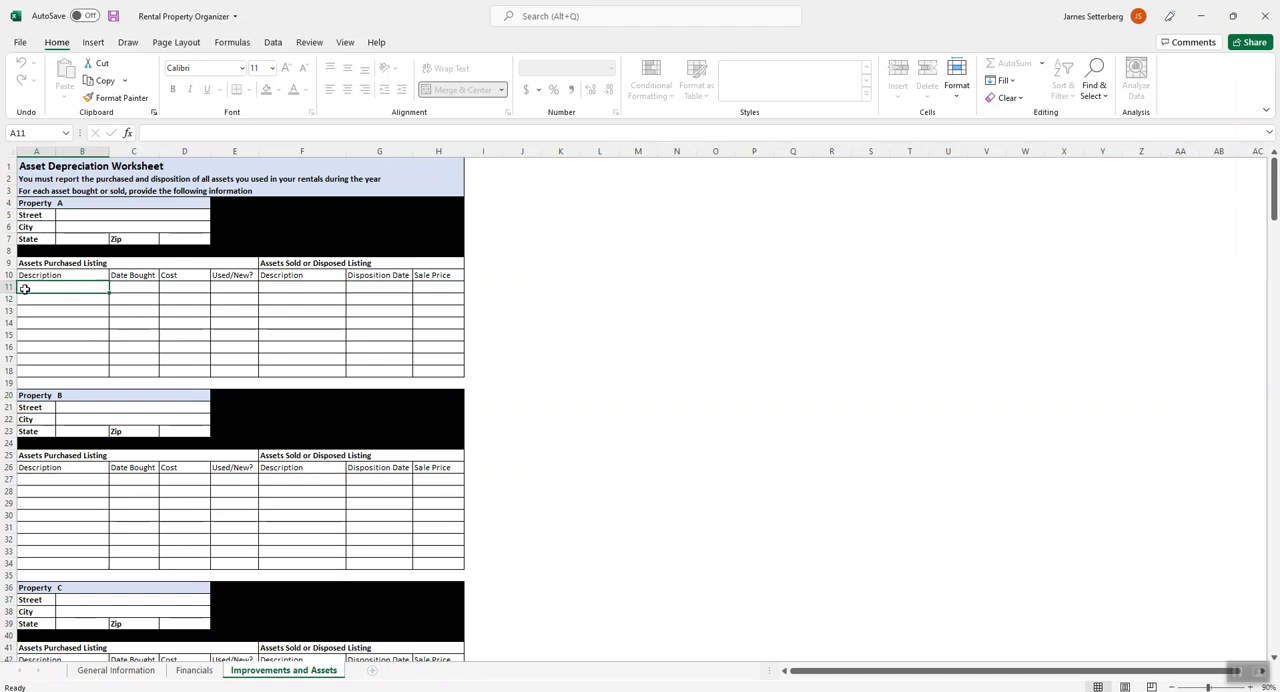
{"action": "left_click", "coordinate": [132, 288]}
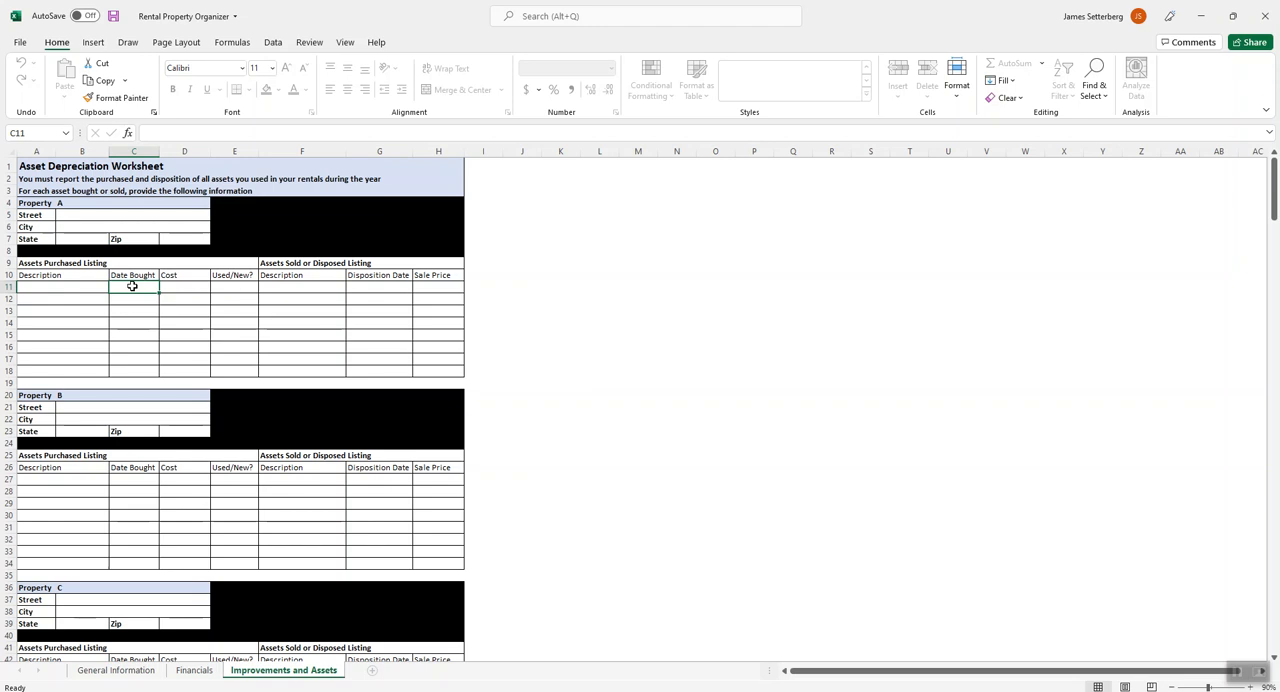
{"action": "left_click", "coordinate": [184, 288]}
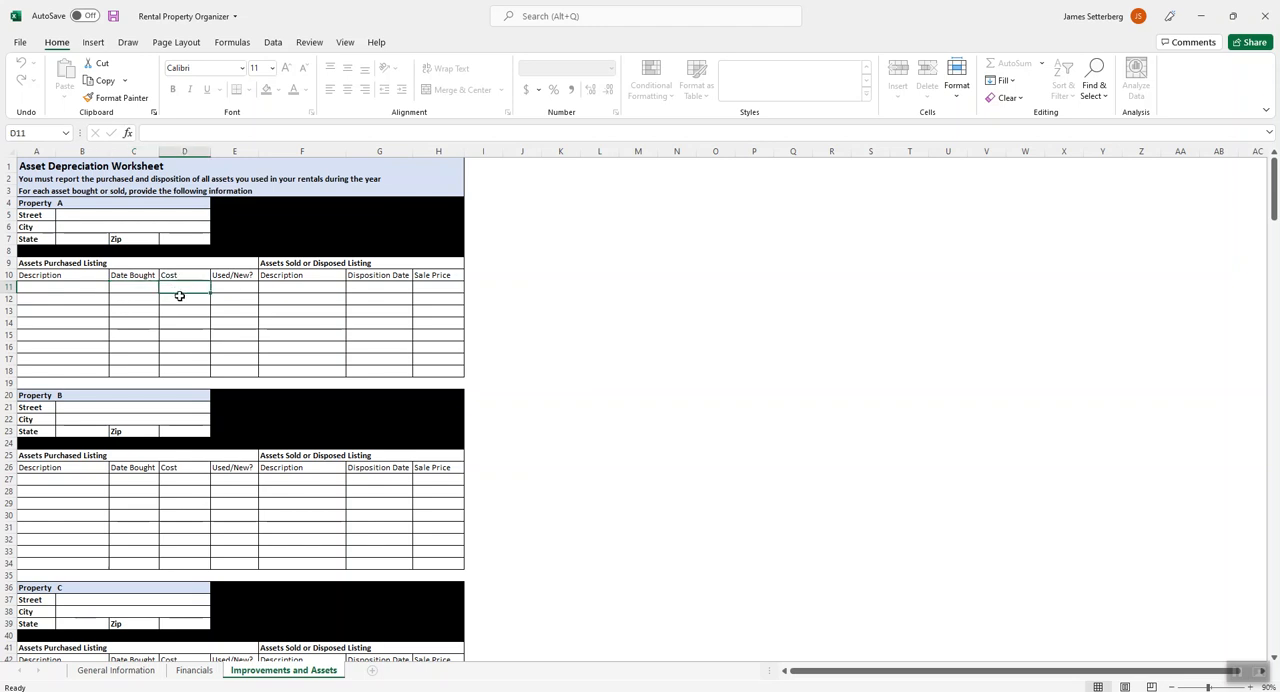
{"action": "left_click", "coordinate": [232, 288]}
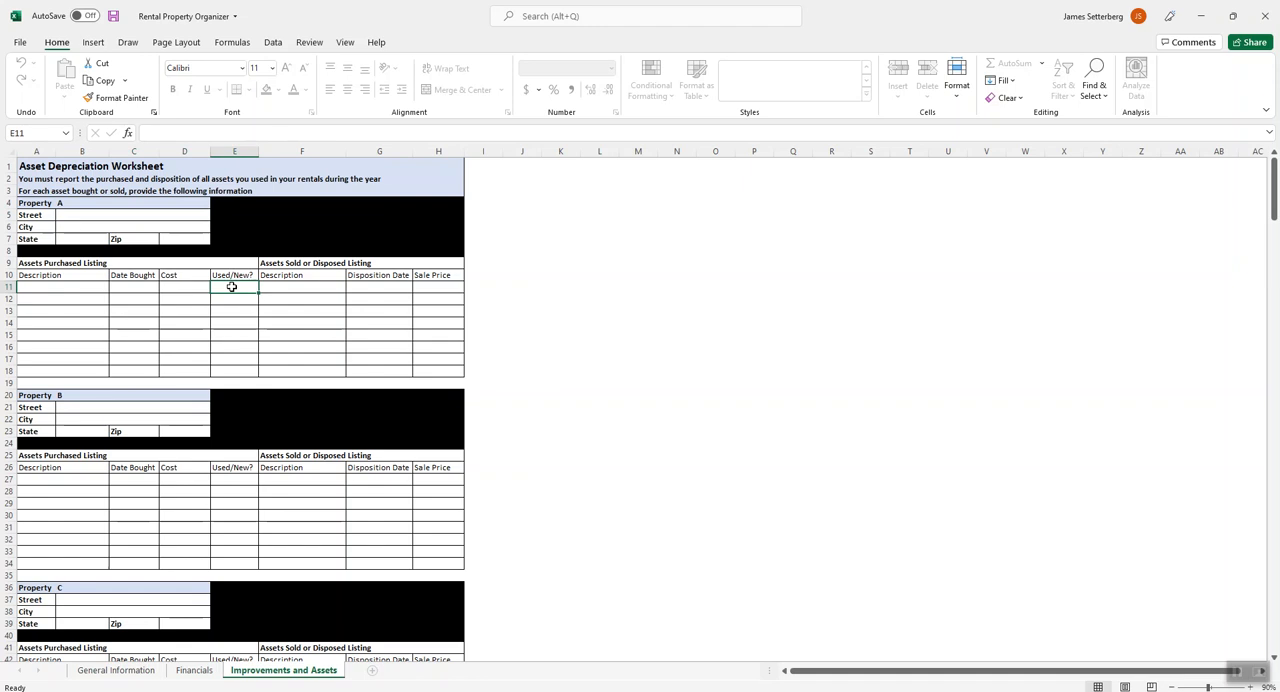
{"action": "left_click", "coordinate": [300, 288]}
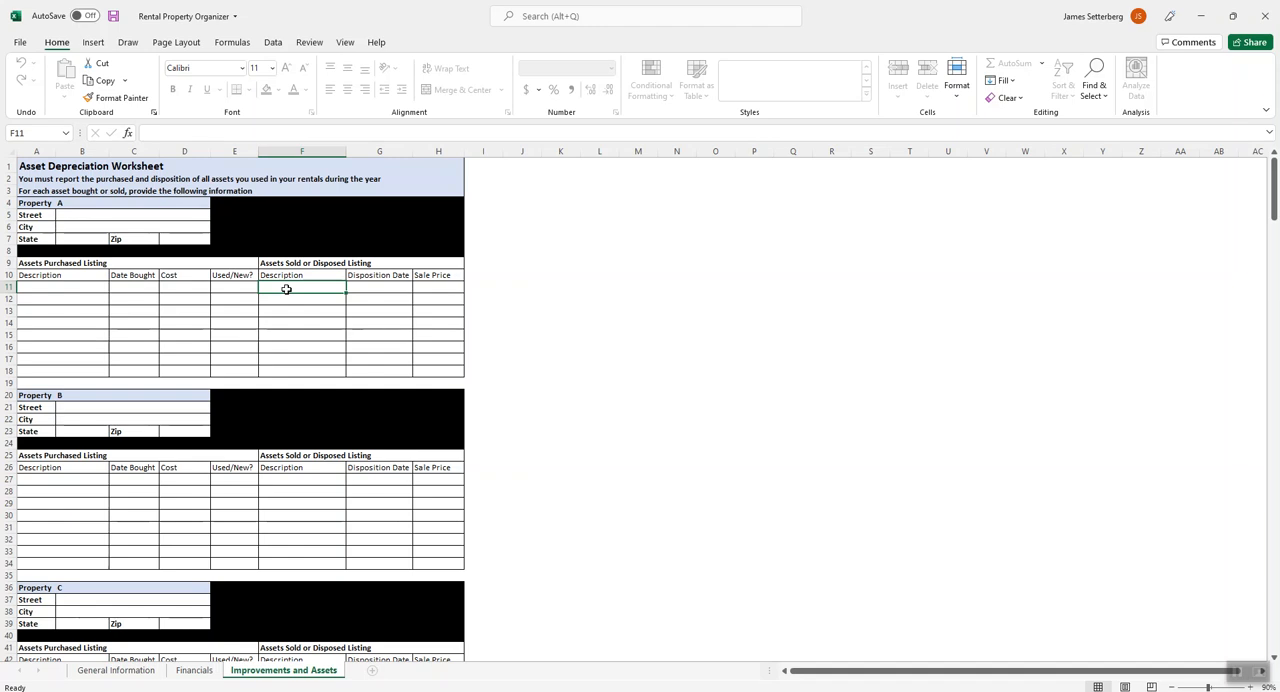
{"action": "mouse_move", "coordinate": [300, 288]}
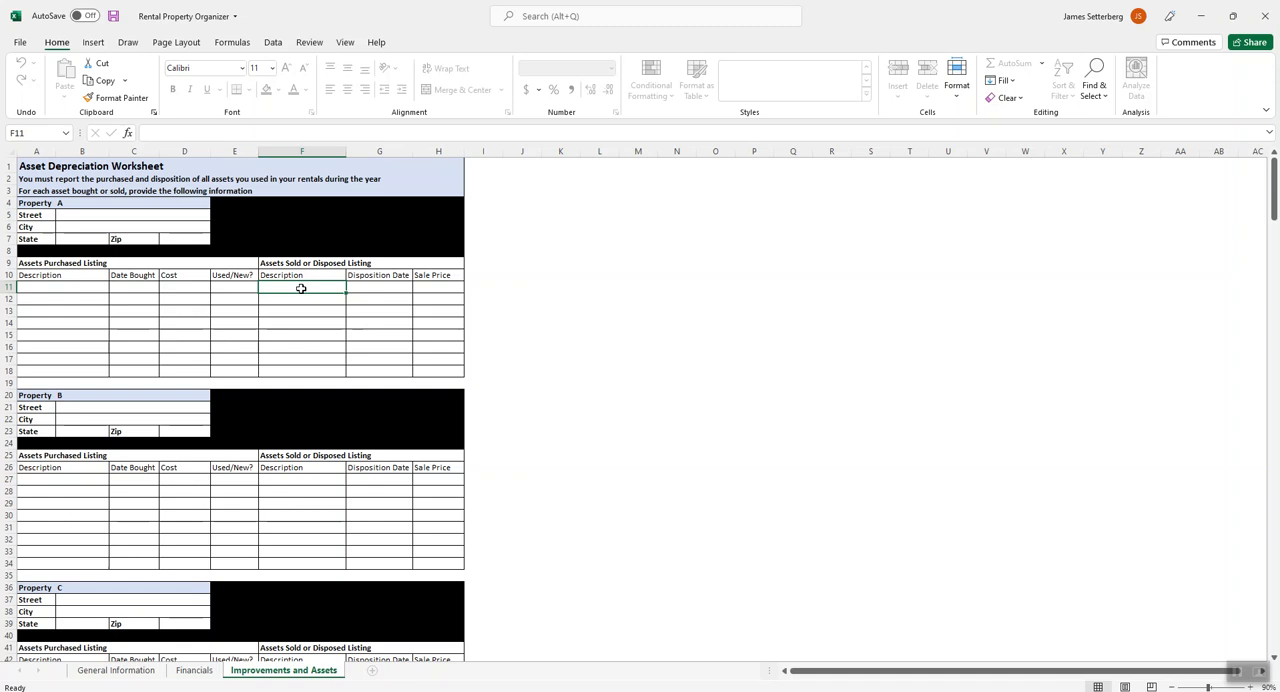
{"action": "left_click", "coordinate": [438, 286]}
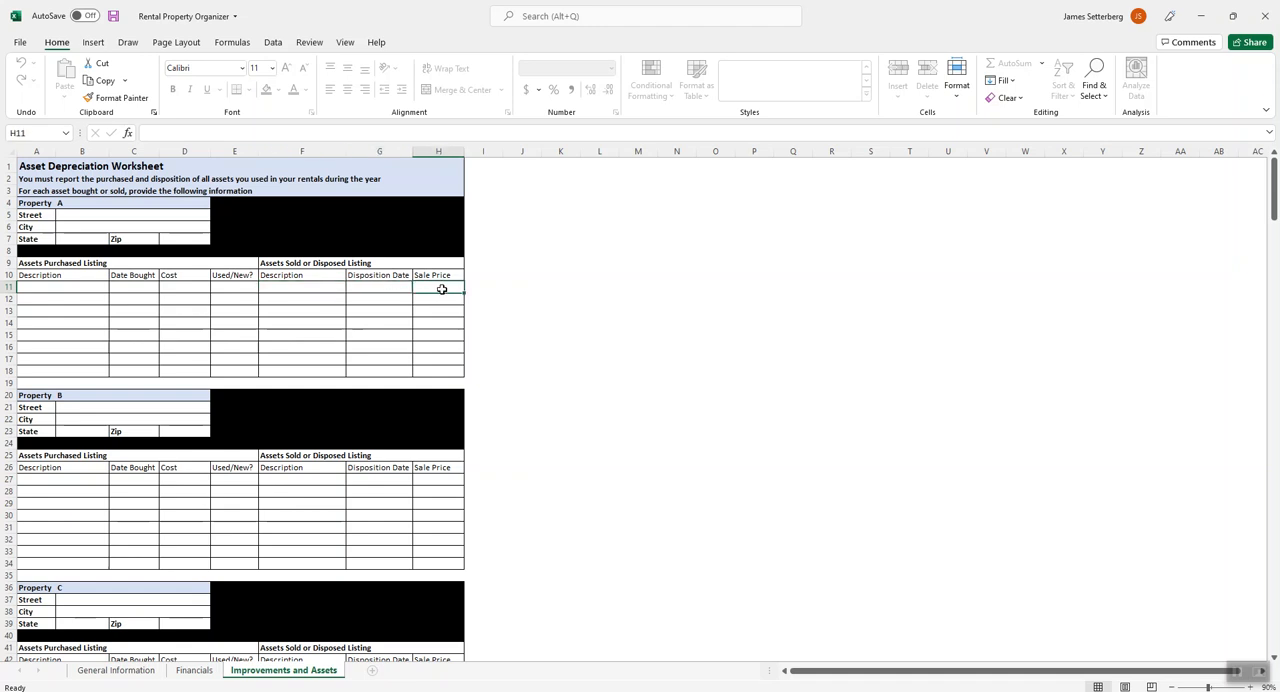
{"action": "mouse_move", "coordinate": [28, 344]}
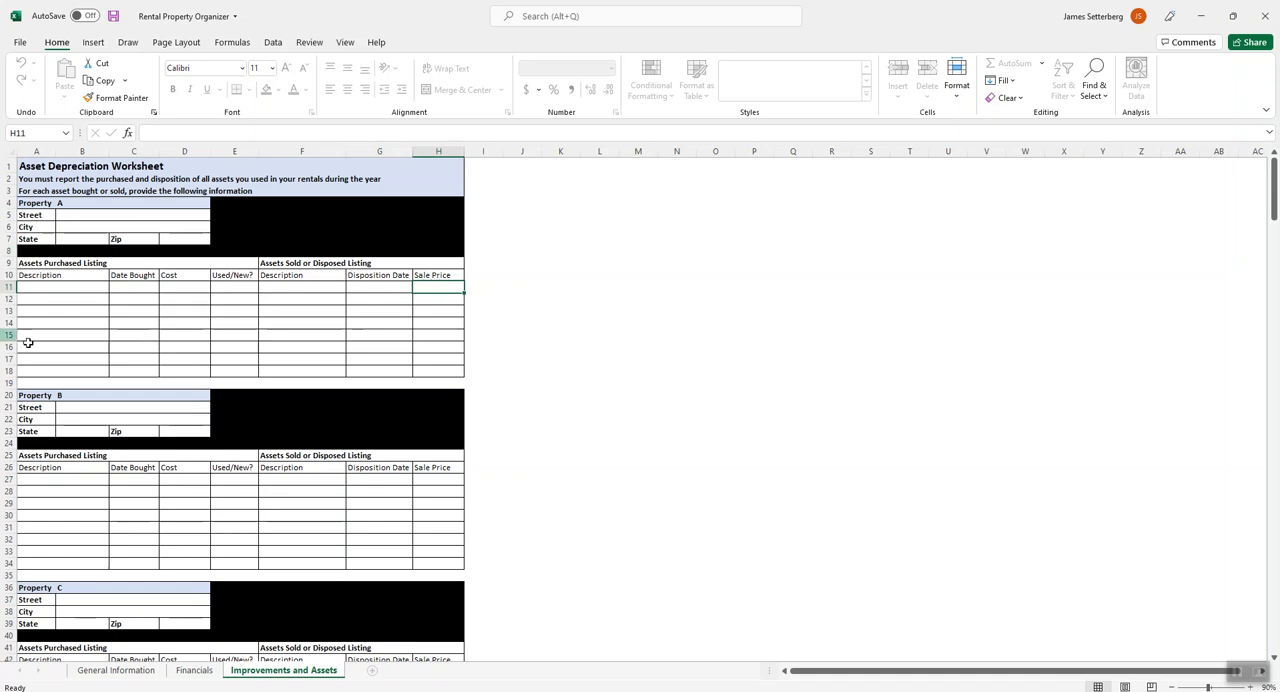
{"action": "scroll", "scroll_direction": "down", "scroll_amount": 3}
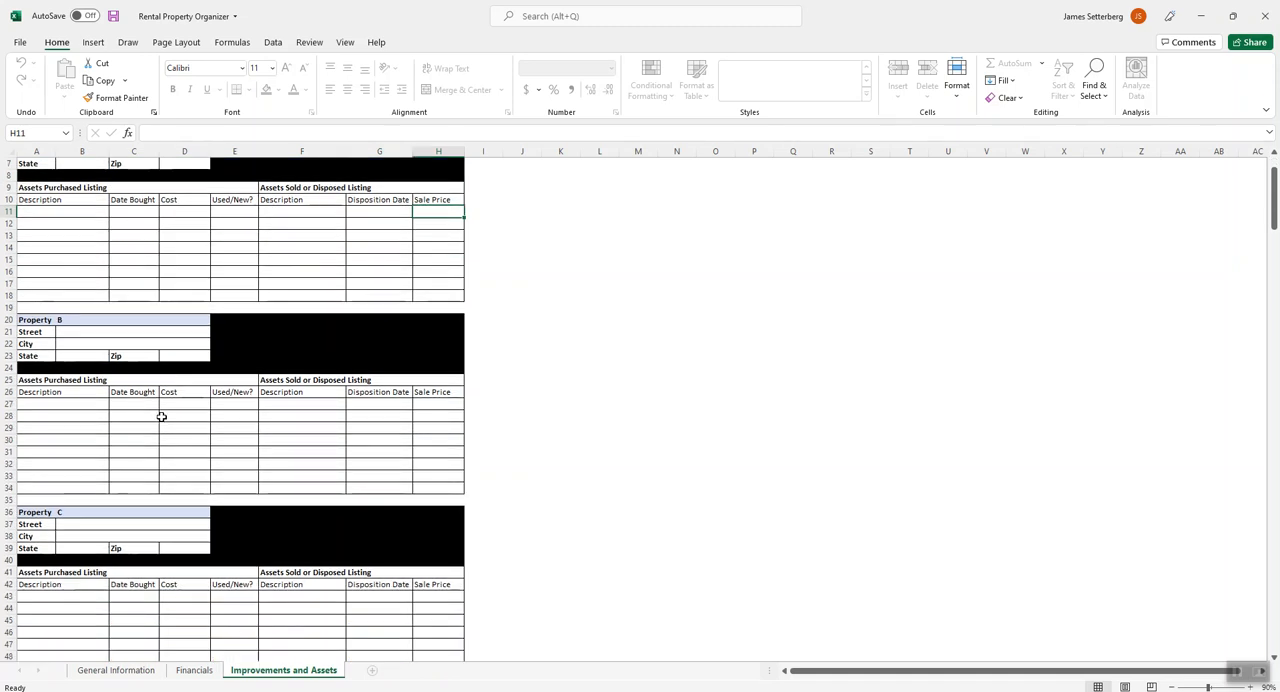
{"action": "scroll", "scroll_direction": "up", "scroll_amount": 3}
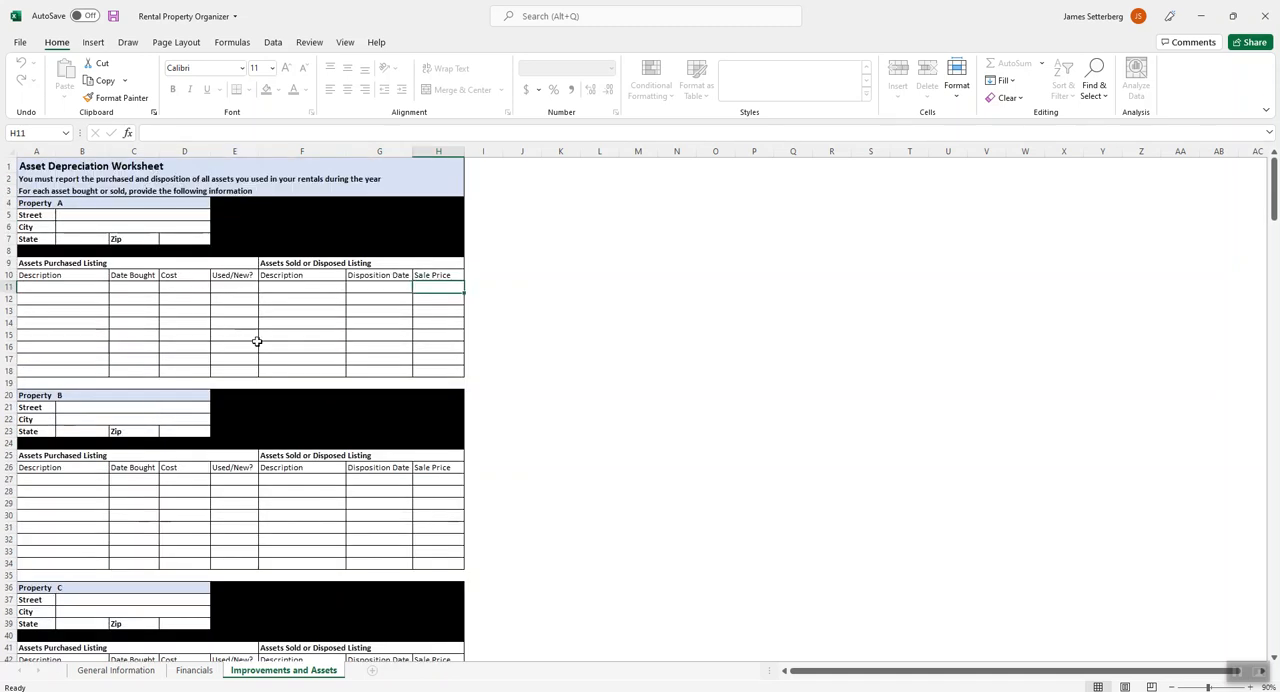
{"action": "mouse_move", "coordinate": [140, 322]}
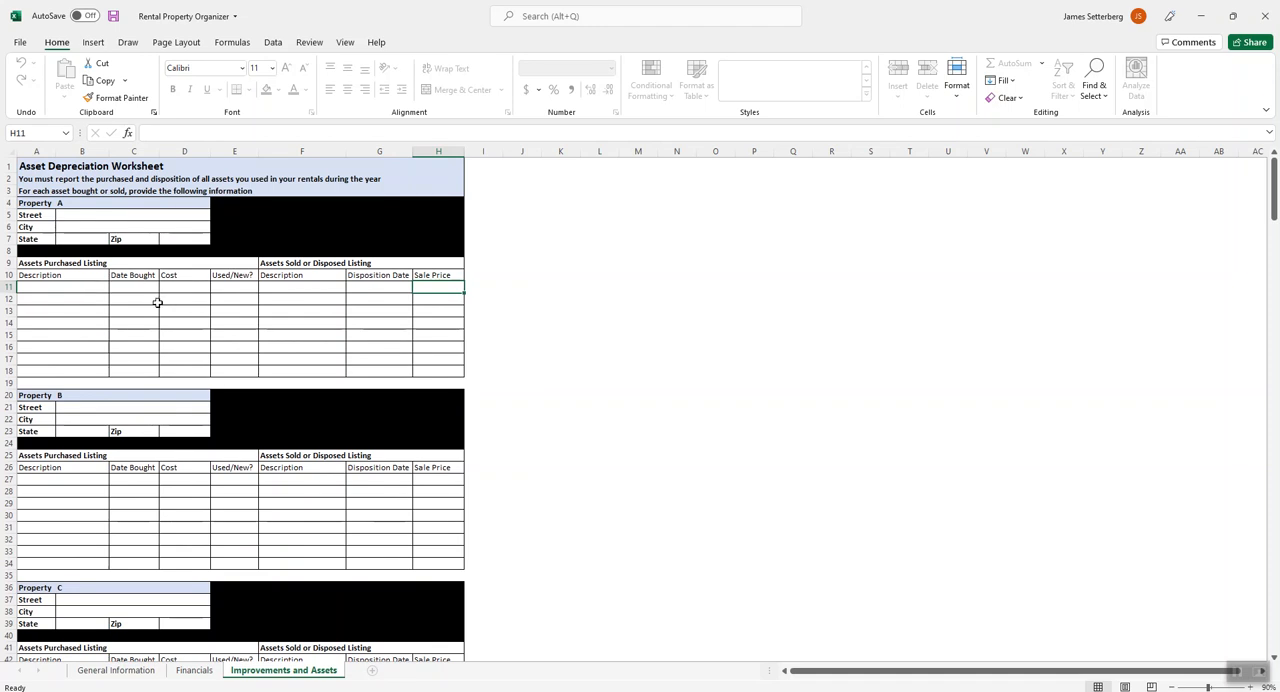
{"action": "mouse_move", "coordinate": [178, 324]}
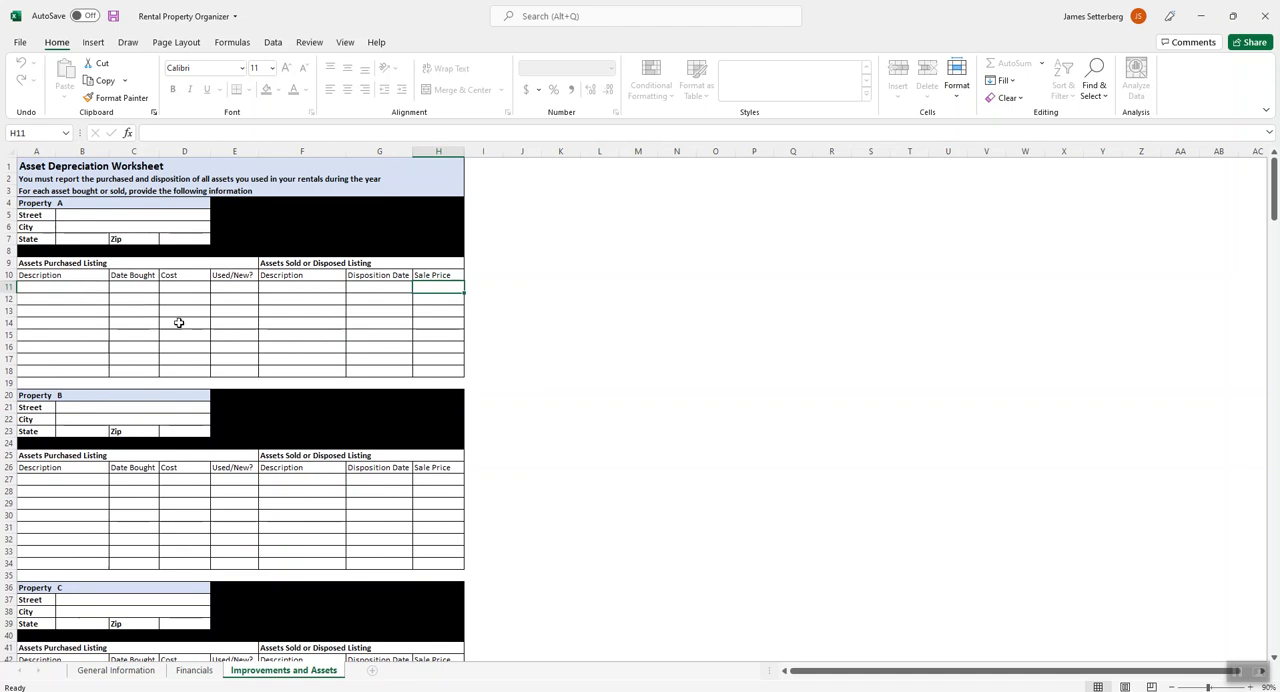
{"action": "mouse_move", "coordinate": [628, 456]}
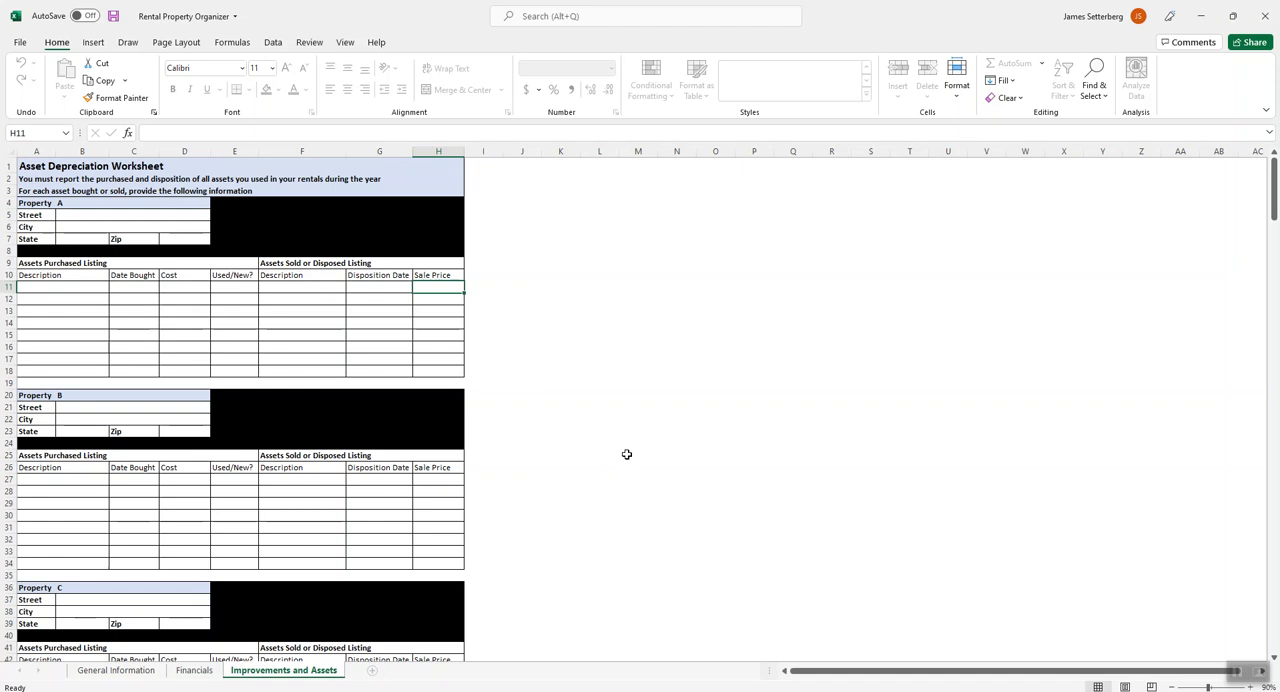
{"action": "mouse_move", "coordinate": [708, 526]}
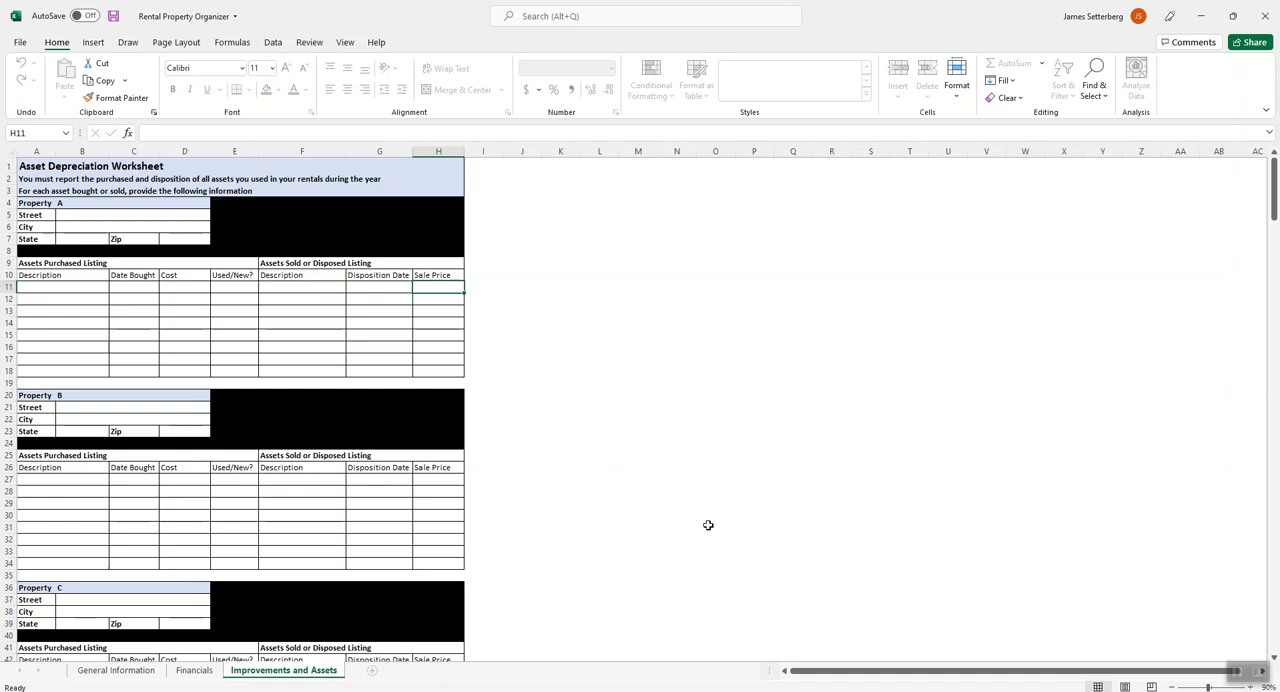